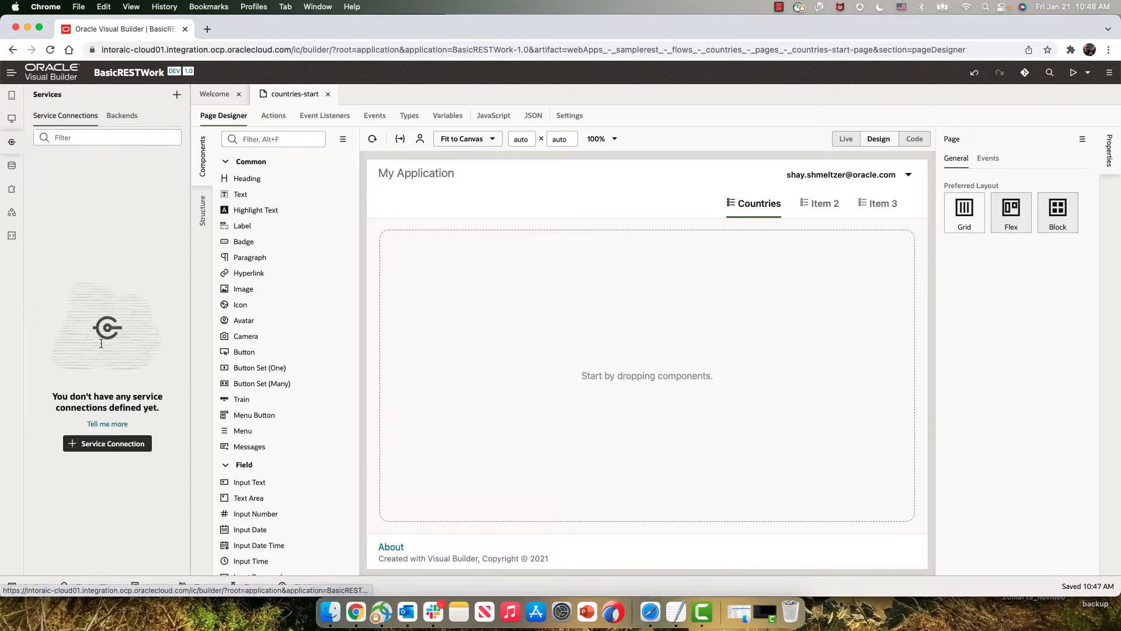
left_click(107, 443)
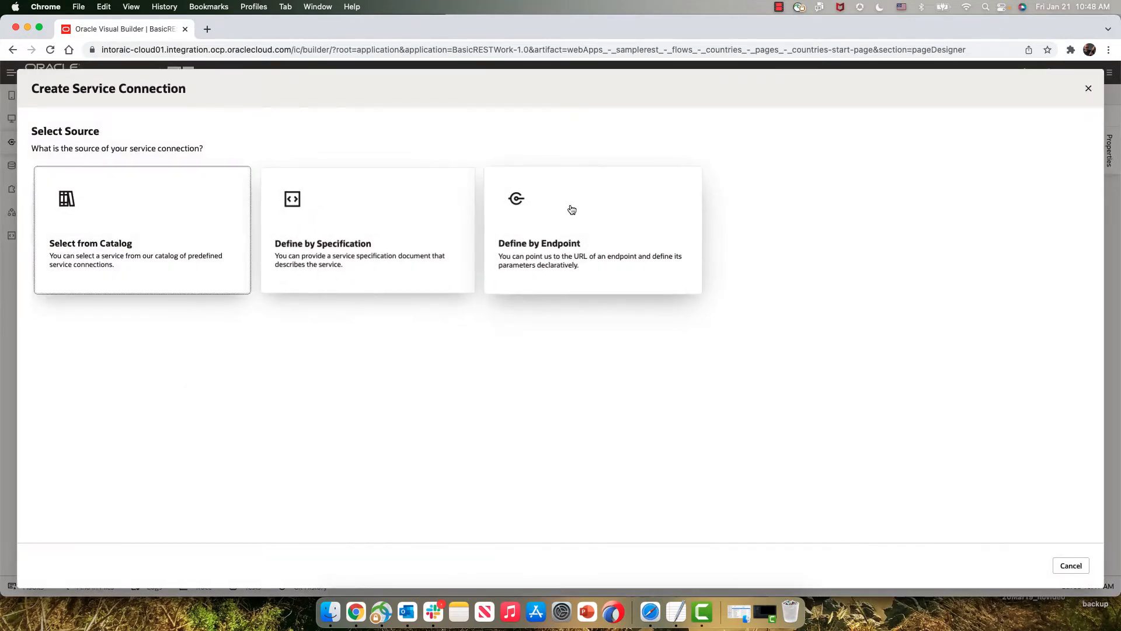
left_click(572, 210)
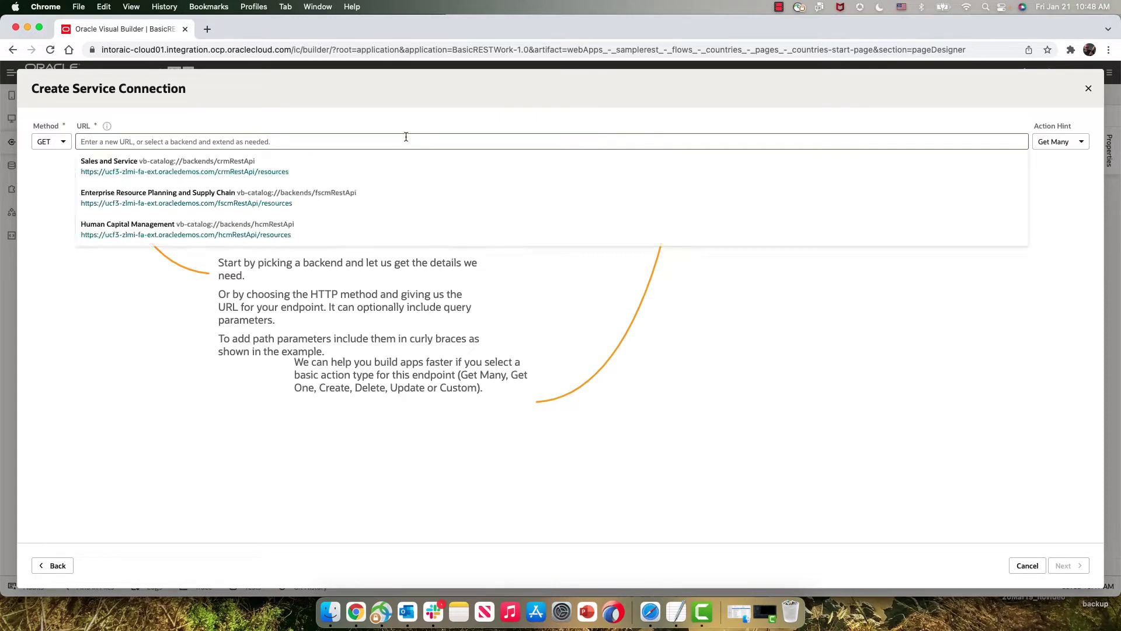
type("https://restcountries.com/v2/all")
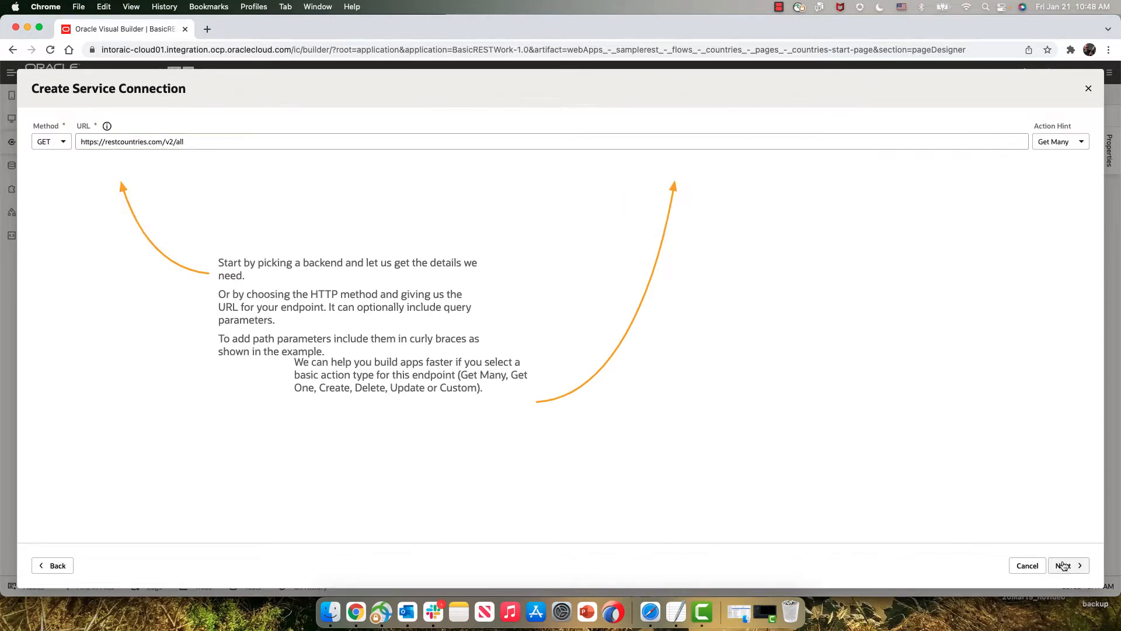
Test the v2/all request, save the 200 OK response as example, and create the connection.
left_click(1063, 566)
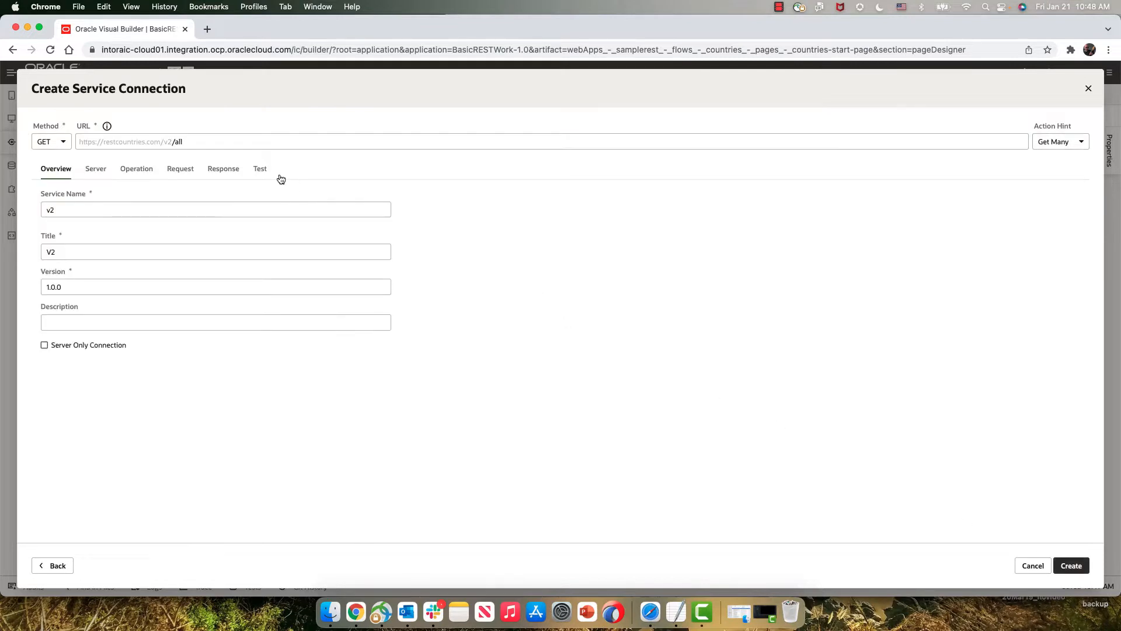
left_click(259, 168)
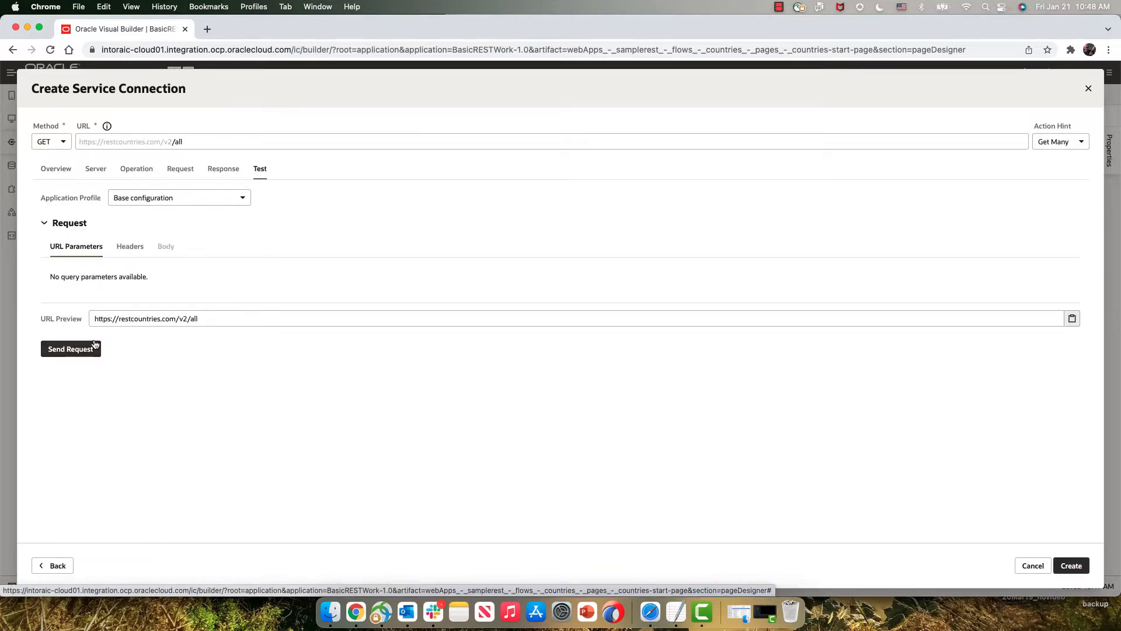
left_click(71, 349)
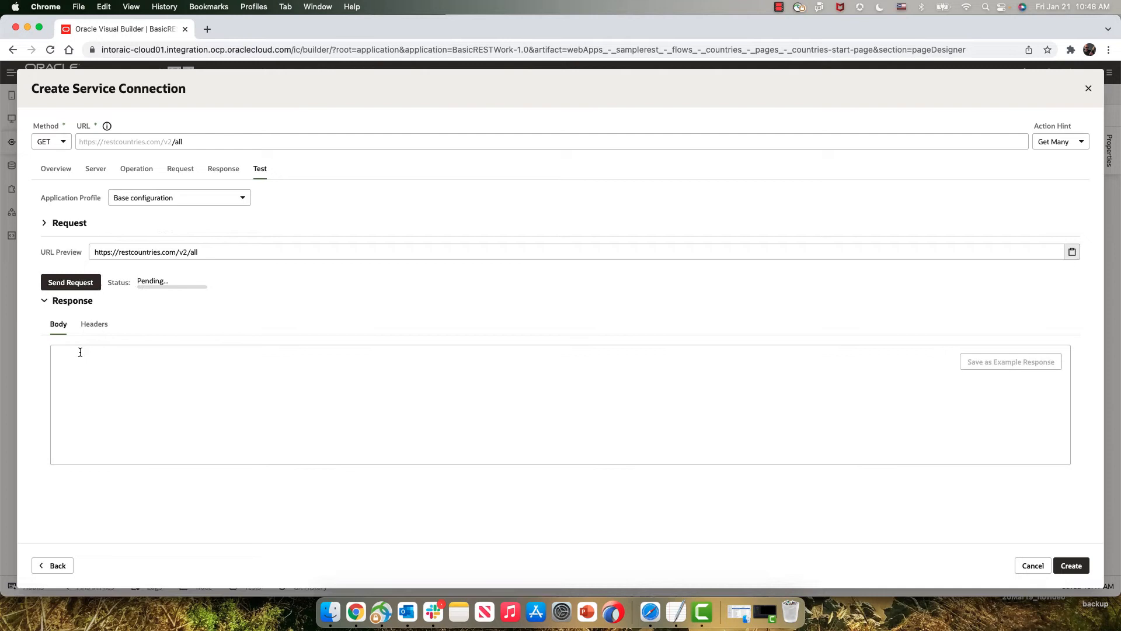
left_click(70, 282)
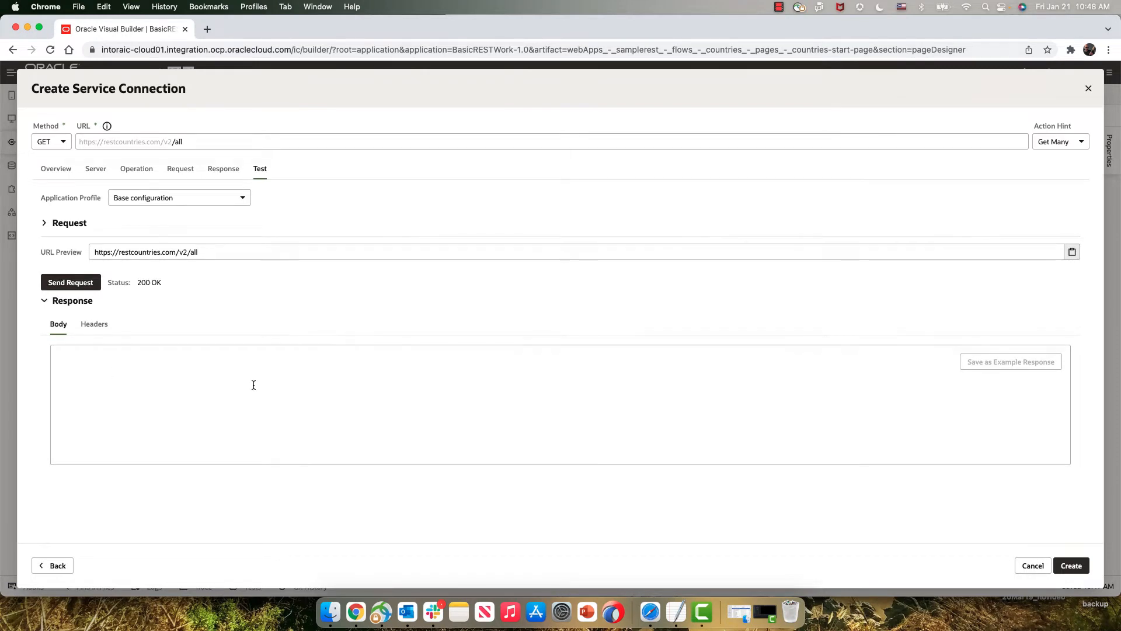
left_click(70, 282)
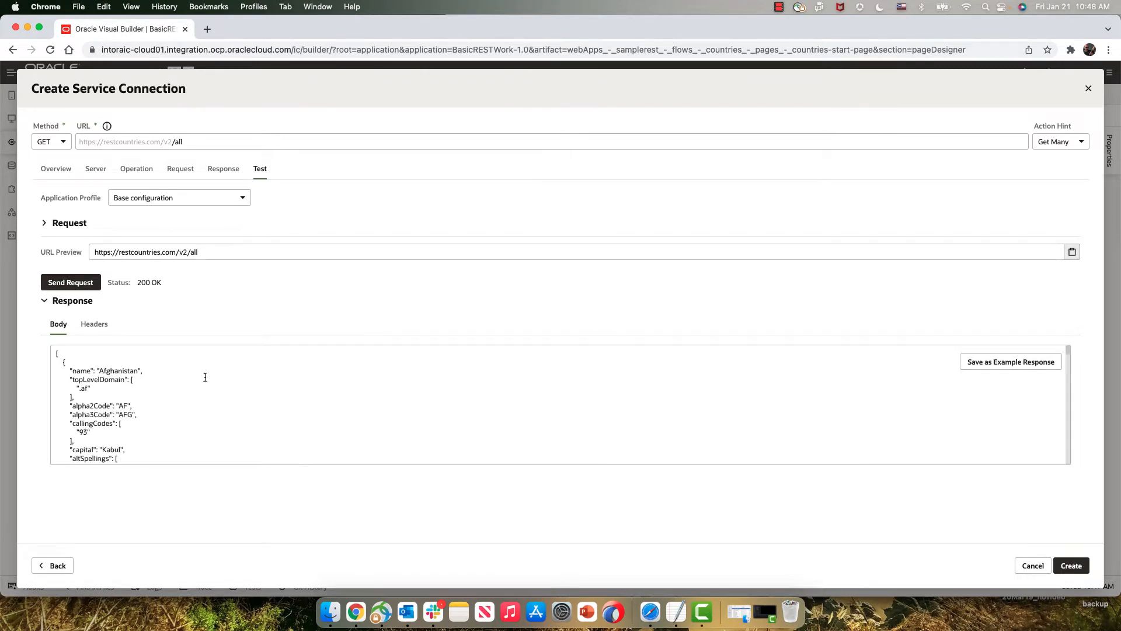
scroll("down", 3)
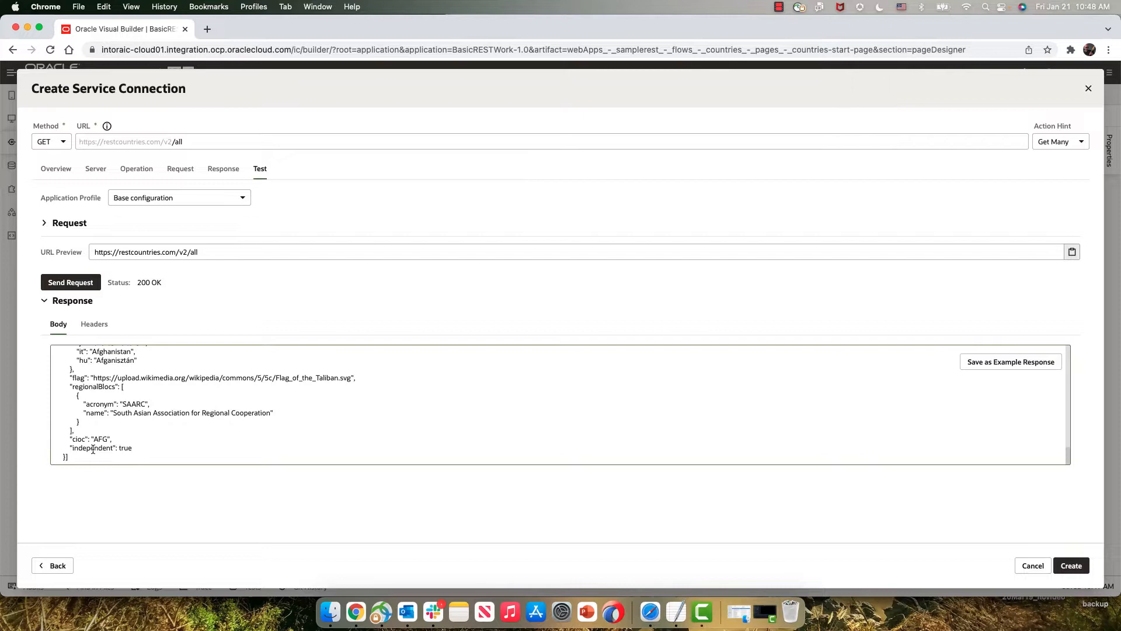
left_click(1010, 362)
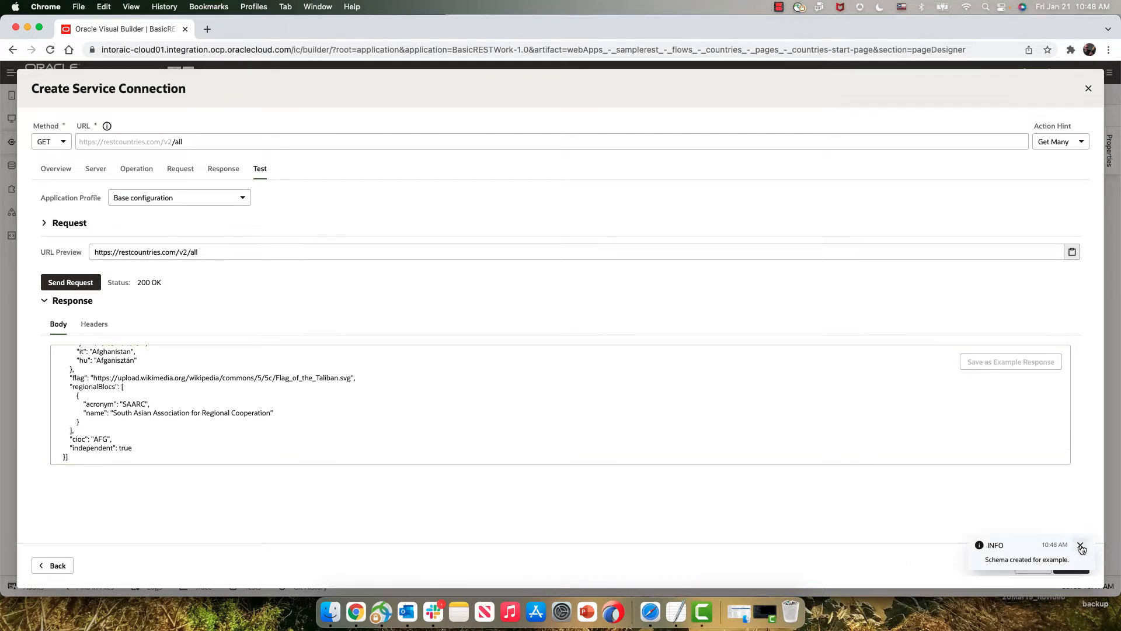
left_click(1079, 546)
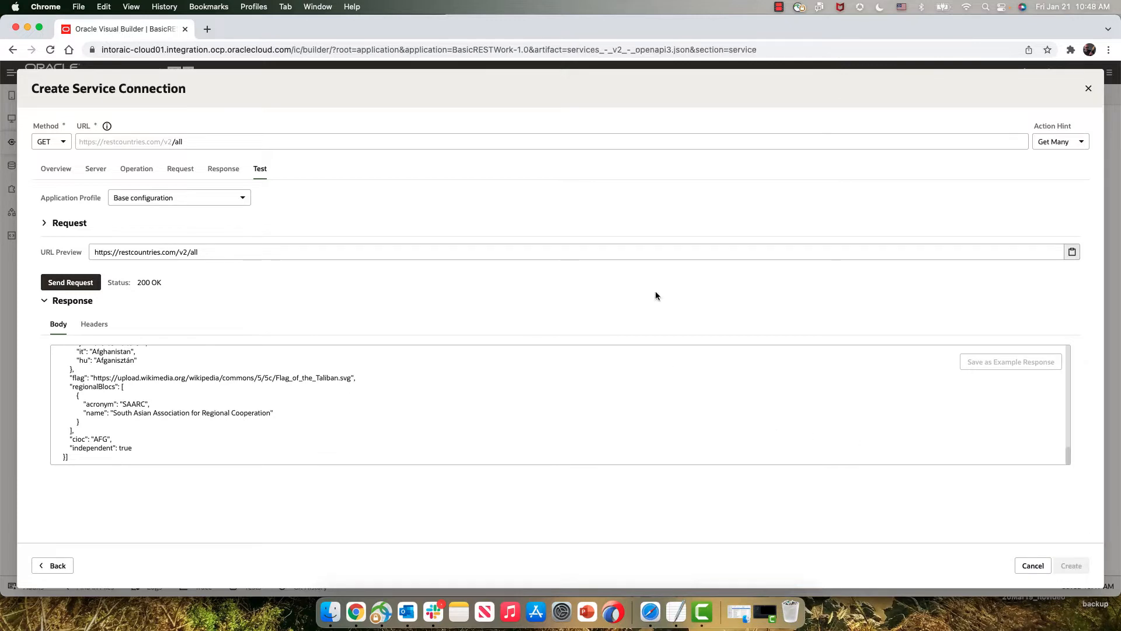
Show the v2 service's Endpoints list, with GET /all getAll listed.
left_click(1071, 566)
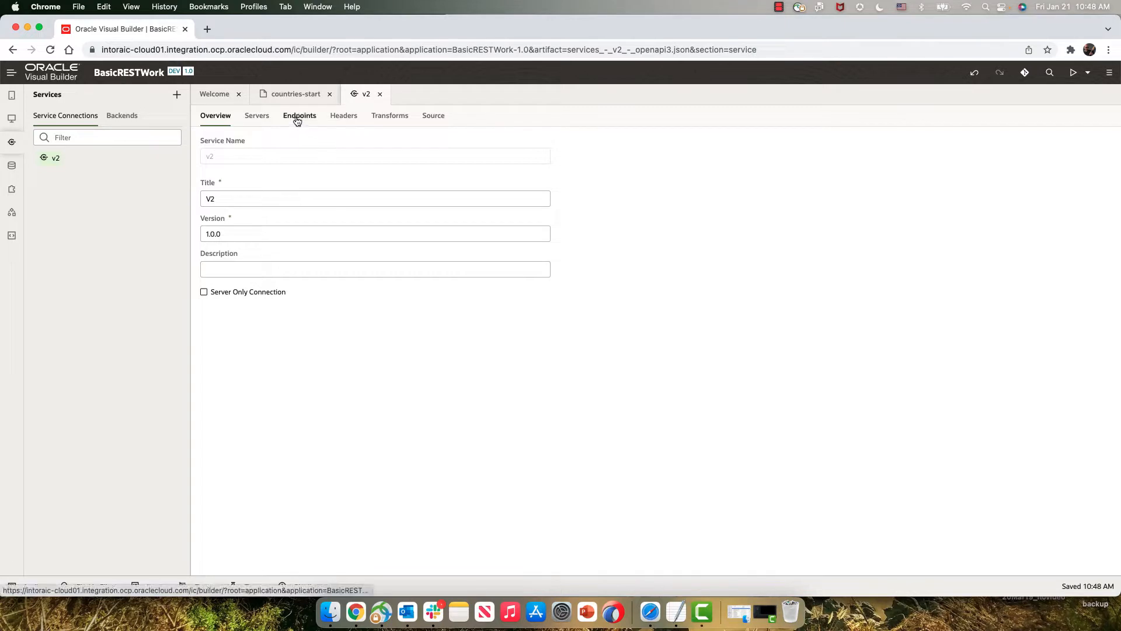
left_click(299, 115)
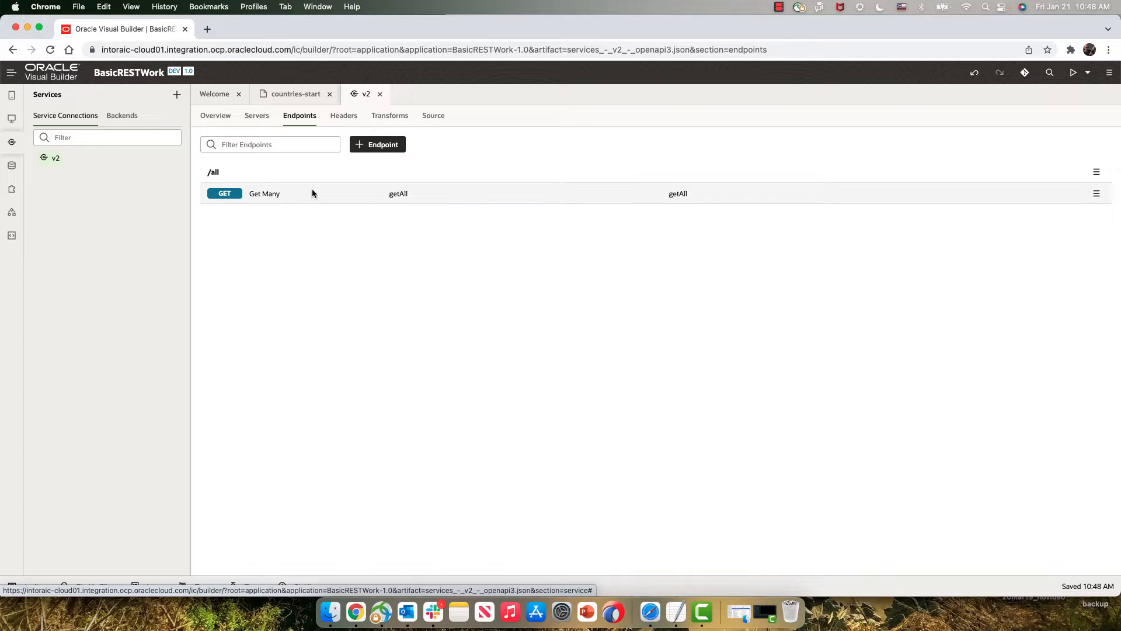
mouse_move(376, 150)
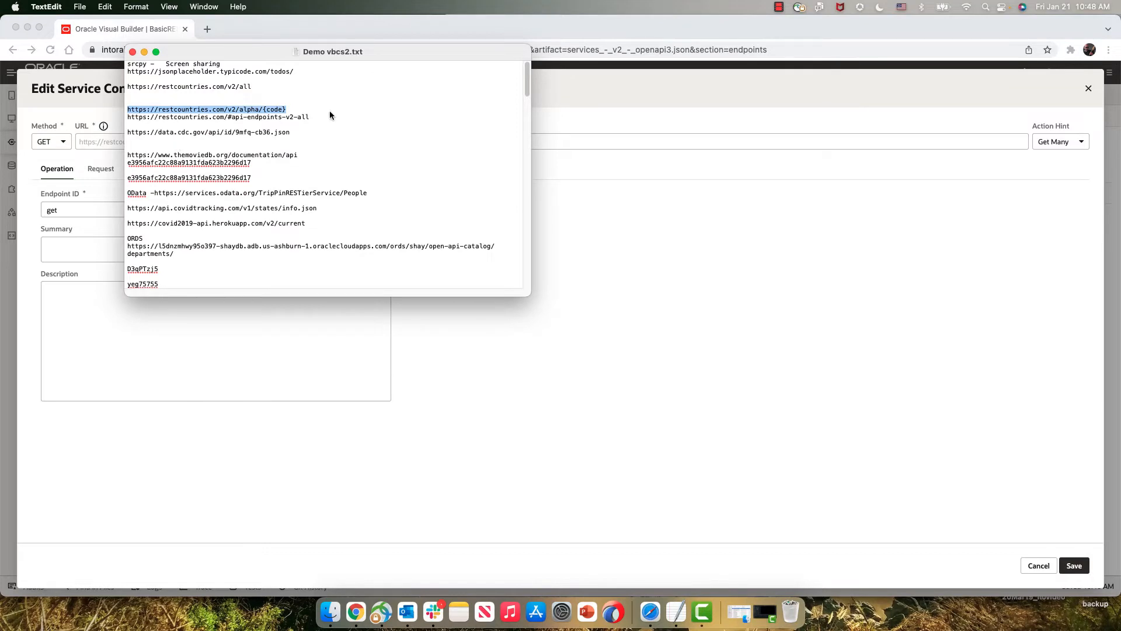
Enter /v2/alpha/{code} as the new getAlphaCode endpoint's path.
left_click(288, 110)
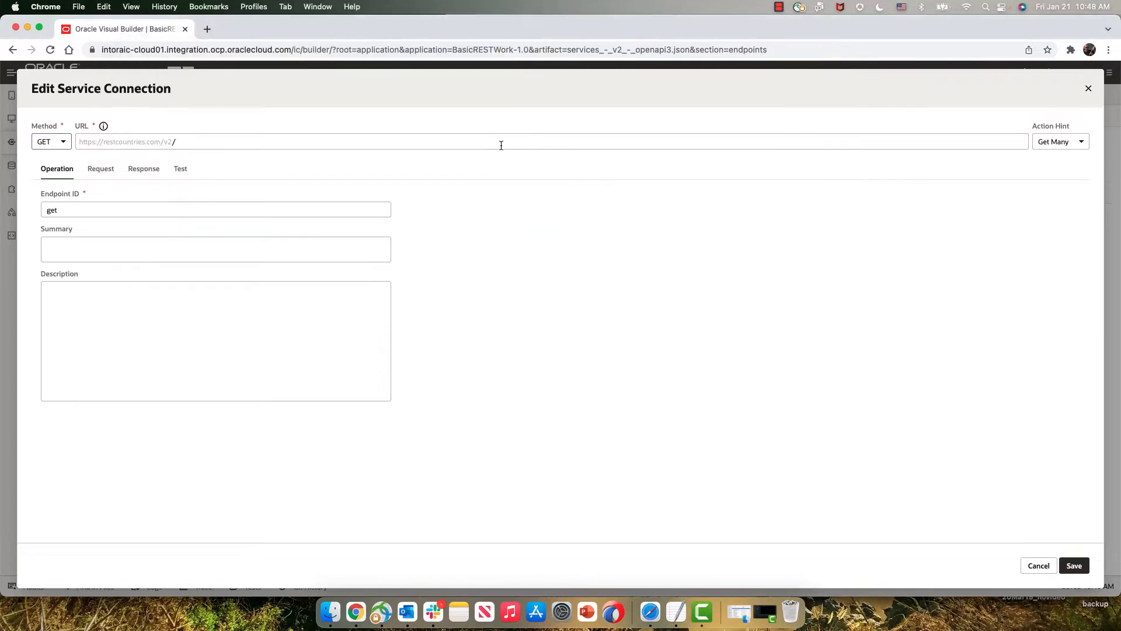
type("/v2/alpha/{code}")
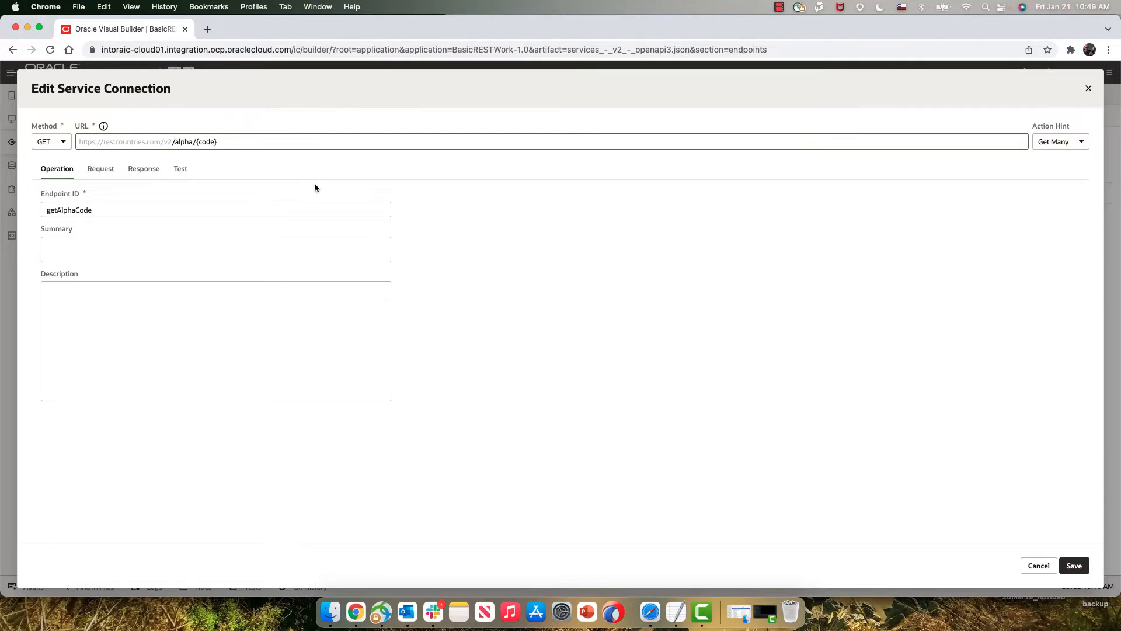
Test the alpha/{code} endpoint with code US and save its response as example.
left_click(180, 168)
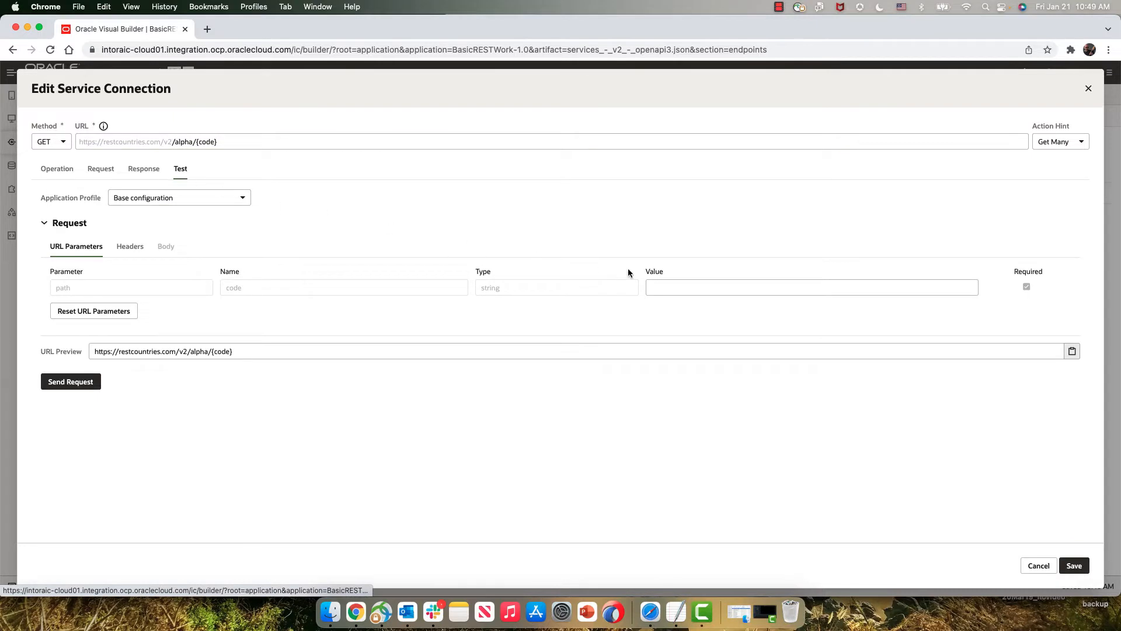
type("US")
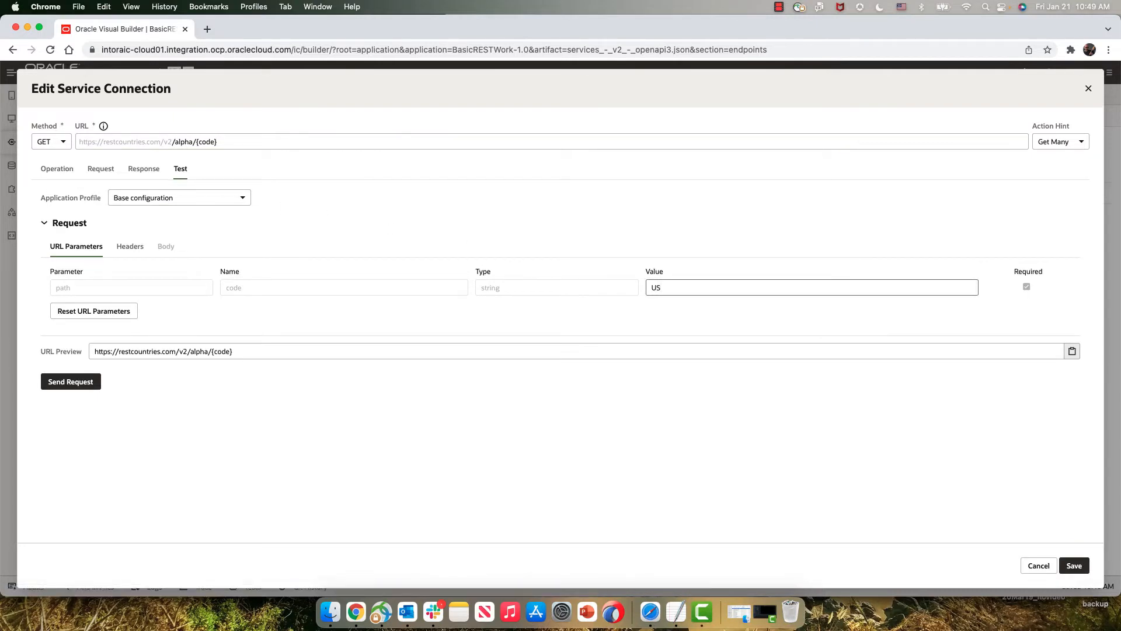
left_click(70, 381)
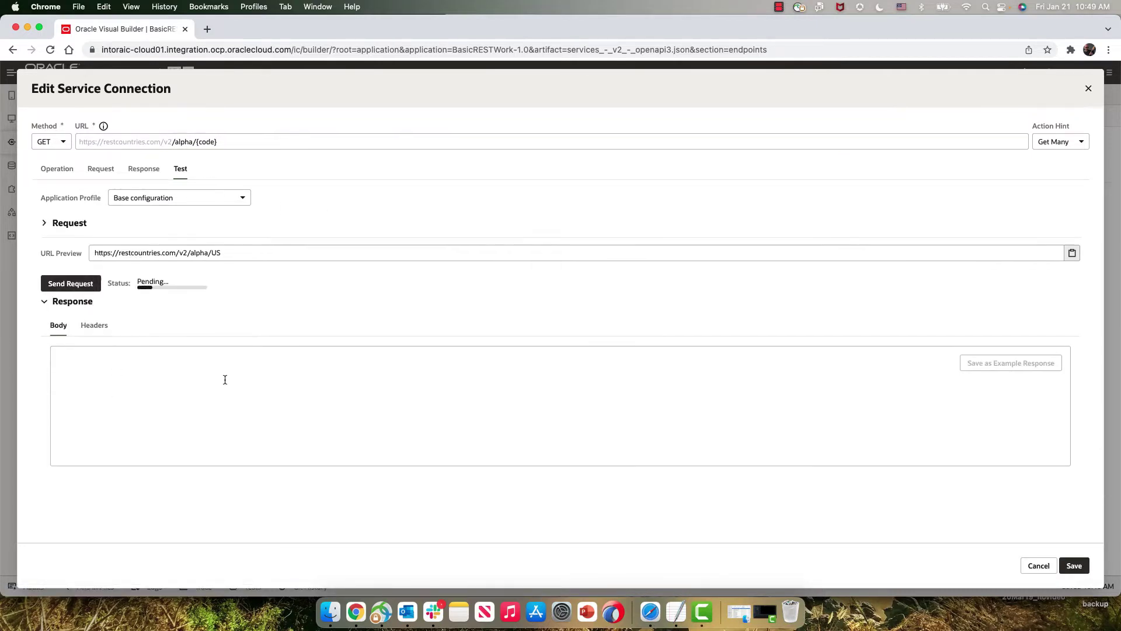
left_click(70, 282)
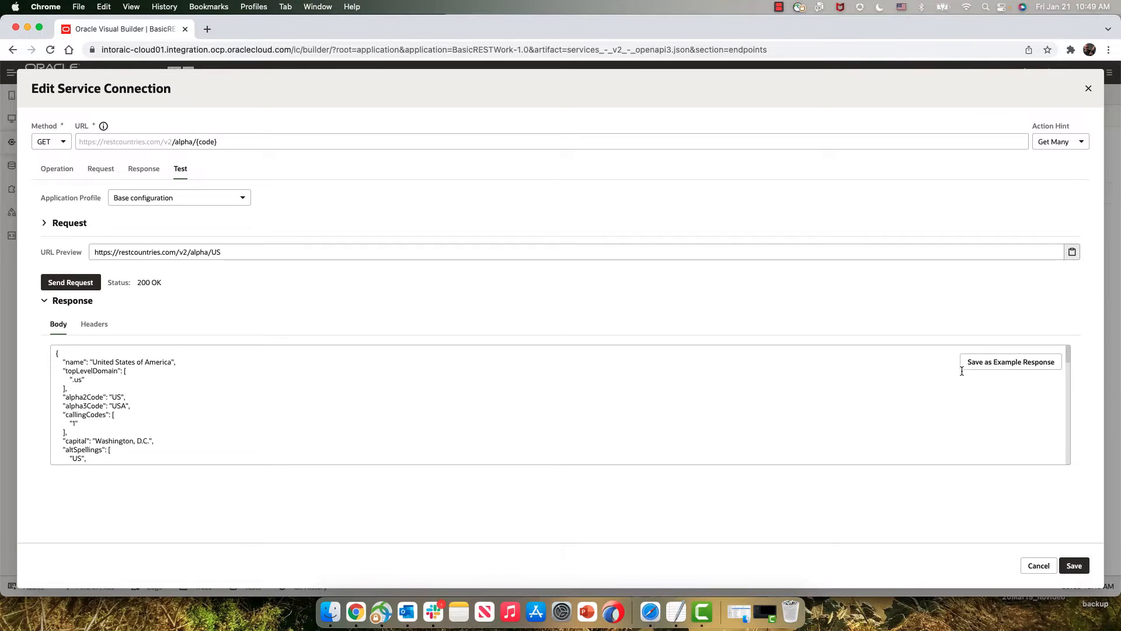
left_click(1010, 362)
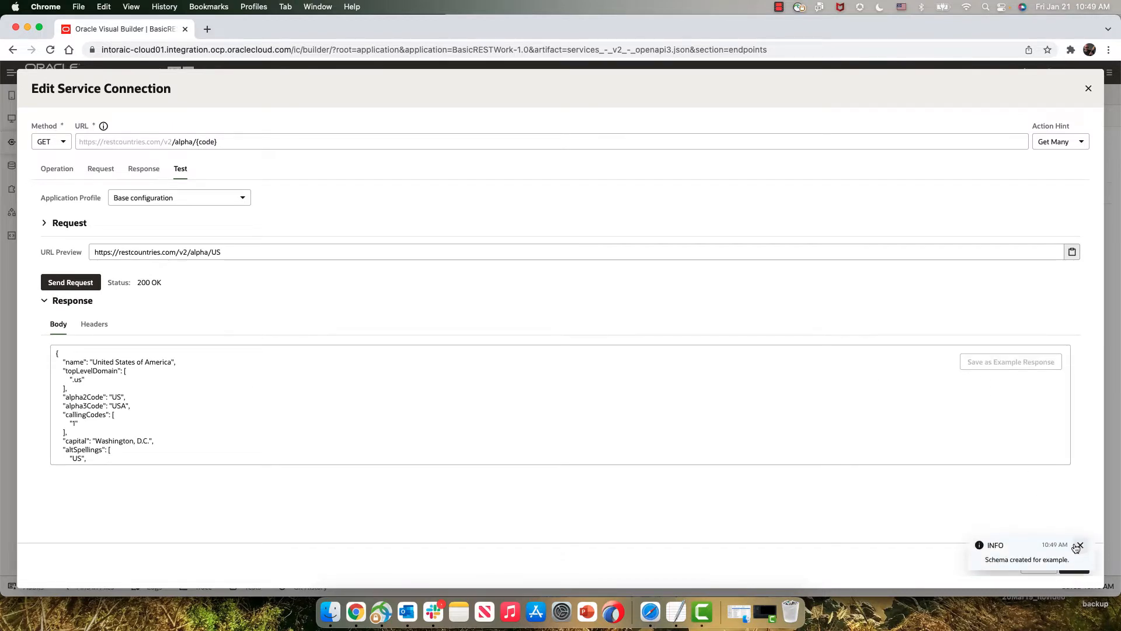
left_click(1080, 546)
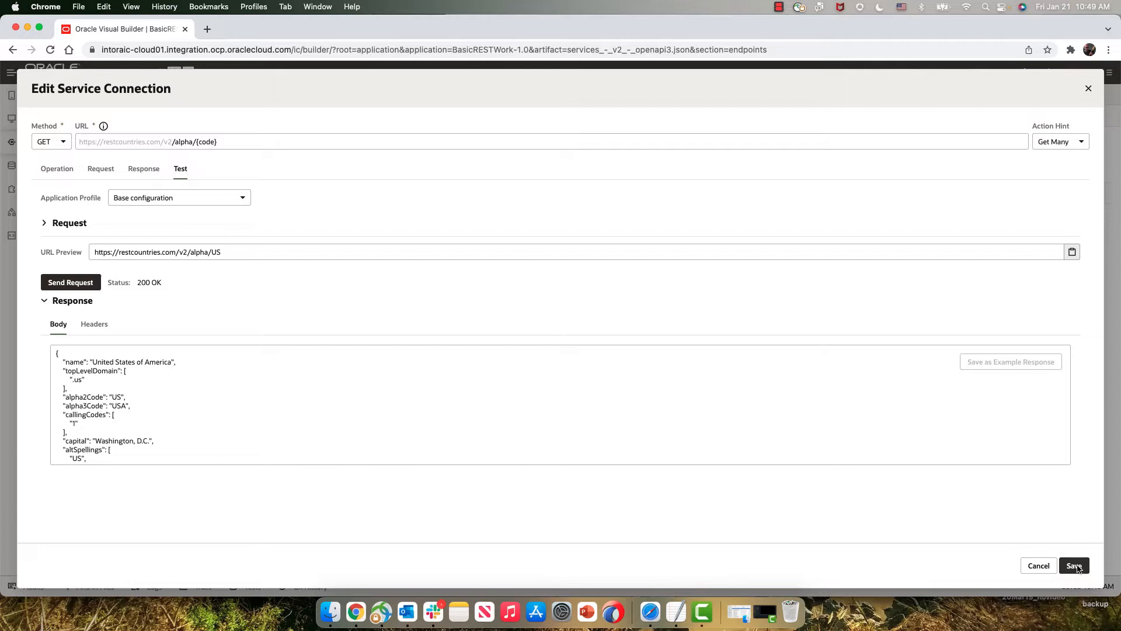
Set the endpoint's Action Hint to Get One and save it.
left_click(1061, 142)
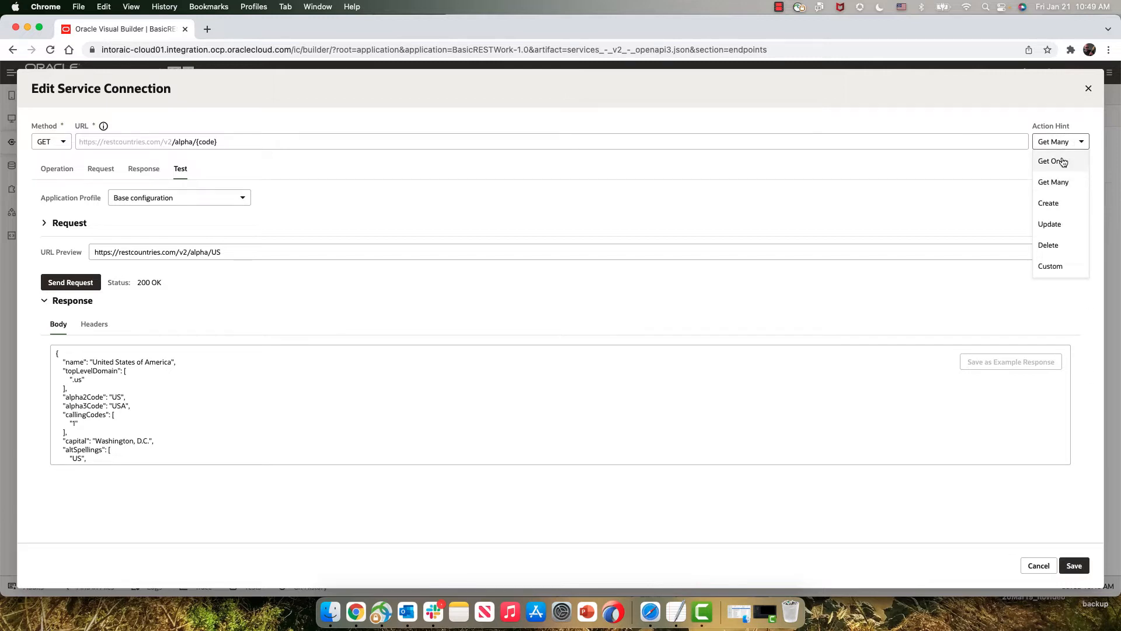
left_click(1049, 161)
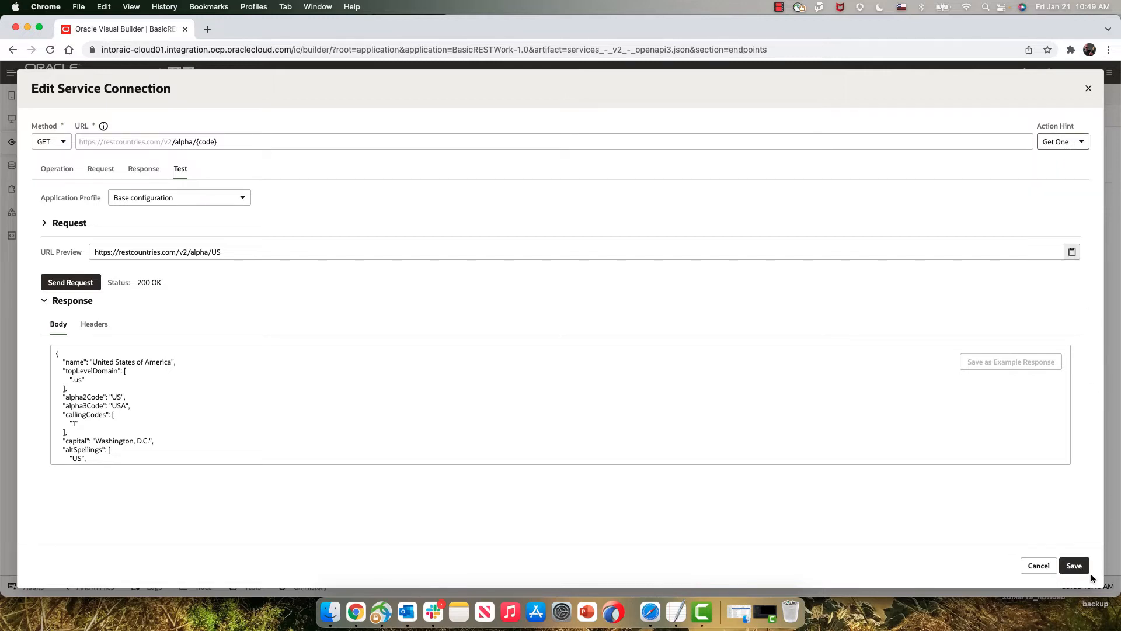
left_click(1074, 565)
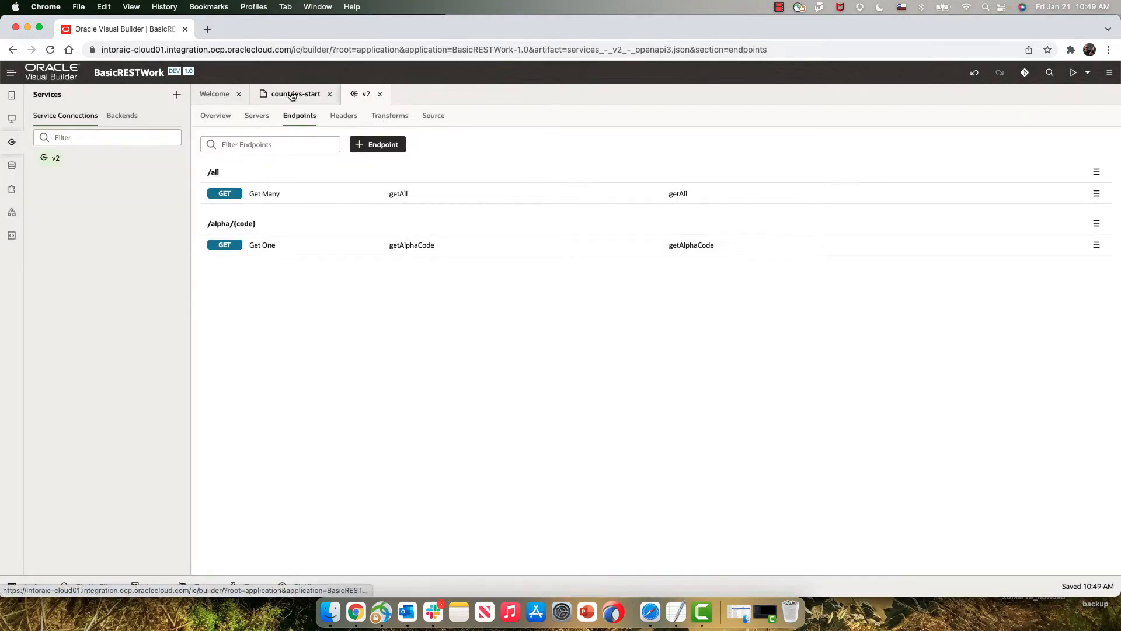
Add a Table component to the countries-start page and begin Add Data.
left_click(292, 93)
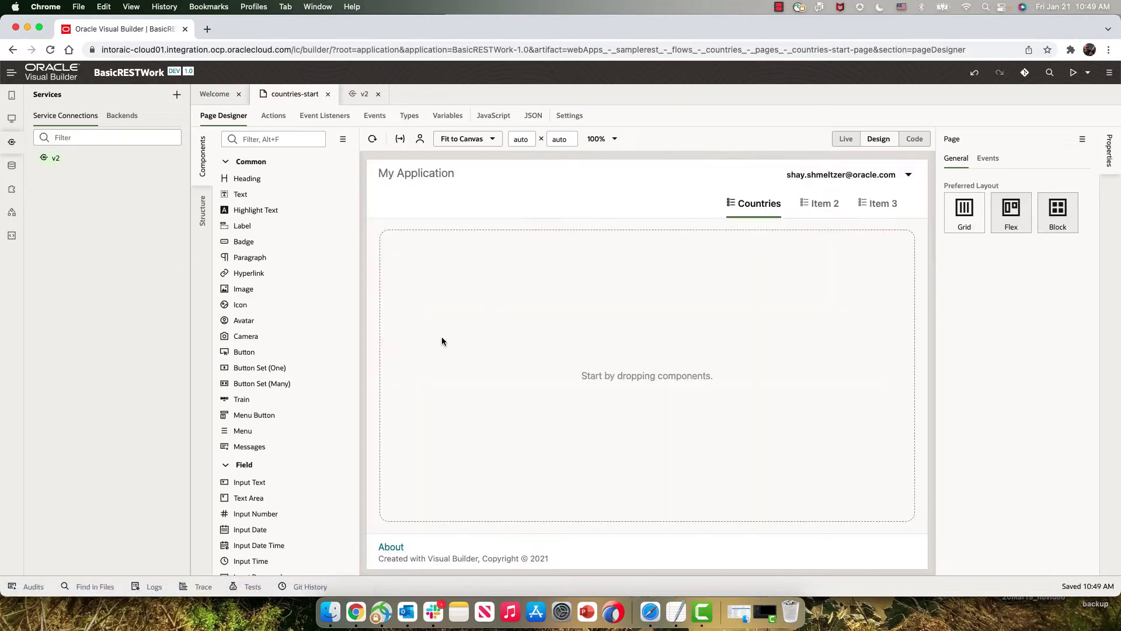
left_click(273, 139)
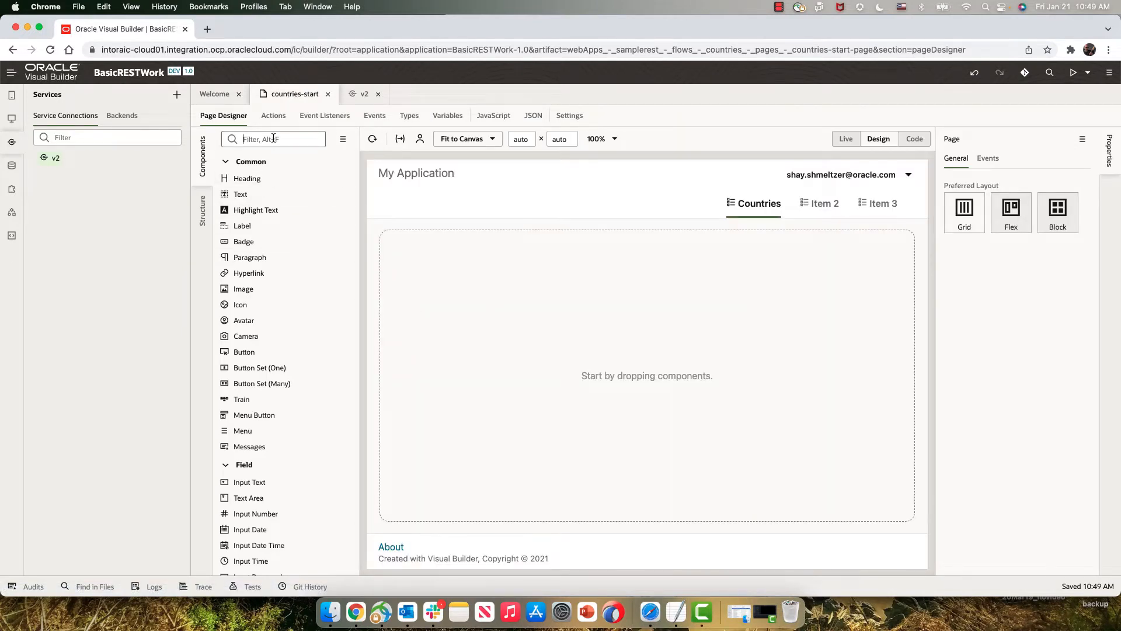
type("table")
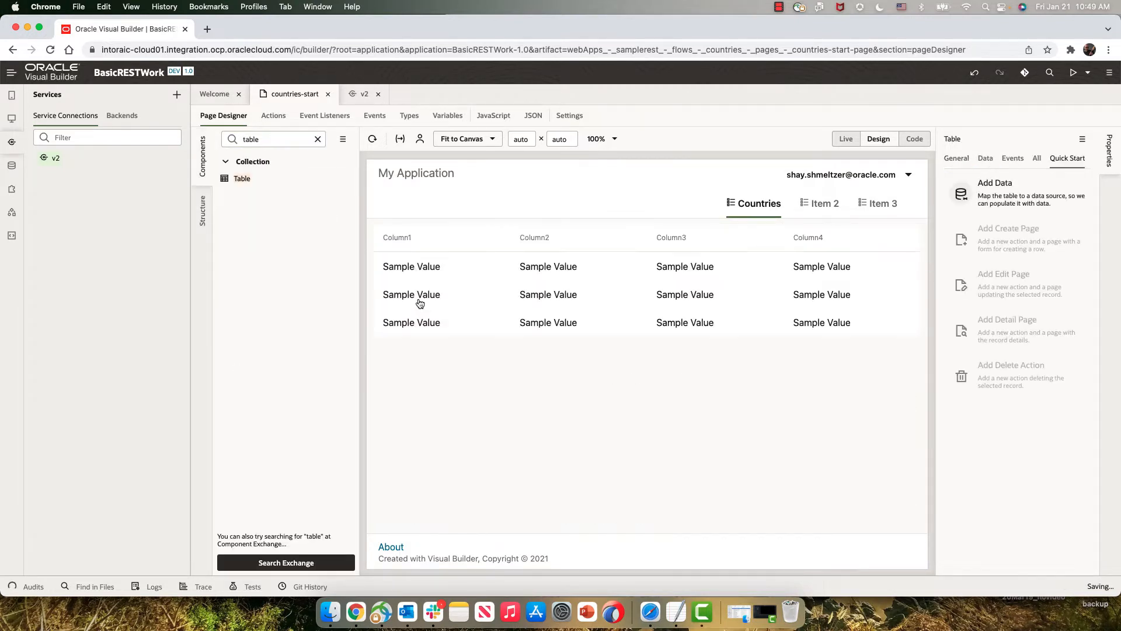
left_click(995, 183)
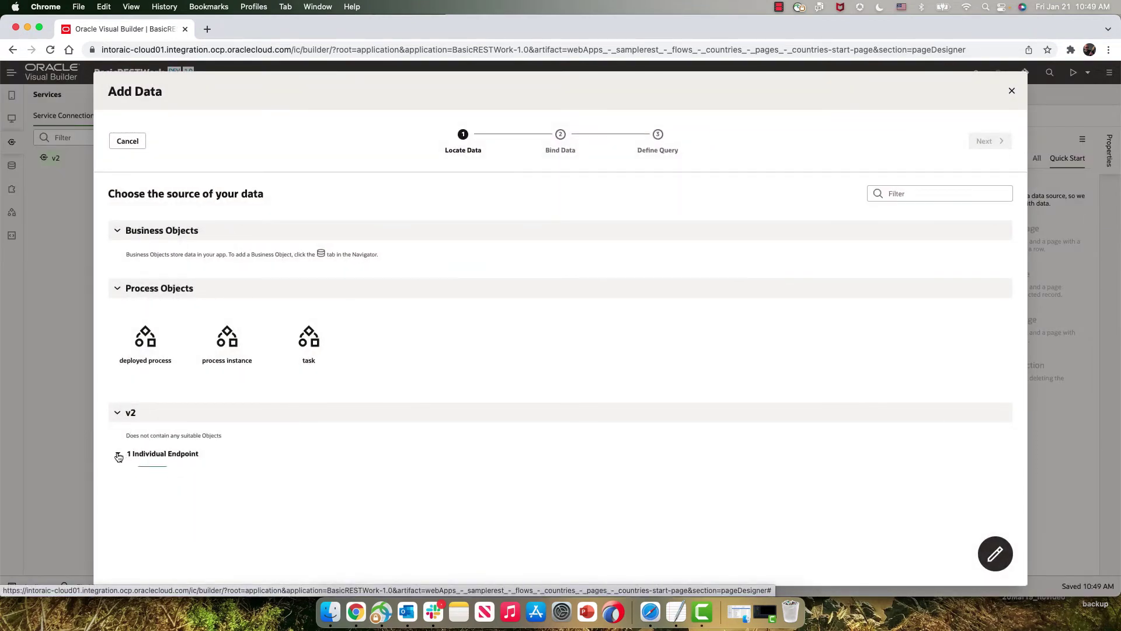
Bind the table to GET /all with flag image first, alpha2Code, capital, name; key alpha2Code.
left_click(117, 455)
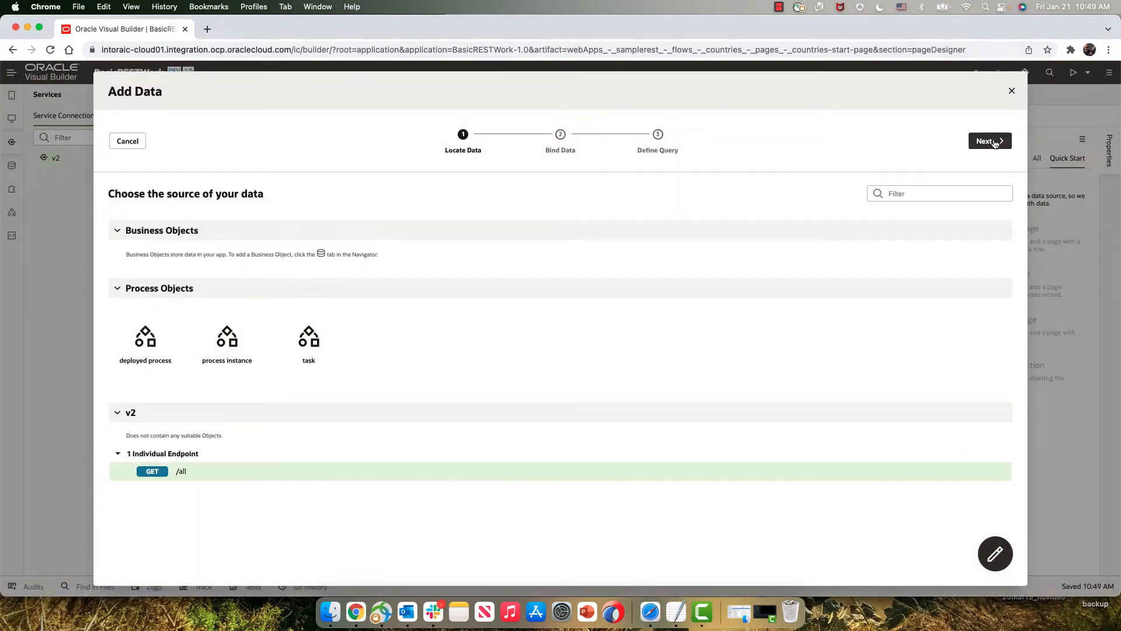
left_click(987, 141)
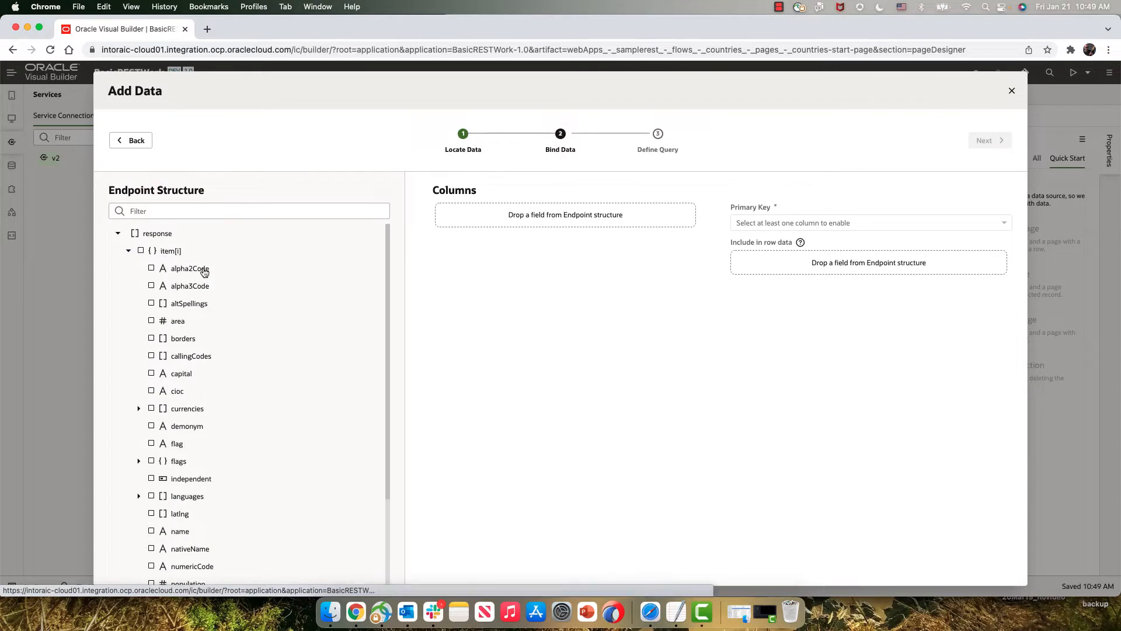
left_click(151, 268)
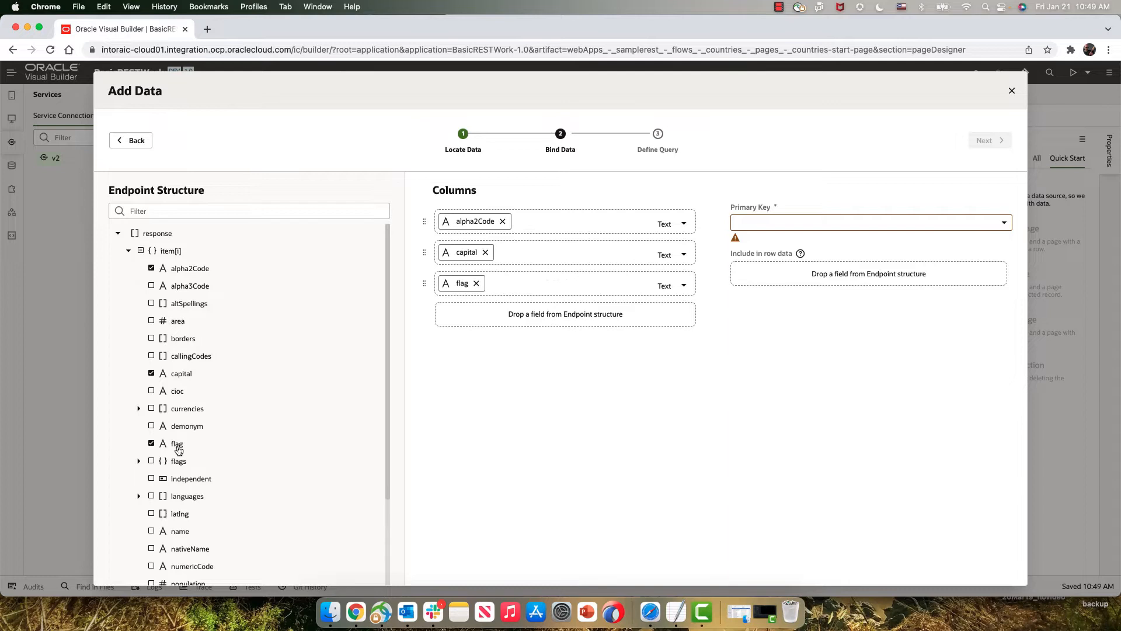
left_click(150, 531)
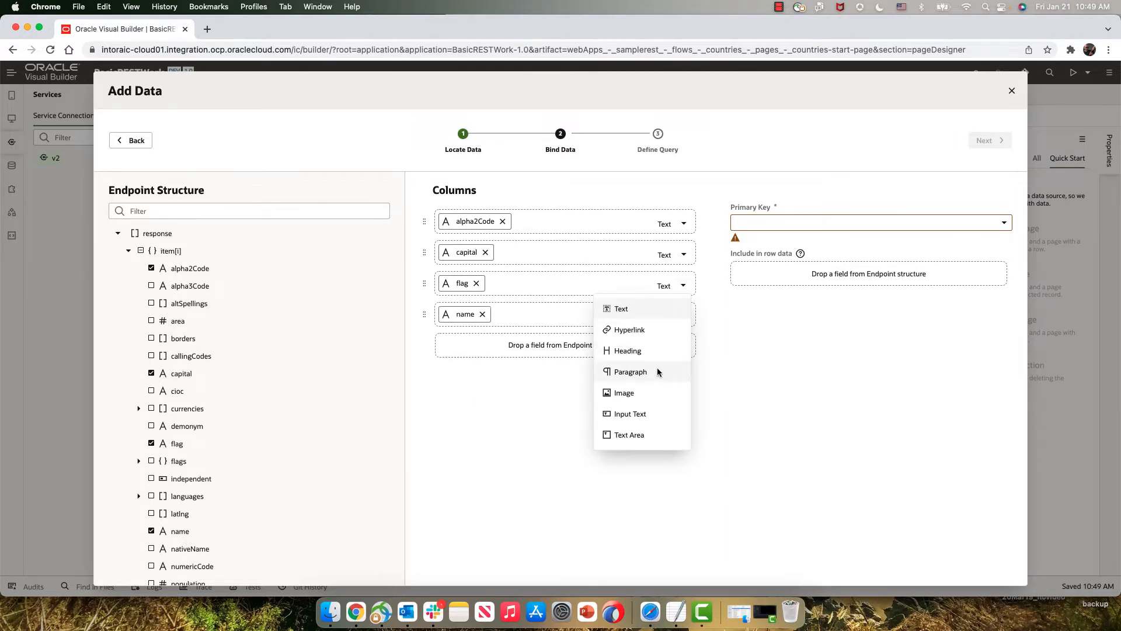
left_click(624, 393)
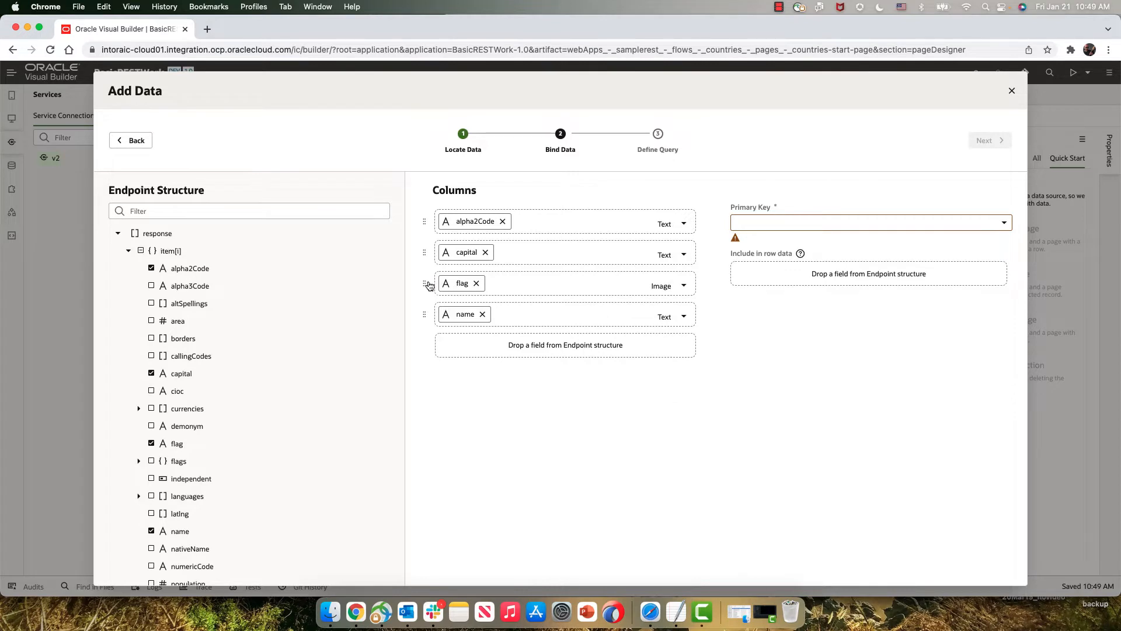
left_click_drag(424, 283, 424, 221)
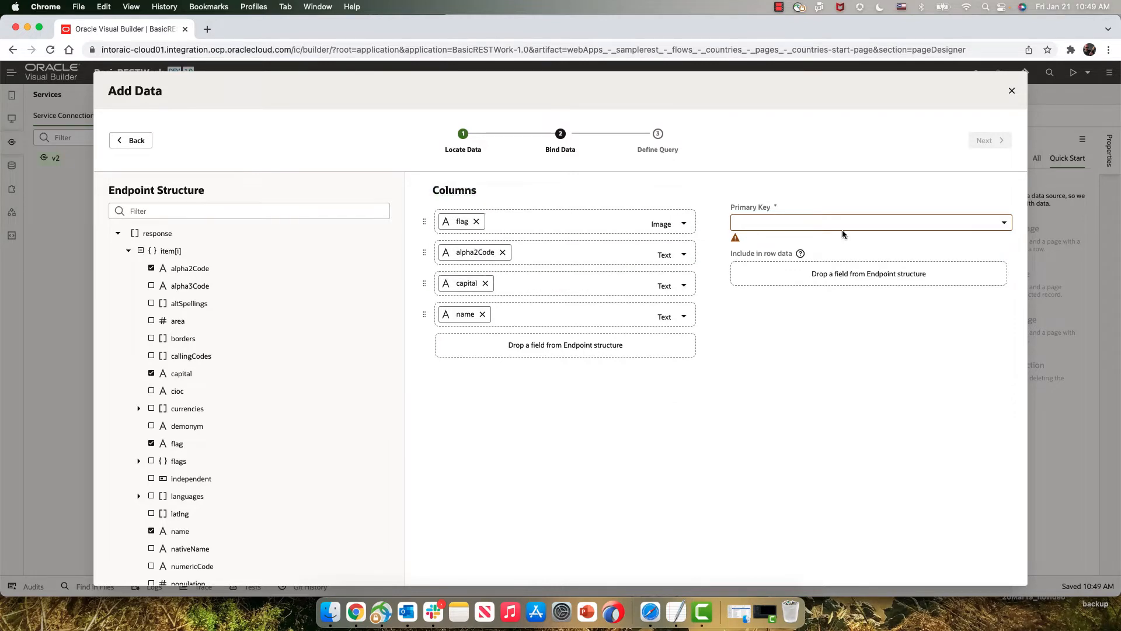
left_click(870, 223)
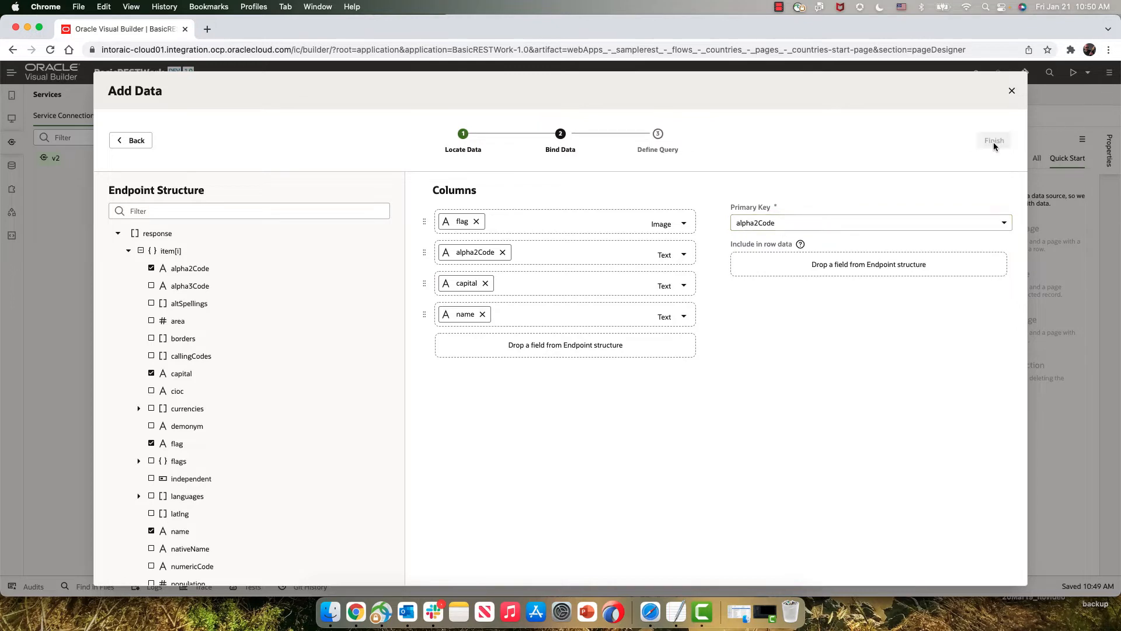
left_click(993, 140)
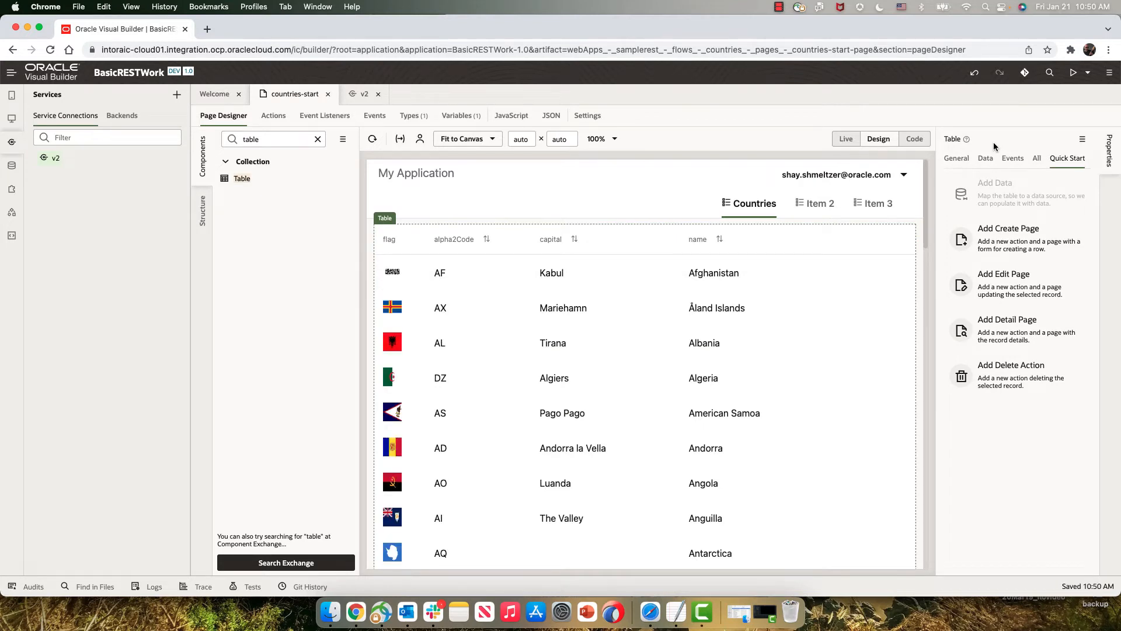
mouse_move(1039, 311)
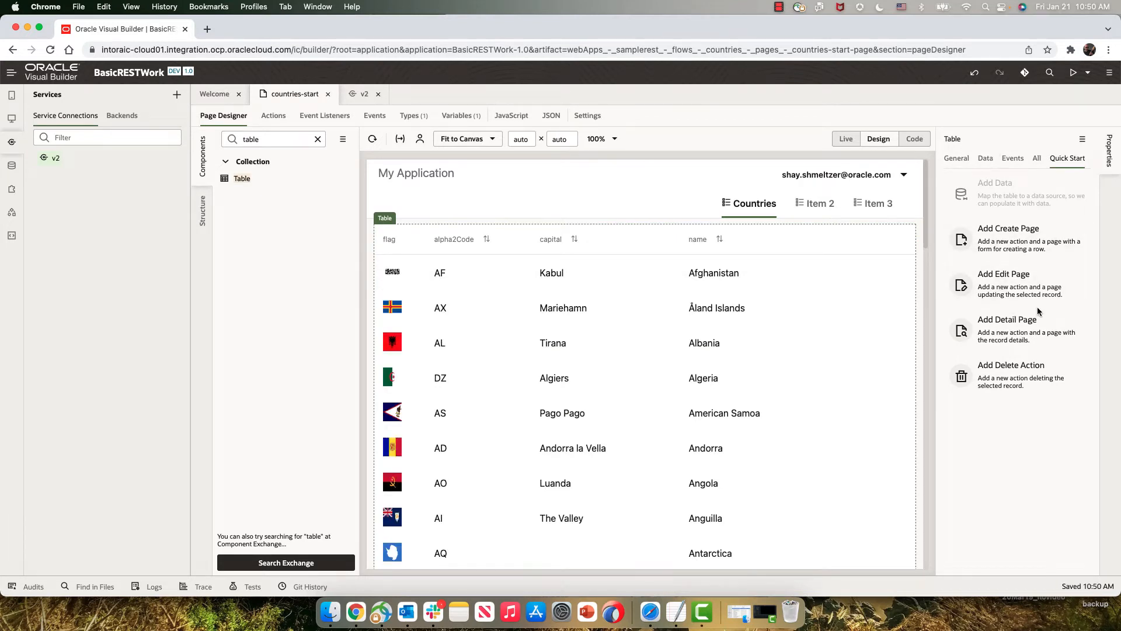
Create a getAlphaCode detail page showing capital, area, codes, flag, name, nativeName, population.
left_click(1007, 330)
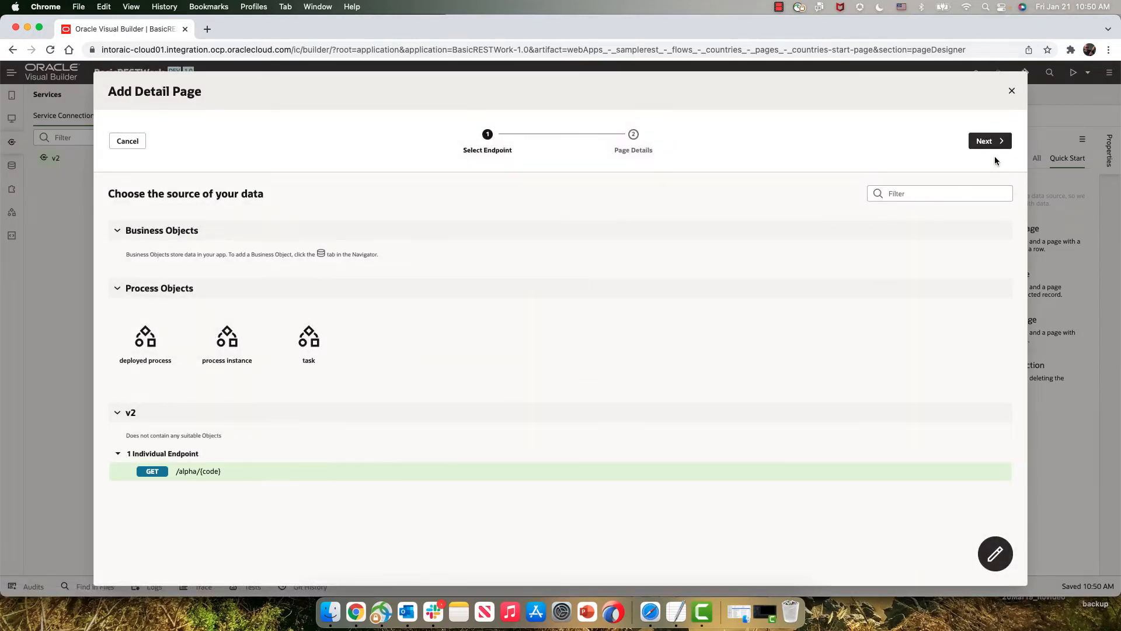
left_click(989, 141)
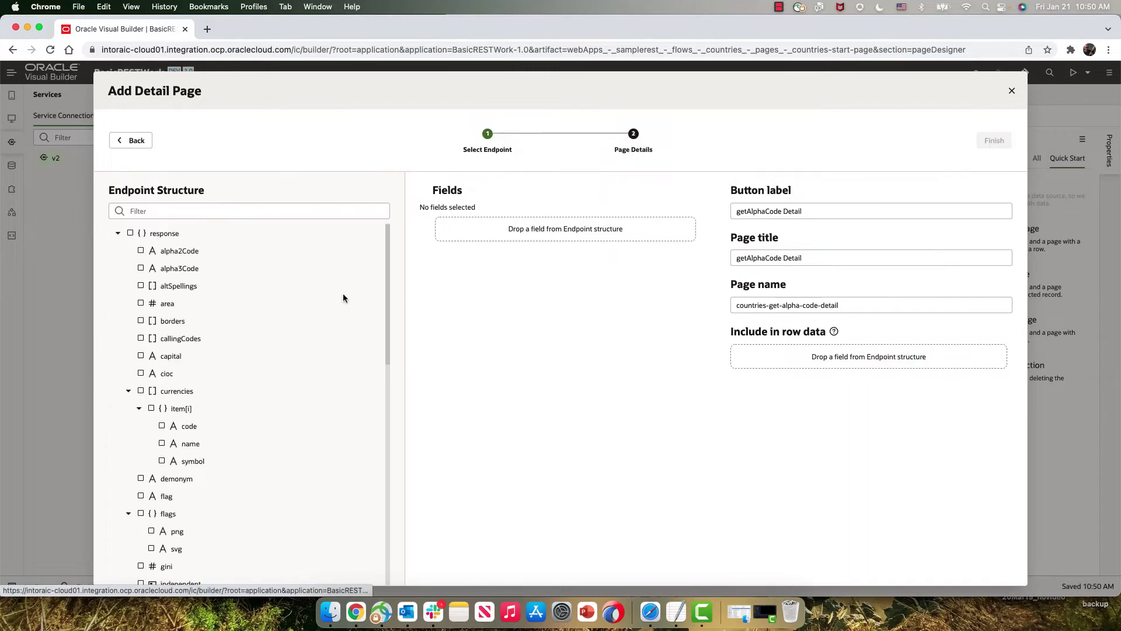
mouse_move(184, 366)
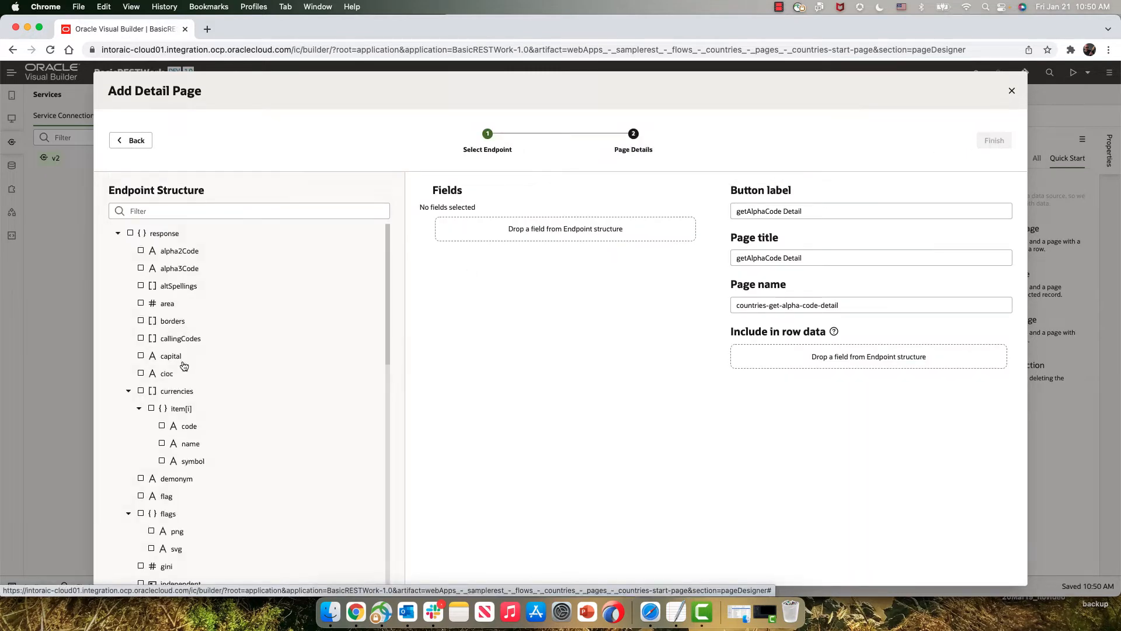
left_click(140, 355)
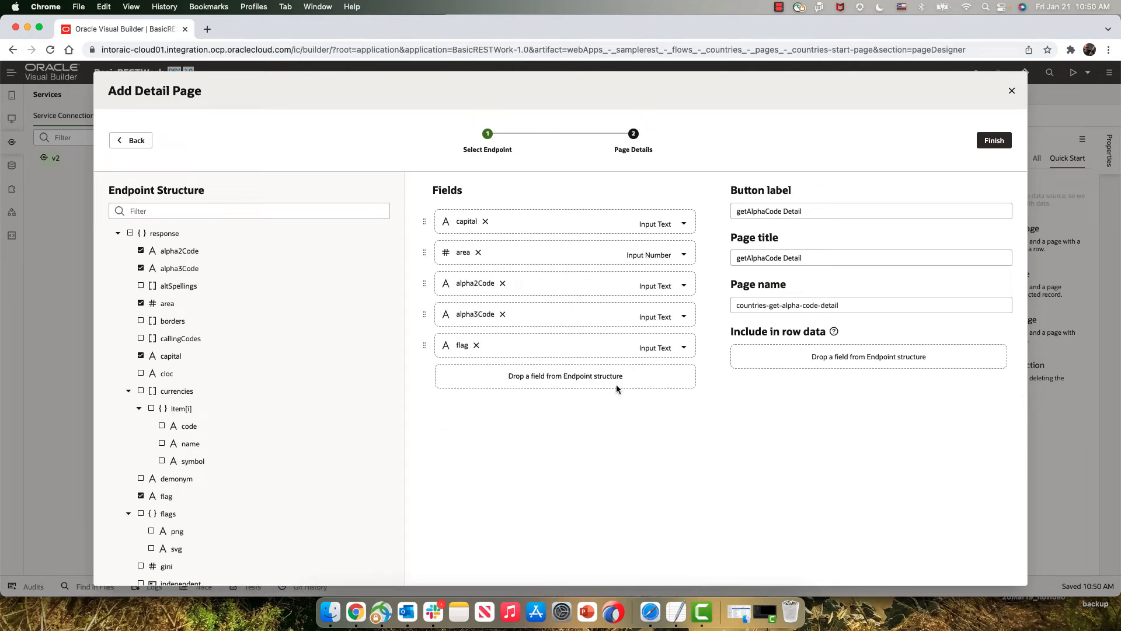
left_click(662, 347)
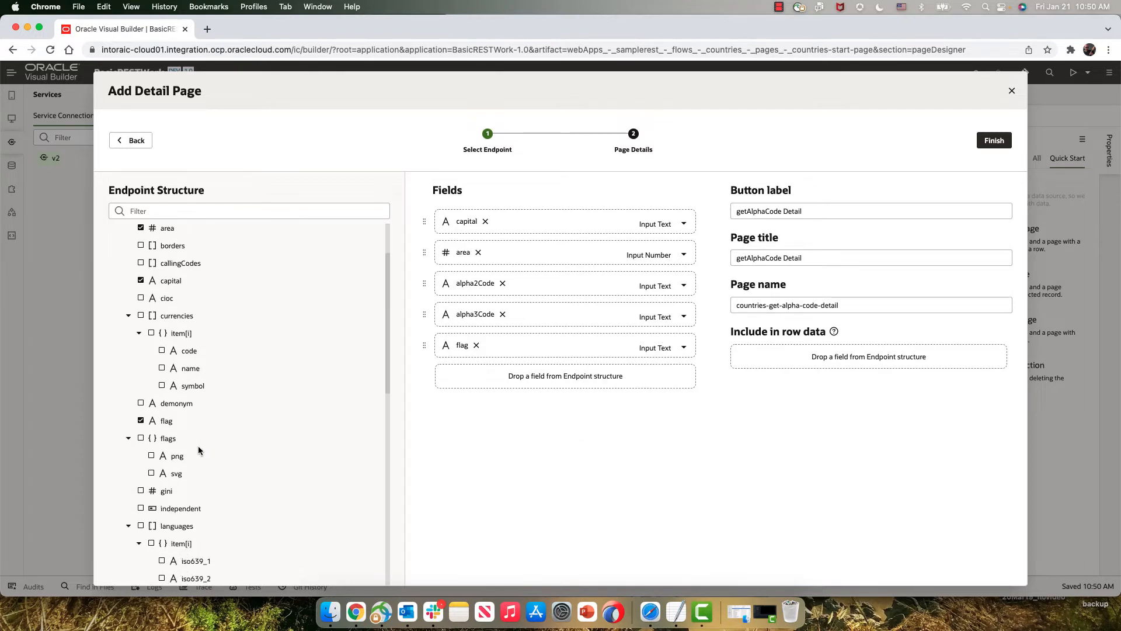
scroll("down", 3)
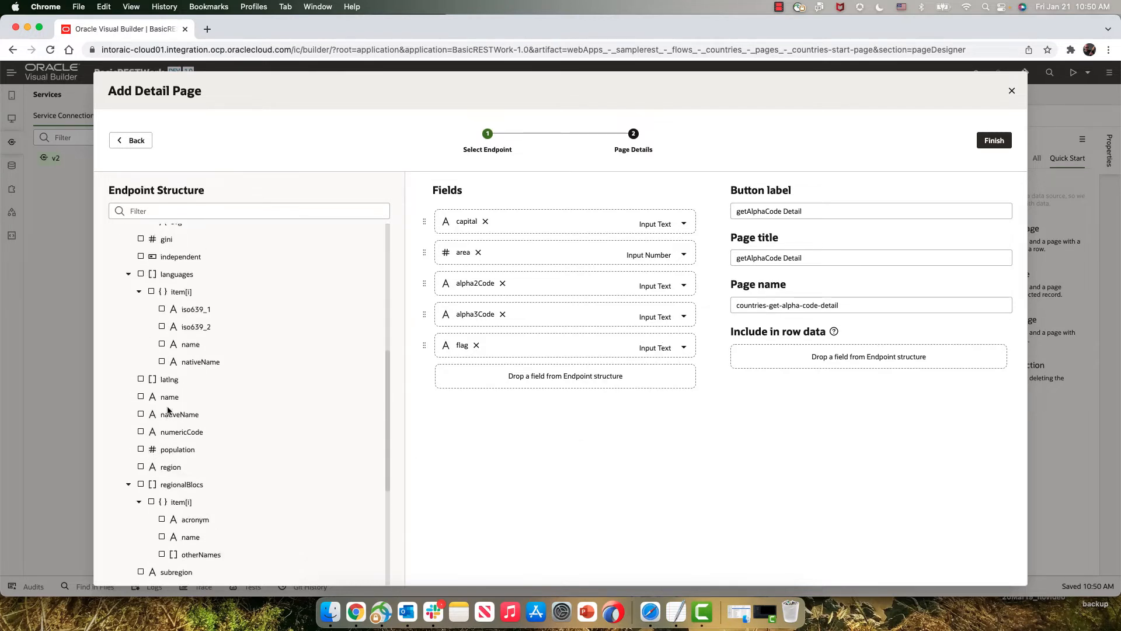
left_click(140, 396)
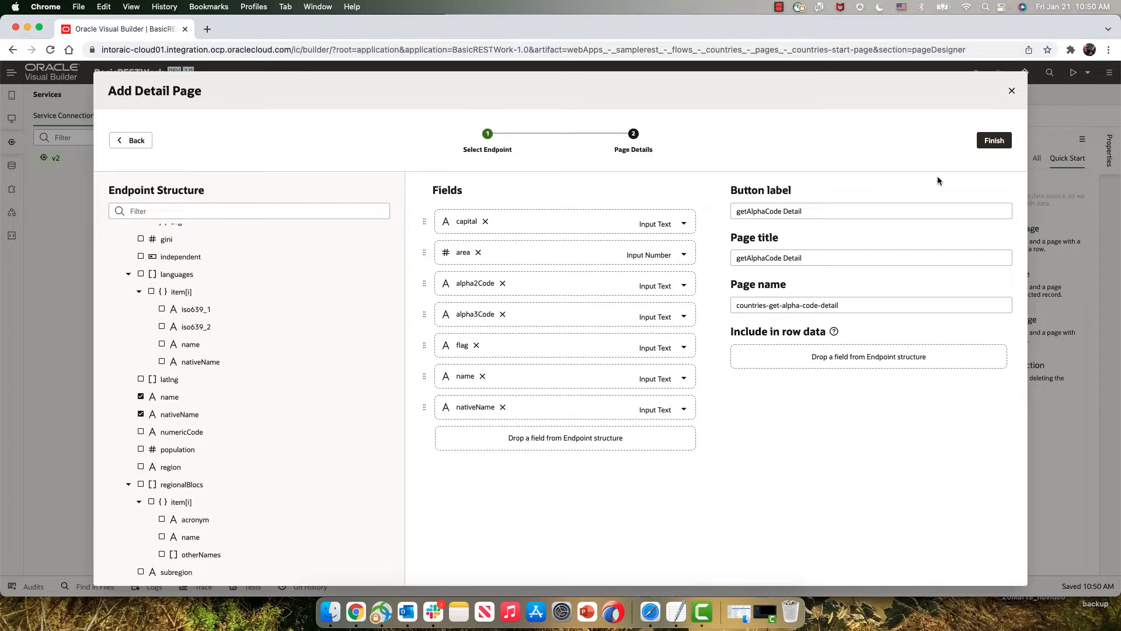
left_click(140, 449)
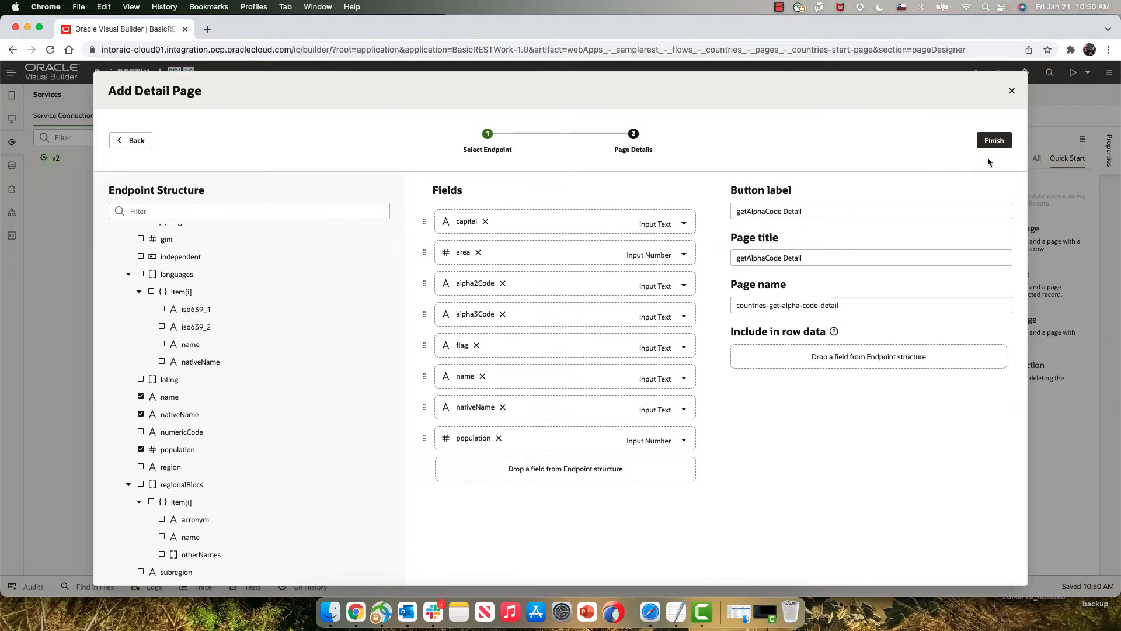
left_click(994, 141)
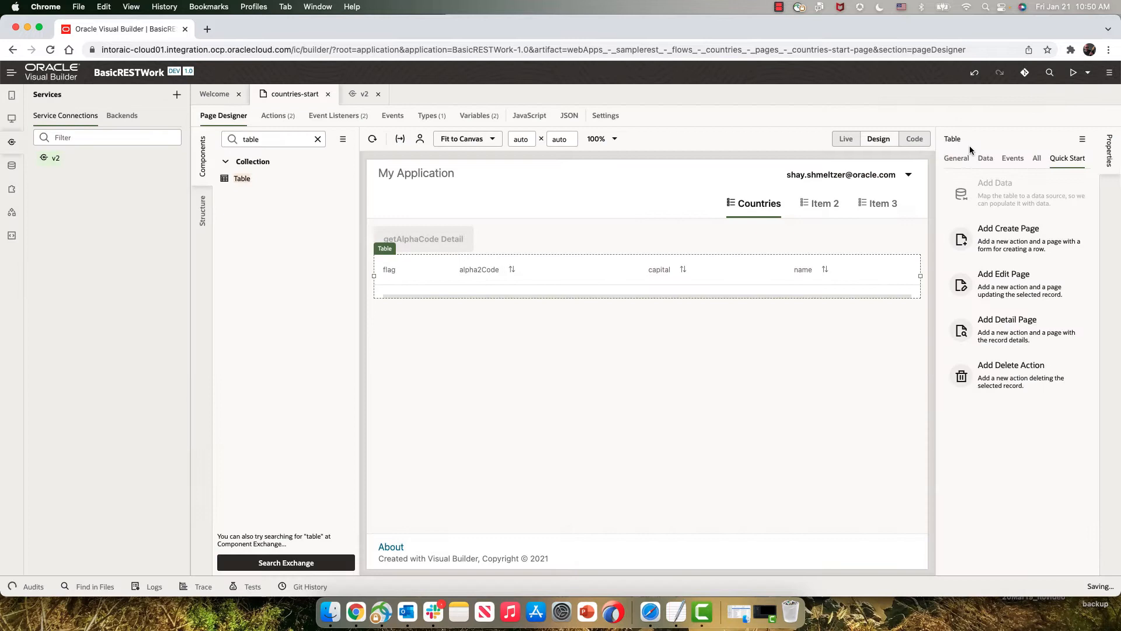
Preview in Live mode, check American Samoa's detail page, then return to countries-start.
left_click(846, 139)
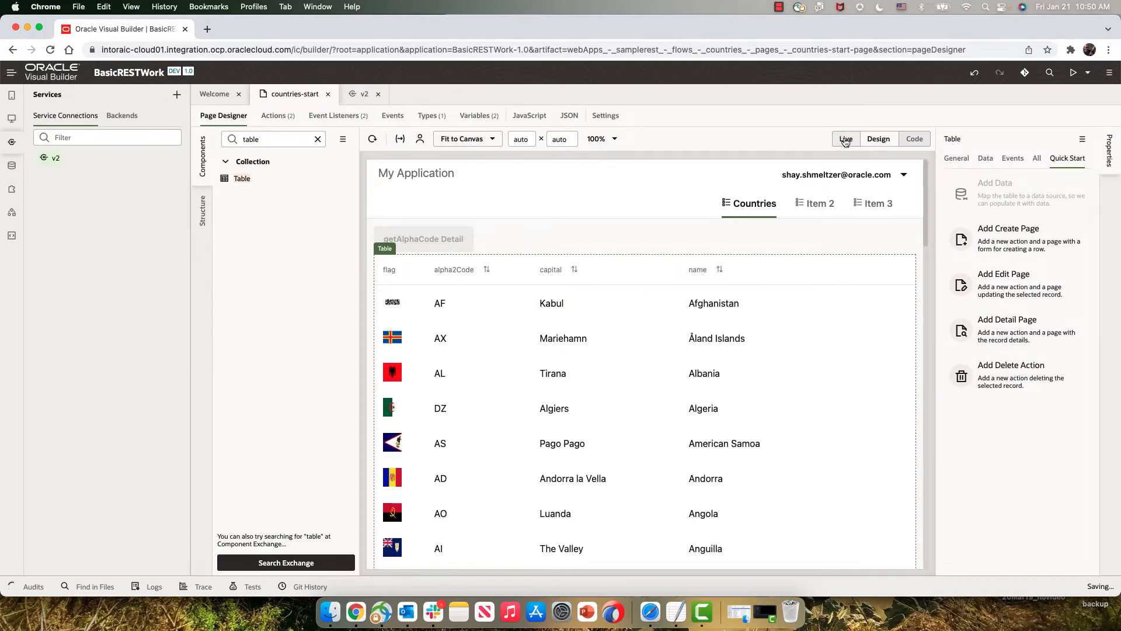
left_click(845, 139)
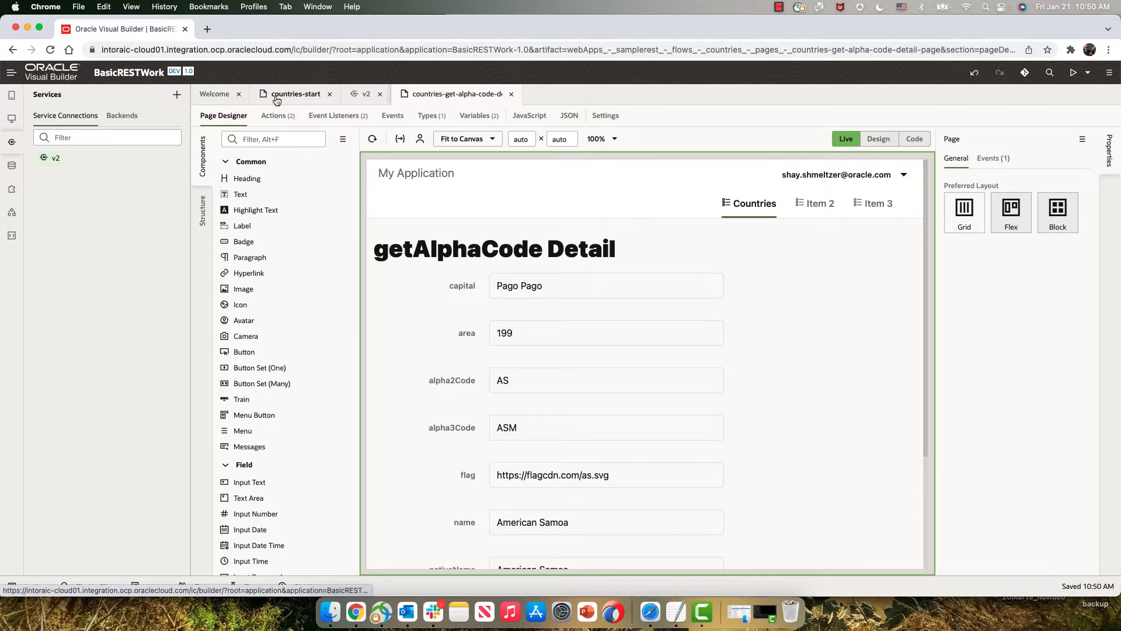
left_click(297, 94)
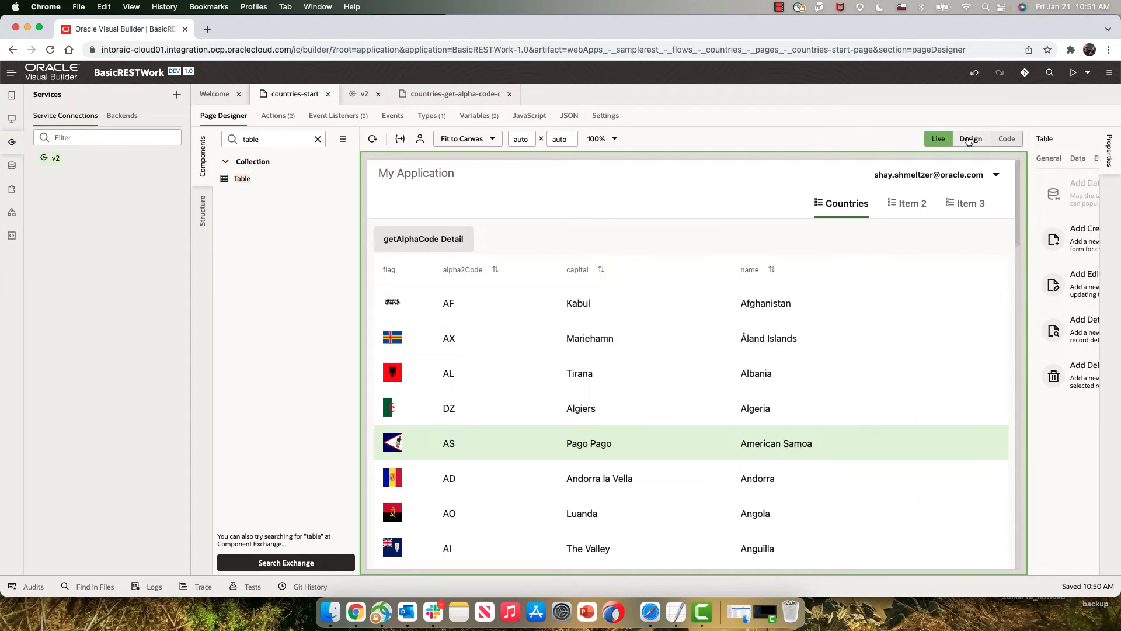
Return to Design mode and search the component palette for 'pane'.
left_click(970, 138)
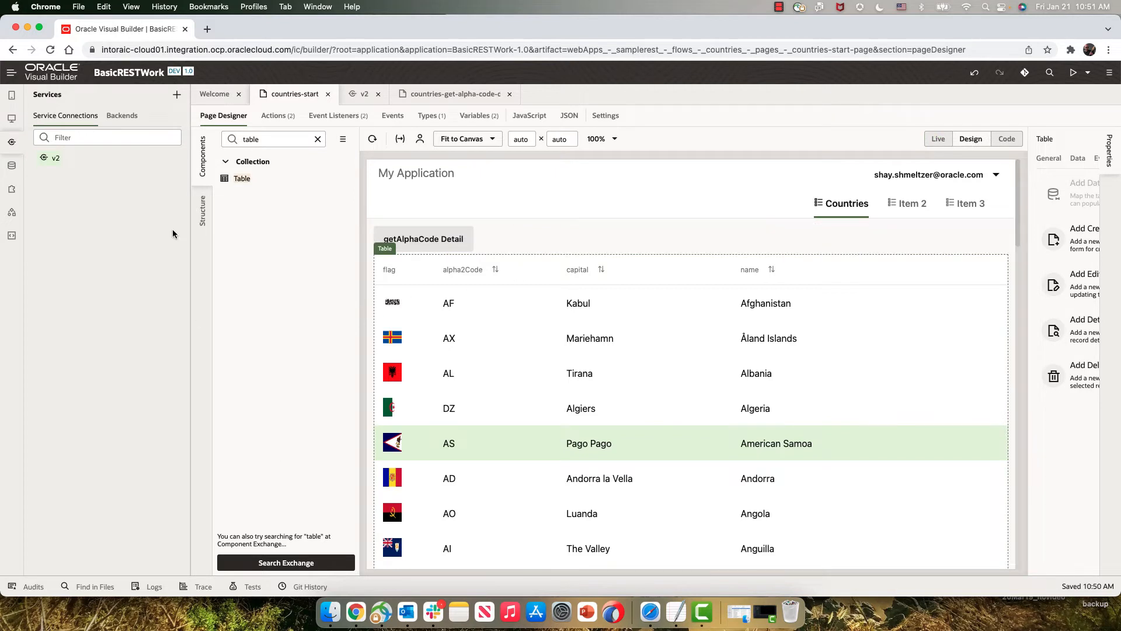
left_click(317, 139)
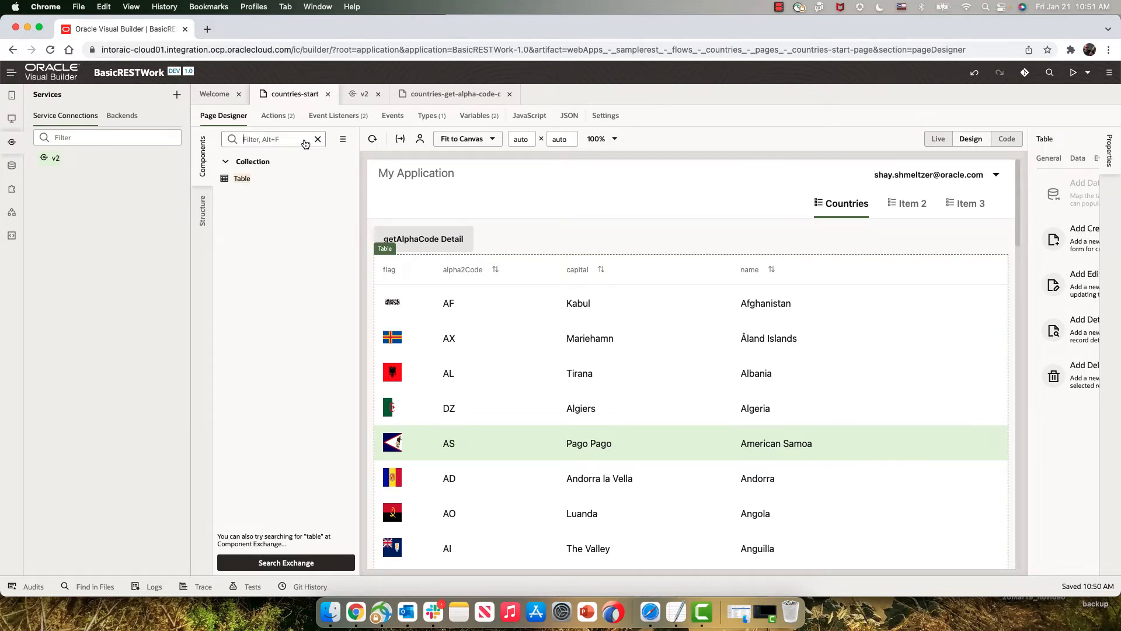
type("pane")
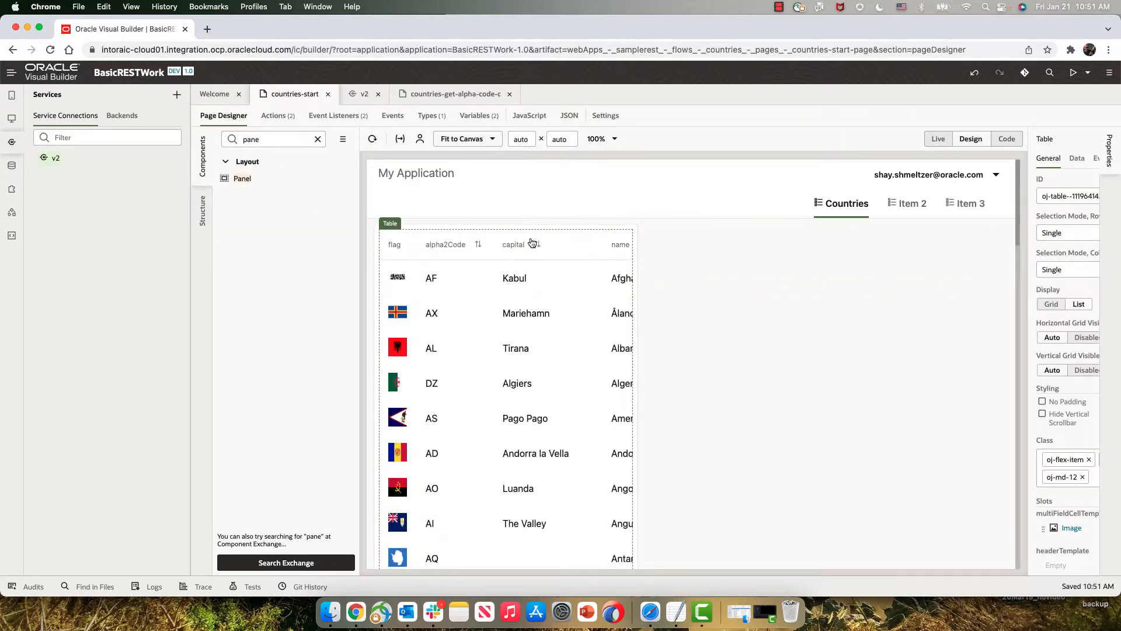
scroll("down", 3)
type("h")
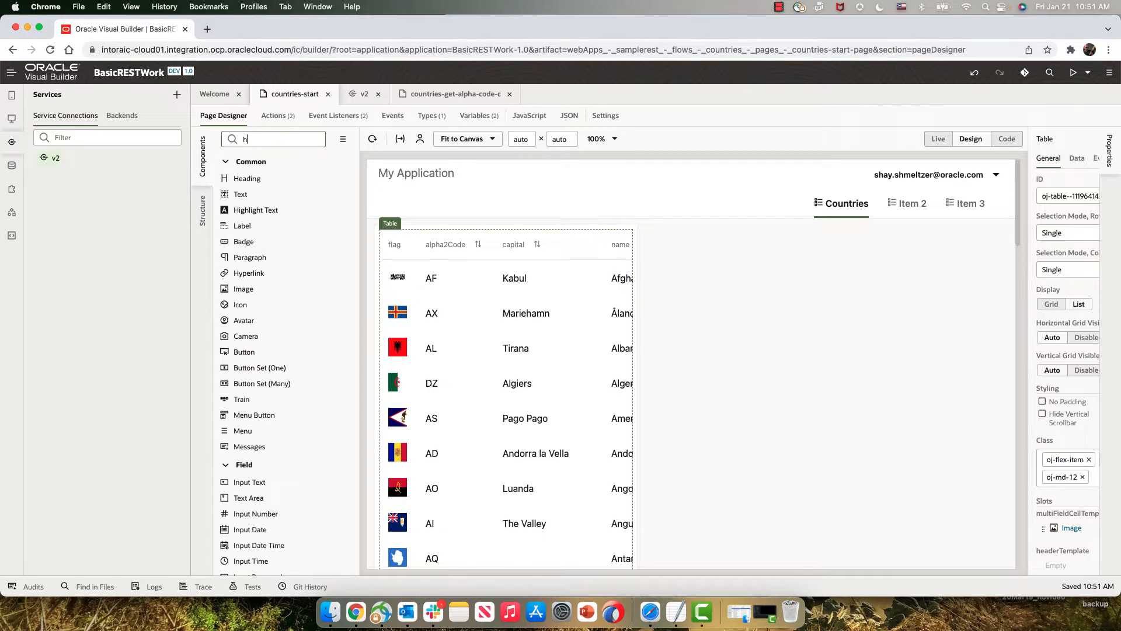
Drop a Hyperlink component onto the countries table's capital column cell.
type("i")
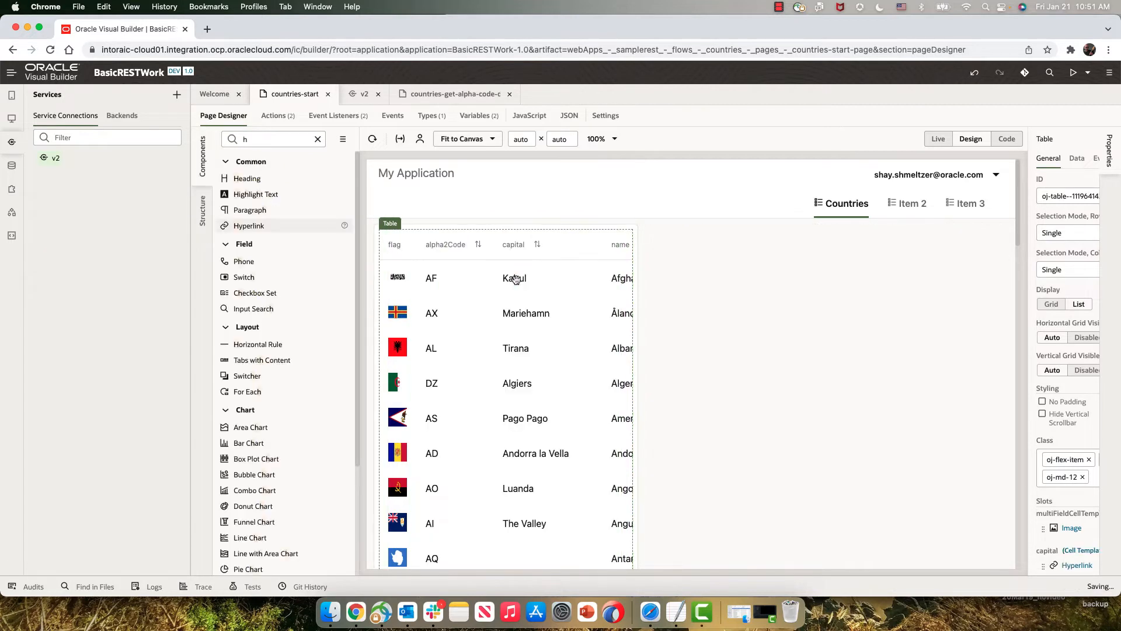
left_click(515, 279)
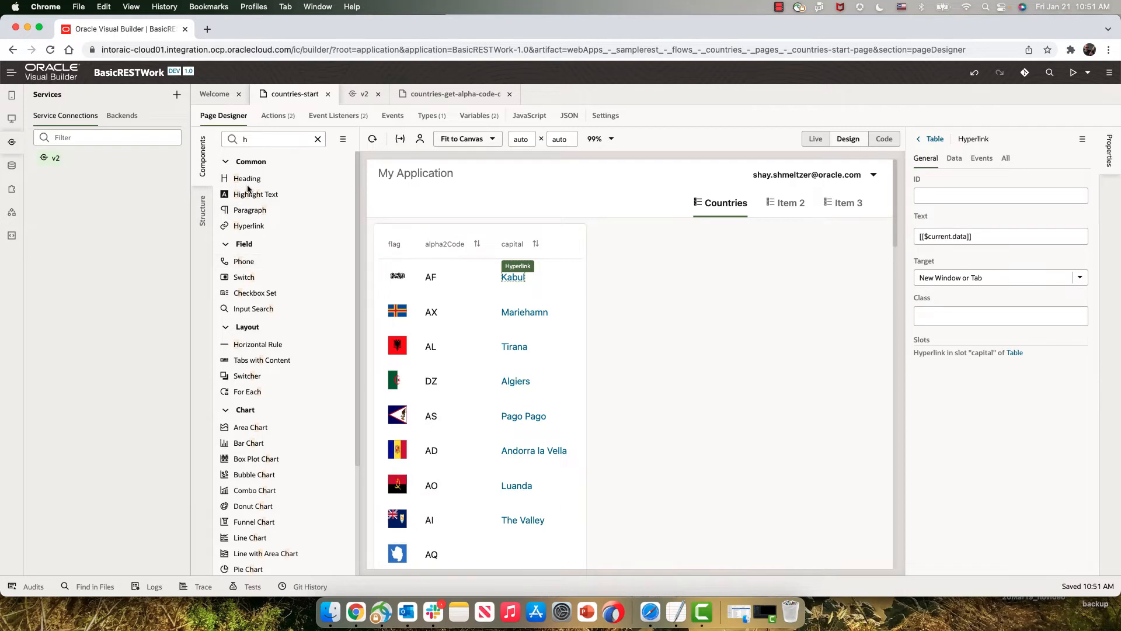
mouse_move(277, 321)
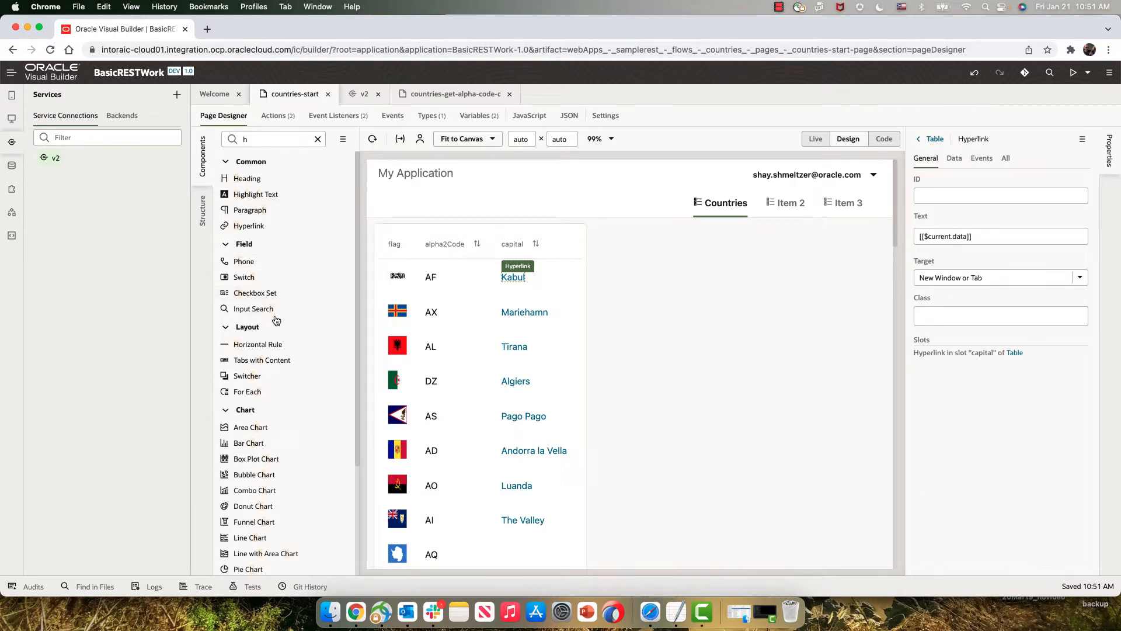
mouse_move(258, 277)
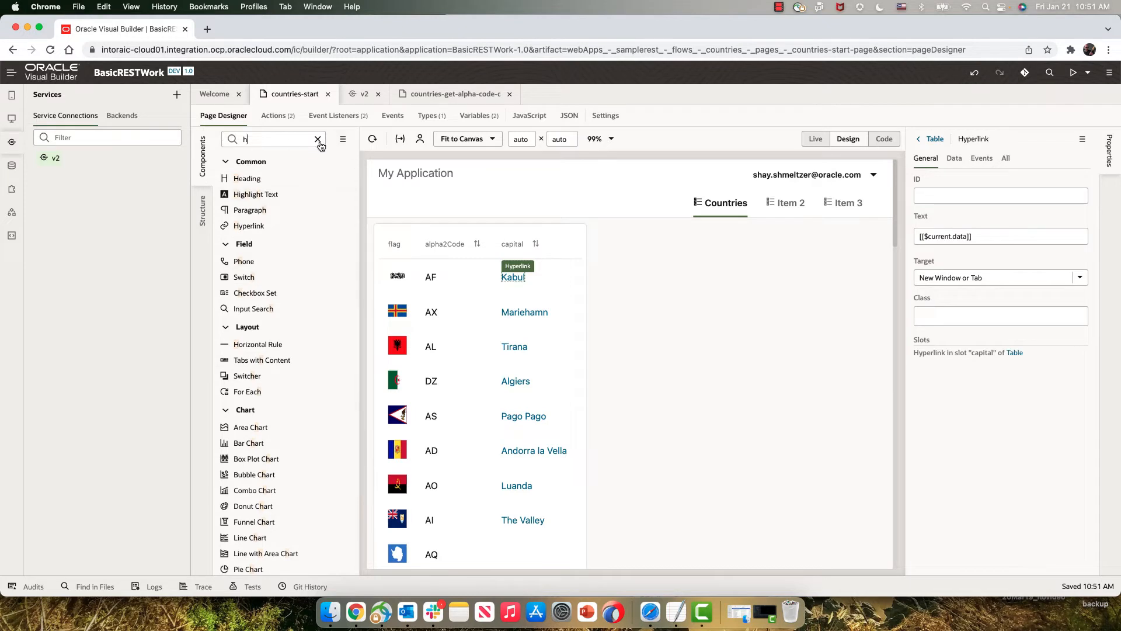
left_click(316, 139)
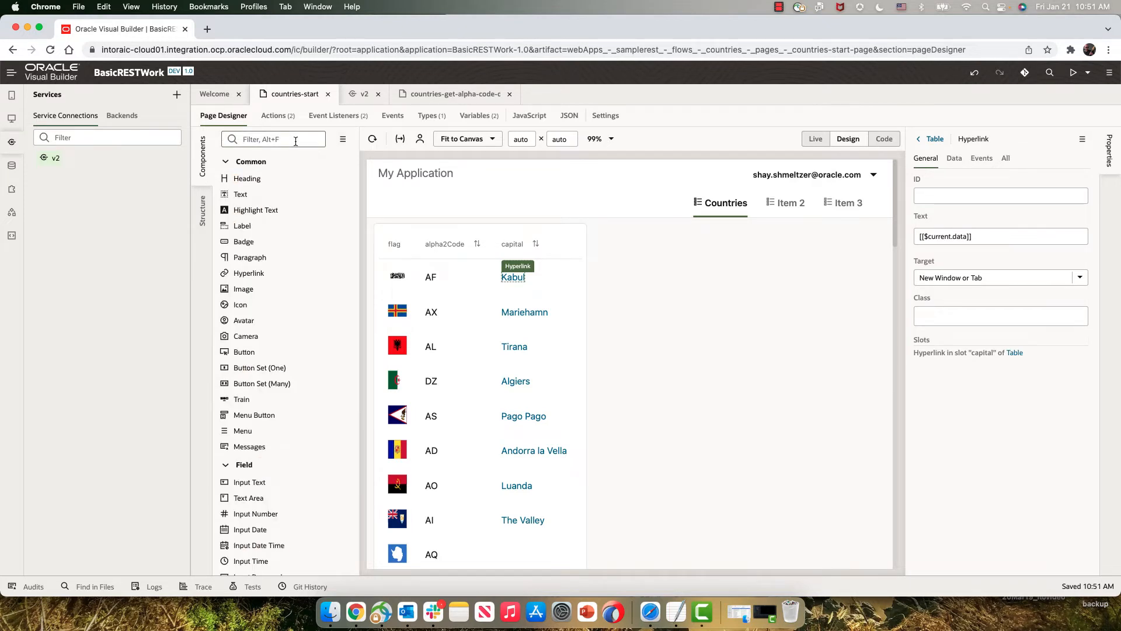
Place a Panel beside the table containing a Form Layout with three Input Text fields.
type("form")
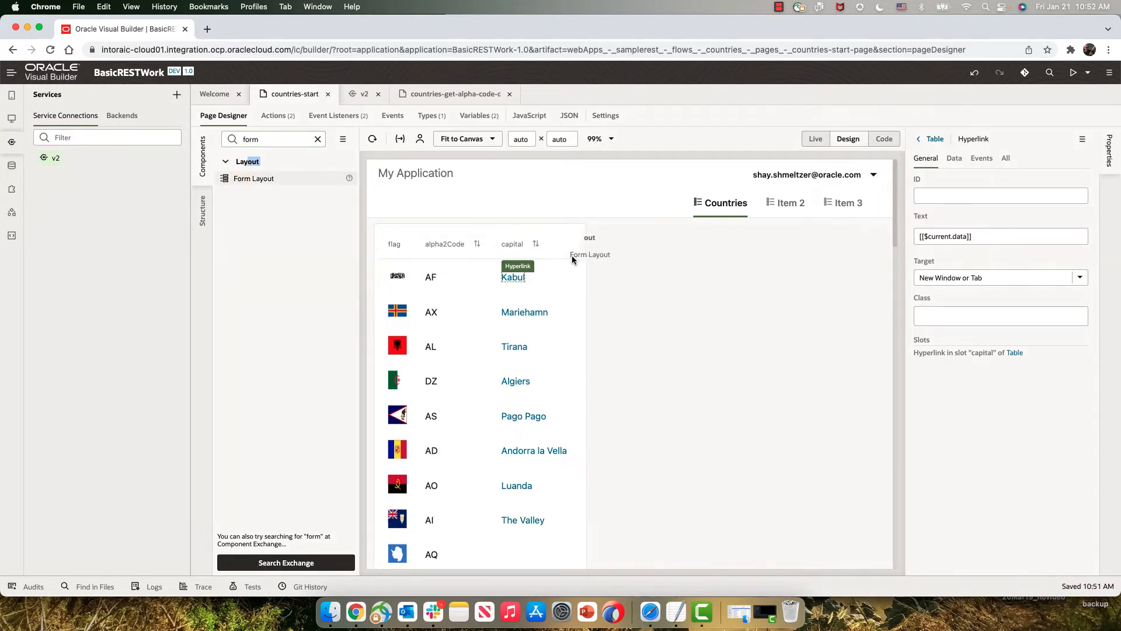
mouse_move(706, 166)
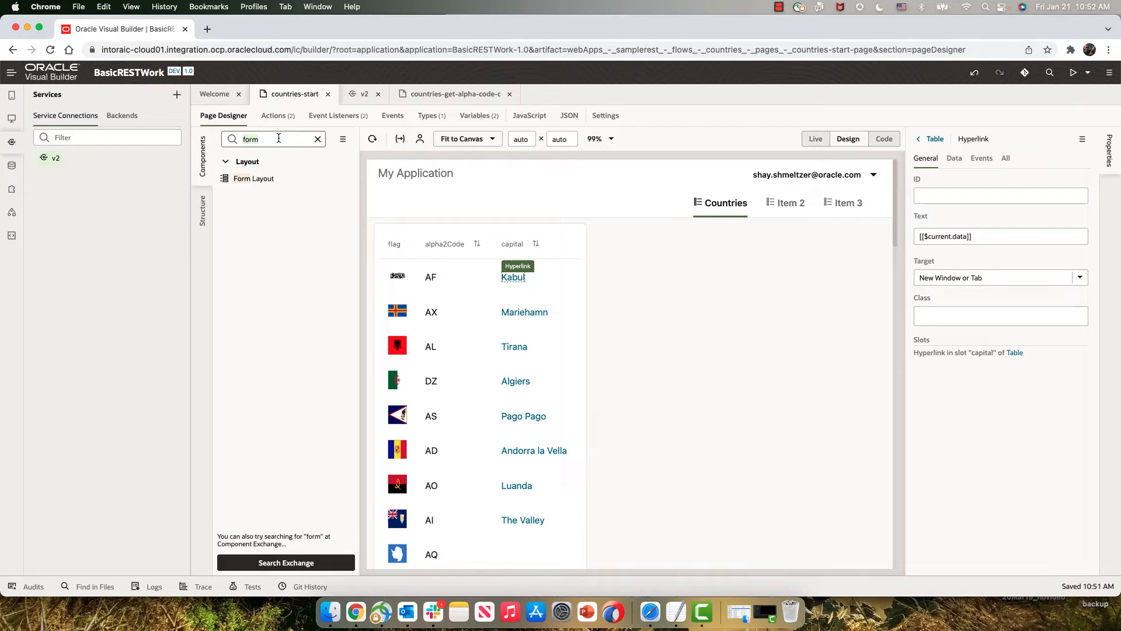
type("panel")
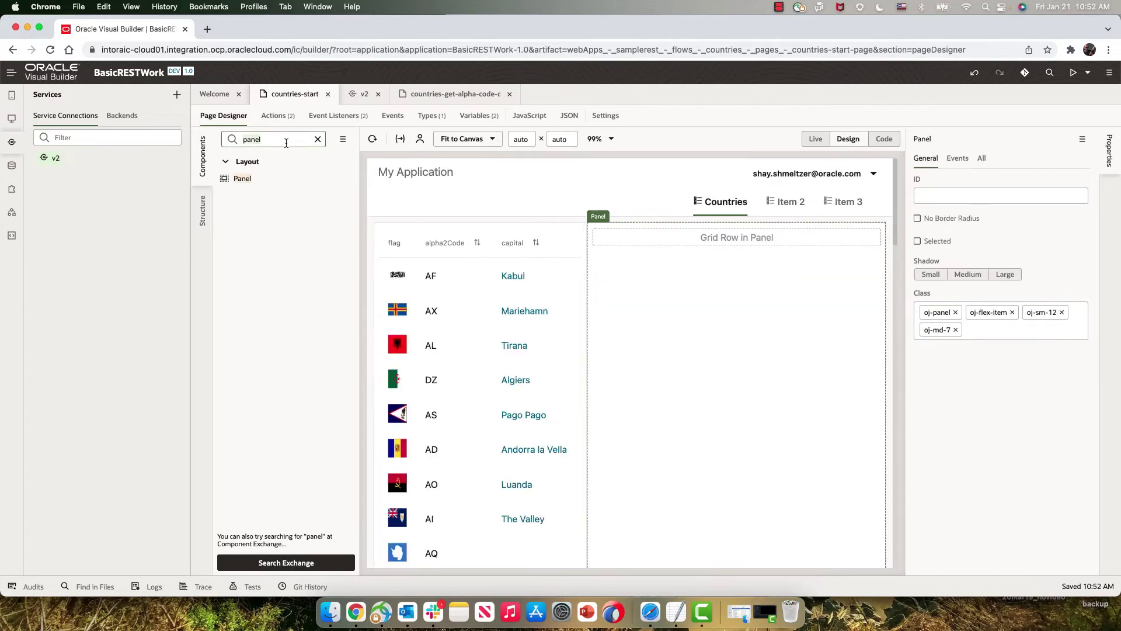
type("form")
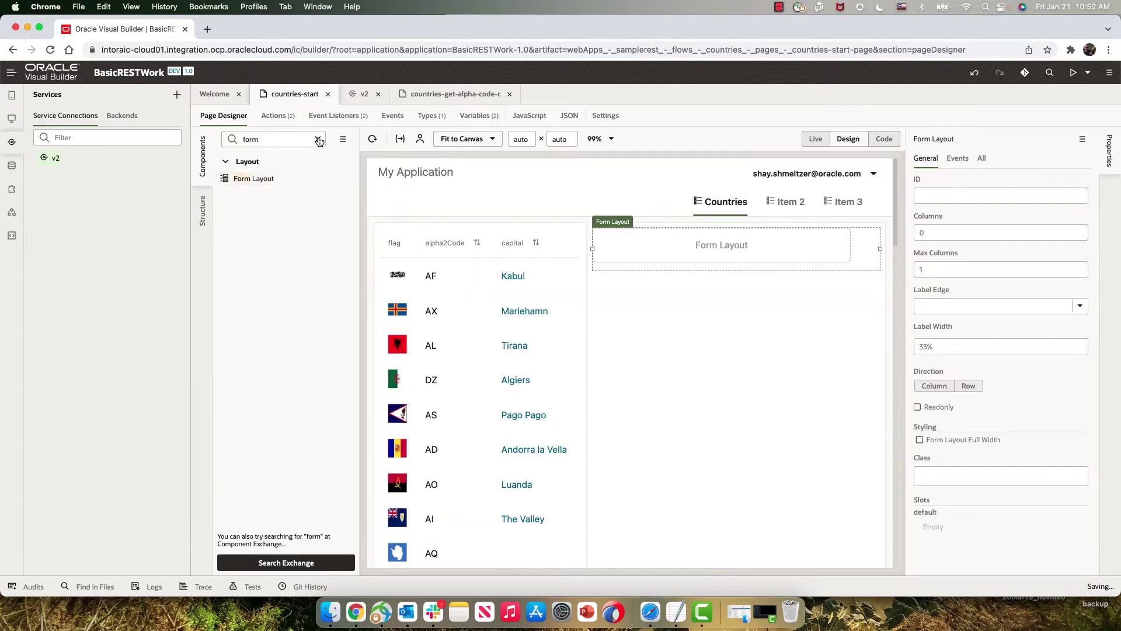
left_click(320, 139)
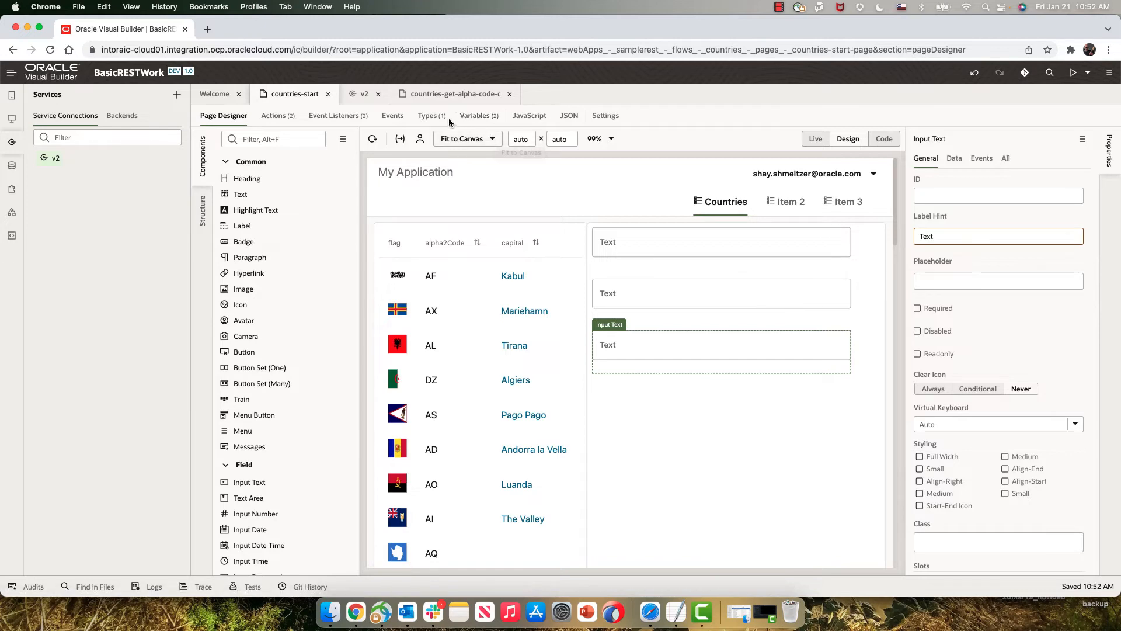
Create the countryType type from the v2 GET /alpha/{code} endpoint's full response.
left_click(426, 115)
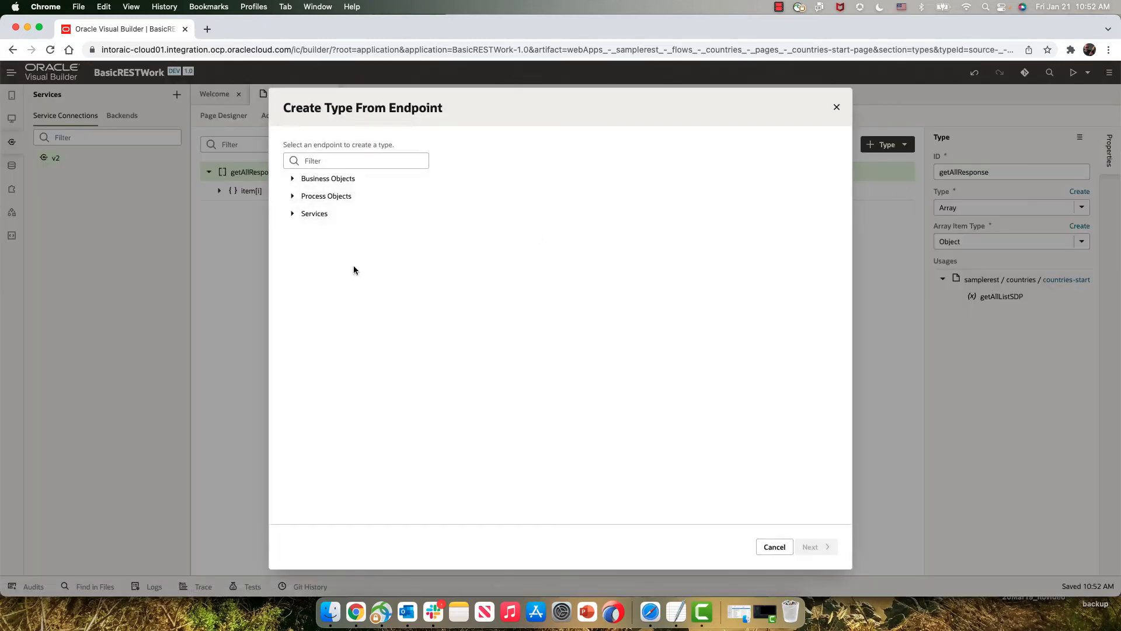
left_click(292, 213)
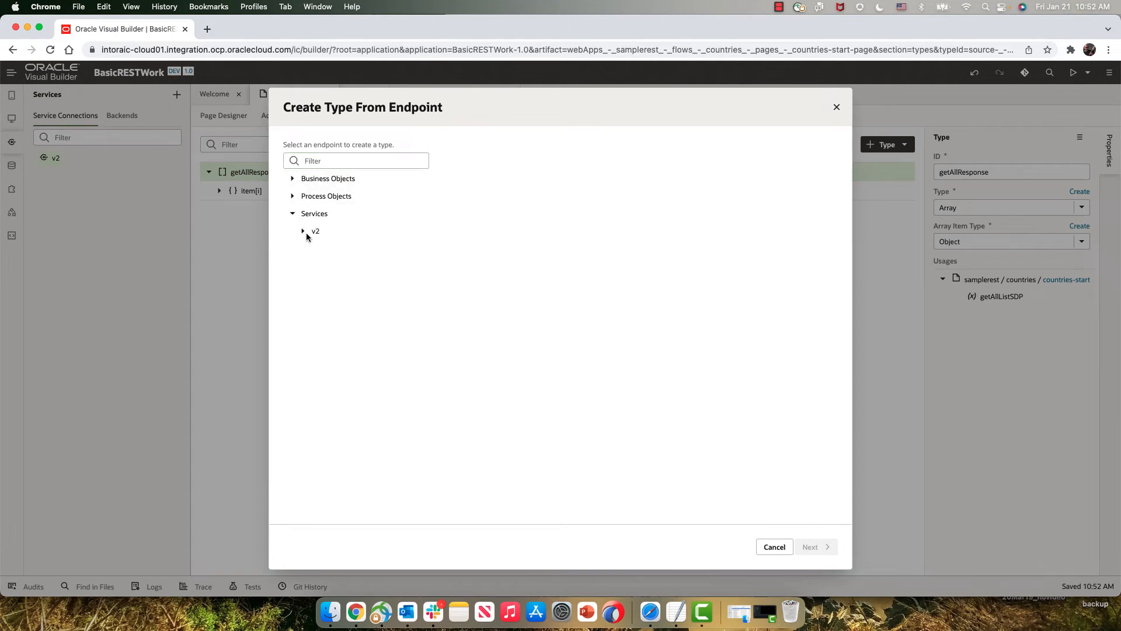
left_click(302, 231)
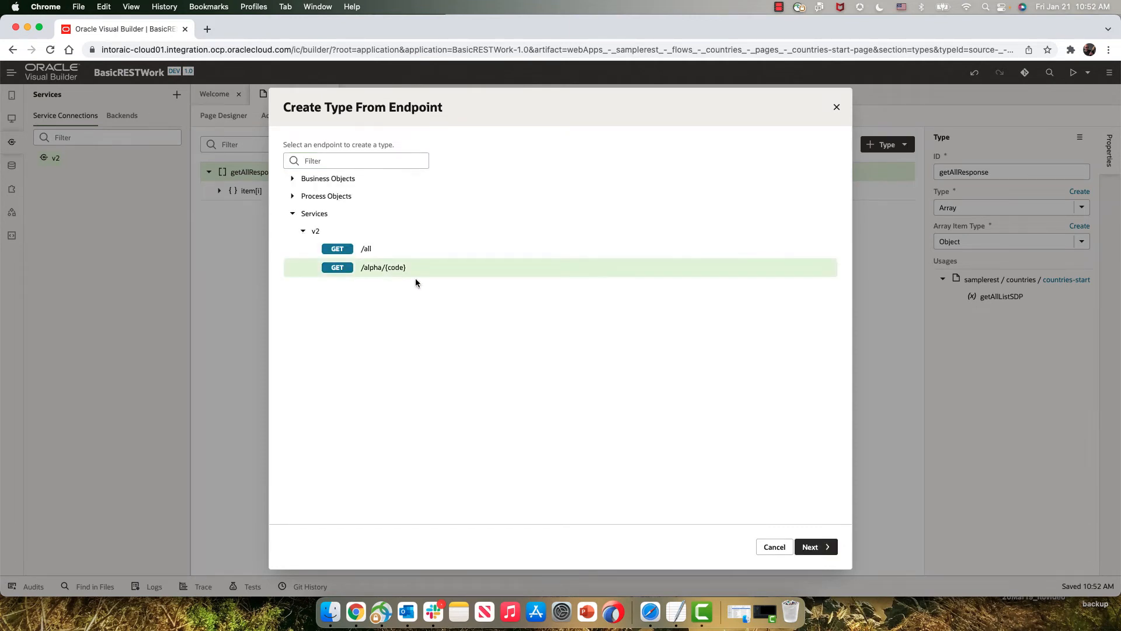
left_click(816, 547)
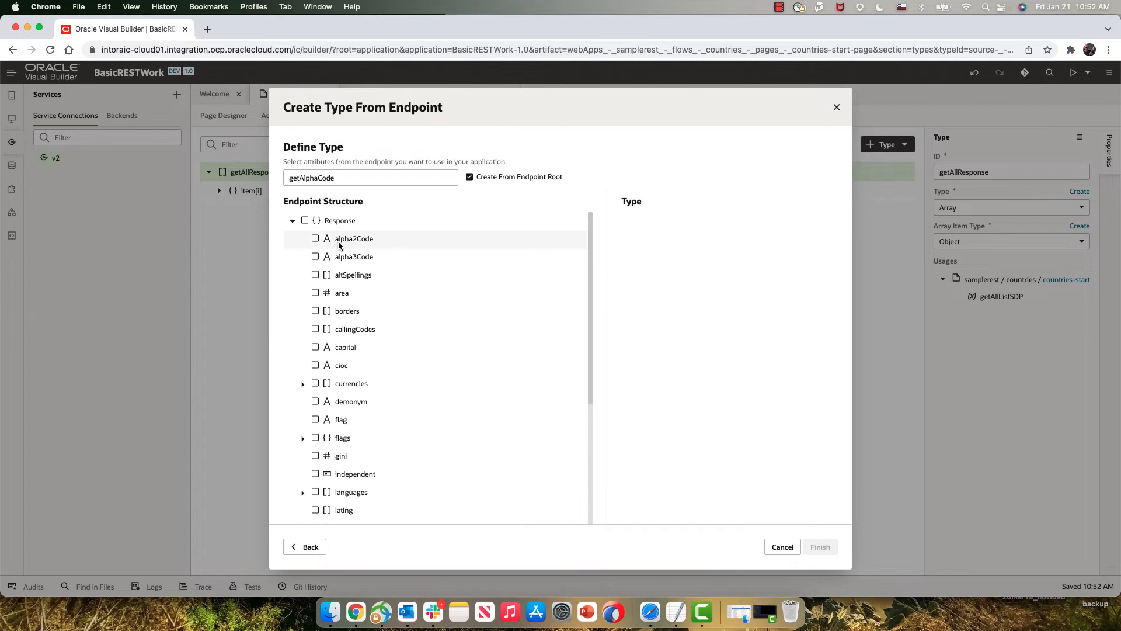
left_click(305, 220)
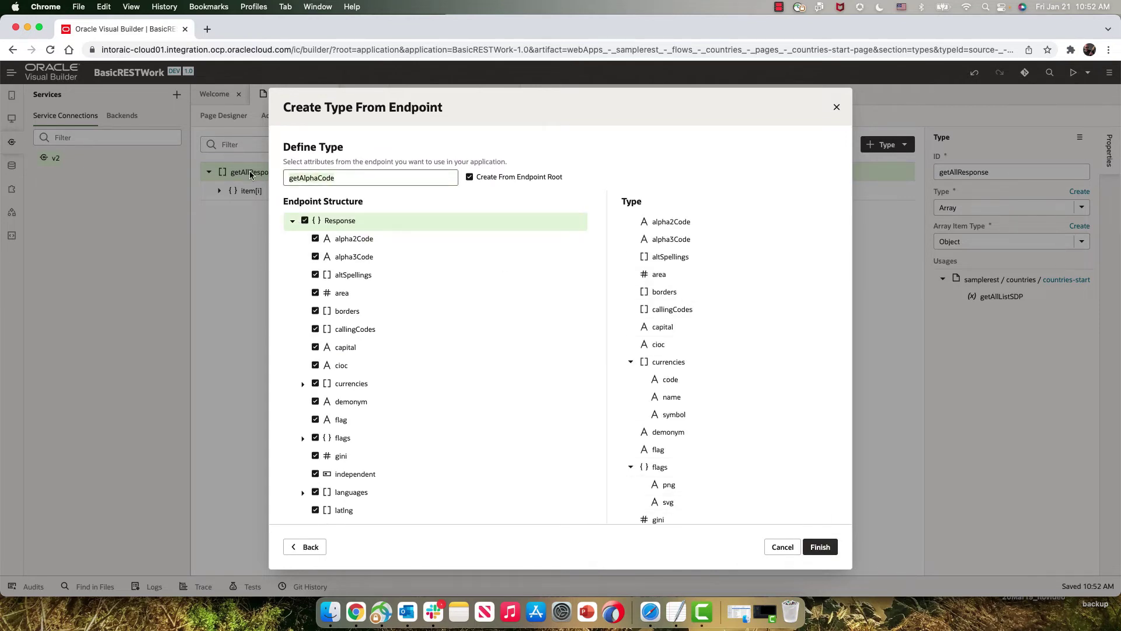
type("countryType")
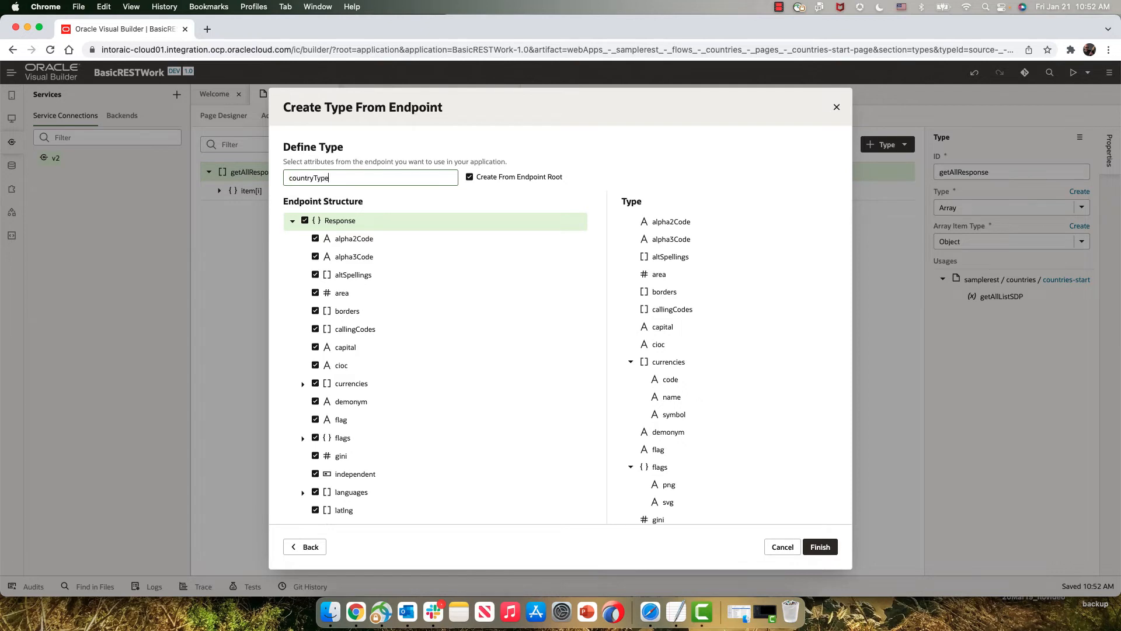
left_click(820, 537)
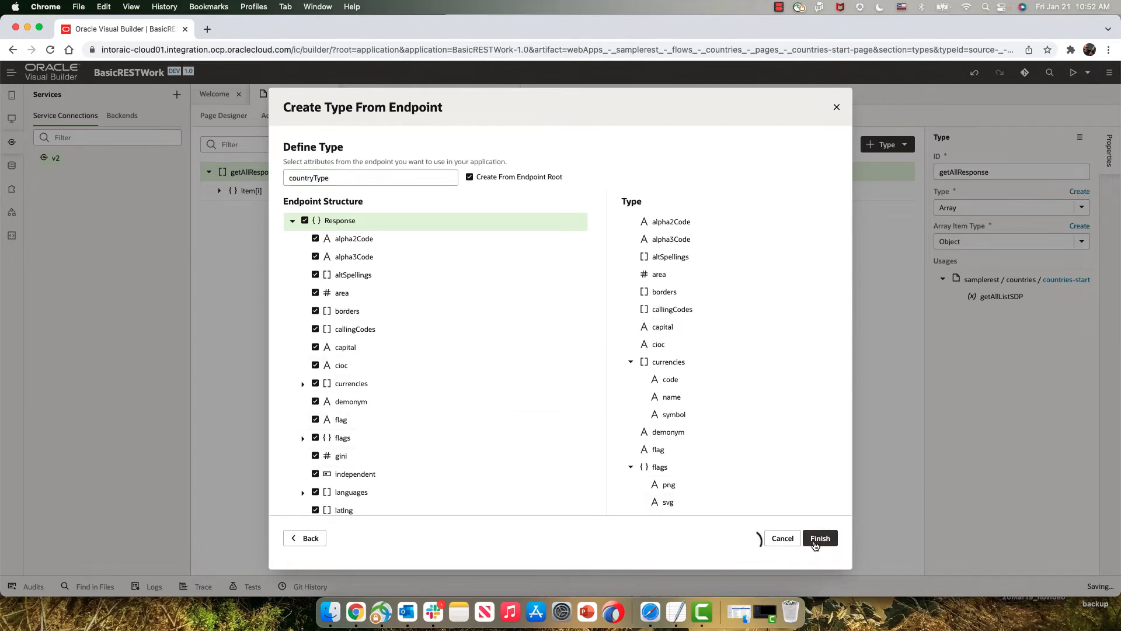
left_click(821, 538)
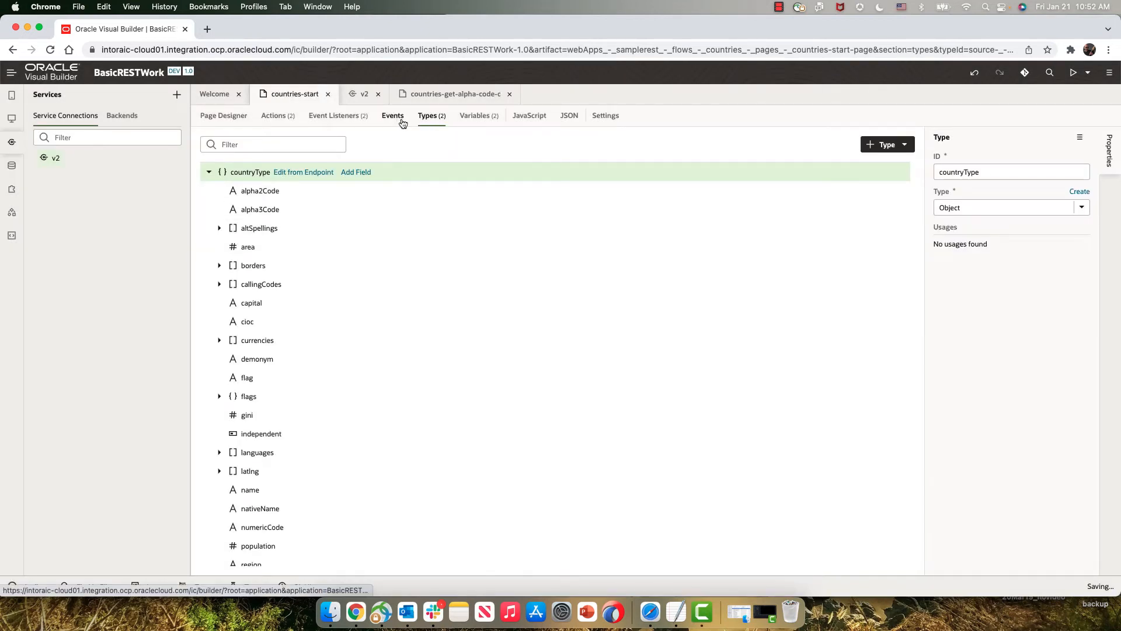
Create the page variable selectedCountry with type countryType.
left_click(479, 115)
type("s")
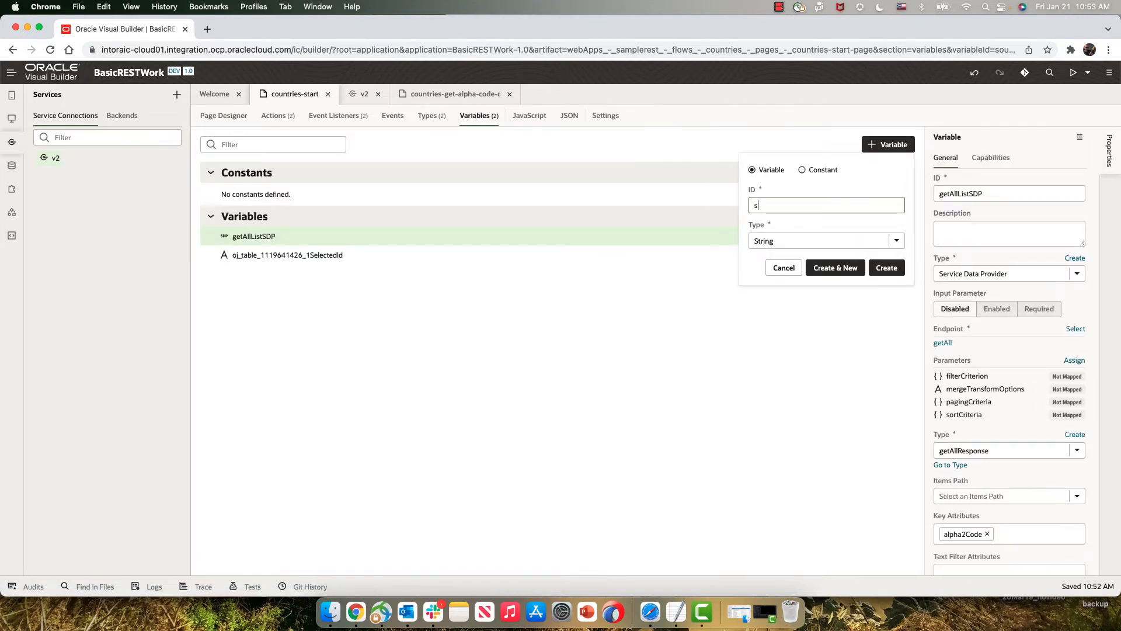
type("elected")
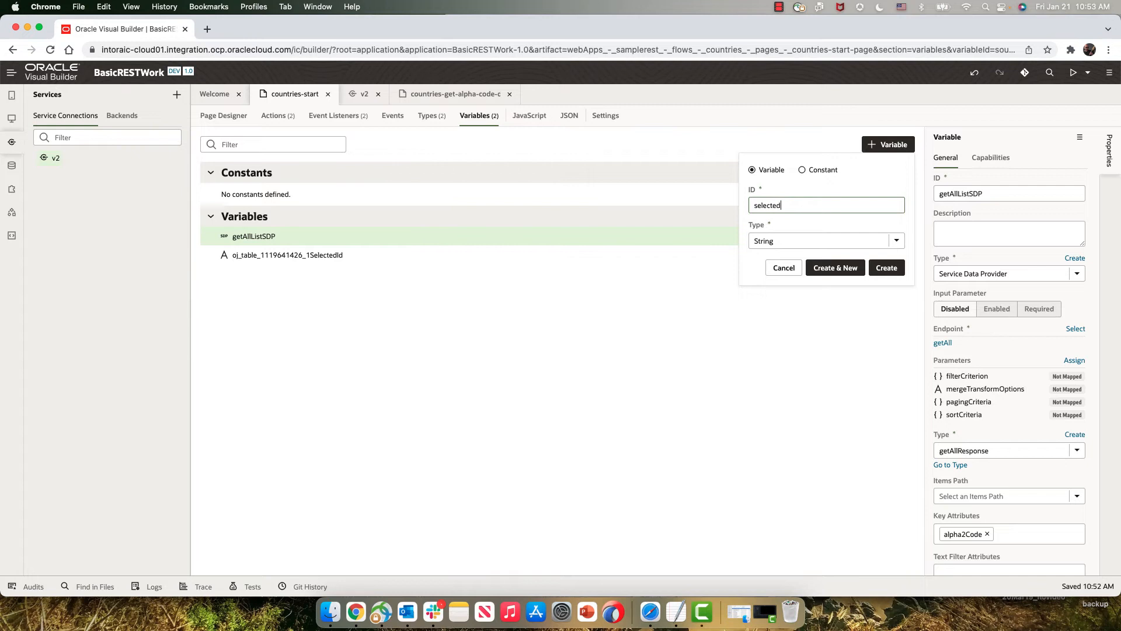
type("Country")
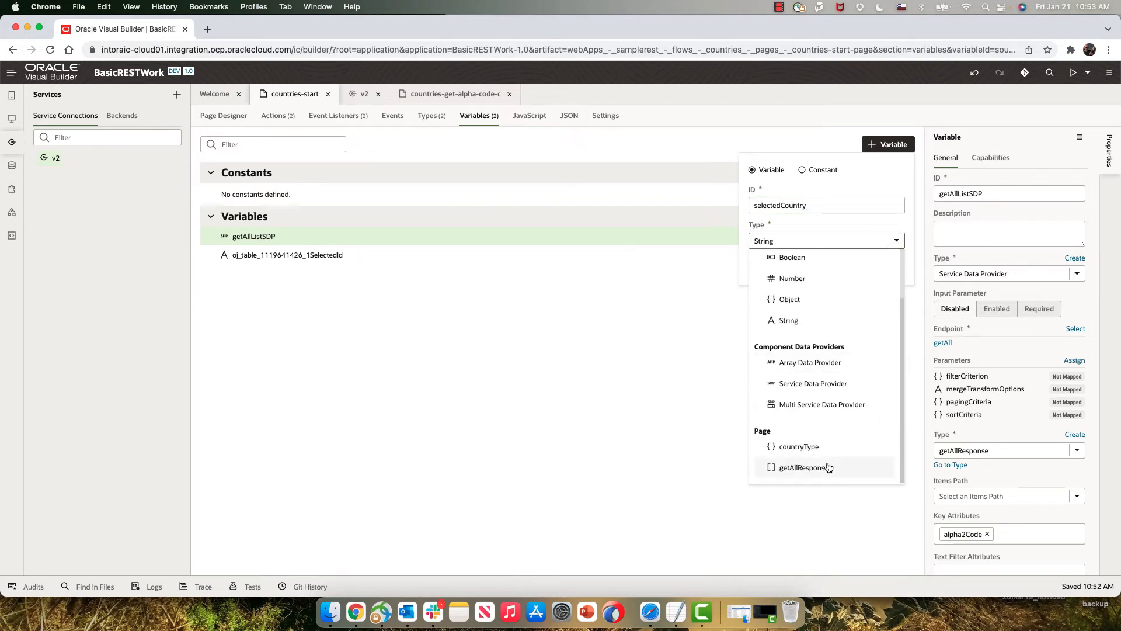
left_click(797, 446)
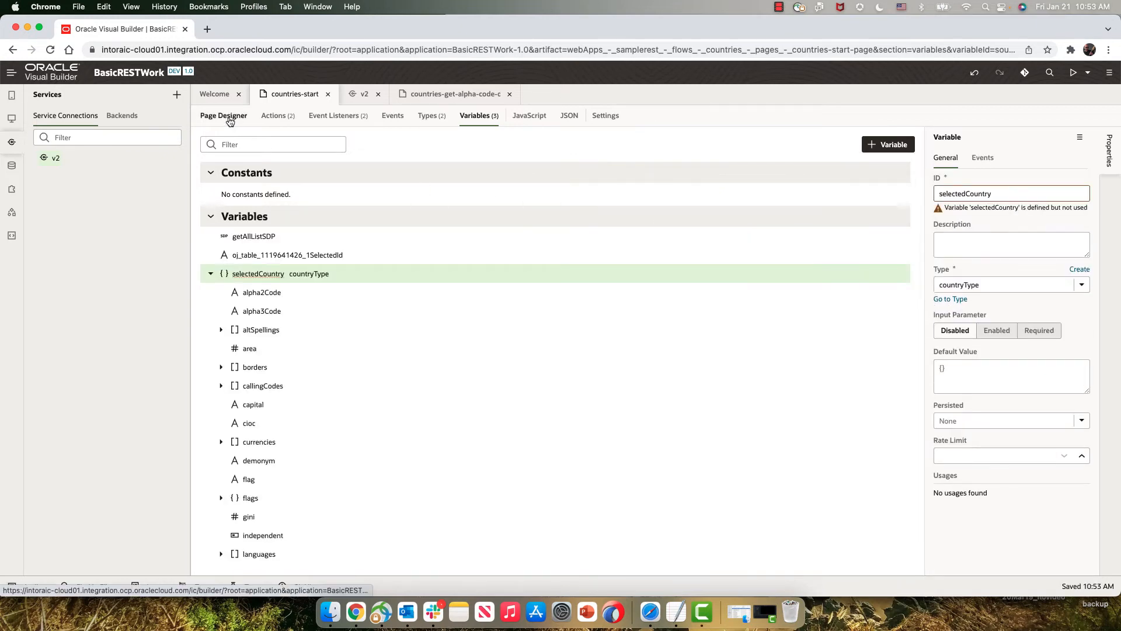
Bind the form inputs' values to selectedCountry, the second to name and the third to nativeName.
left_click(223, 115)
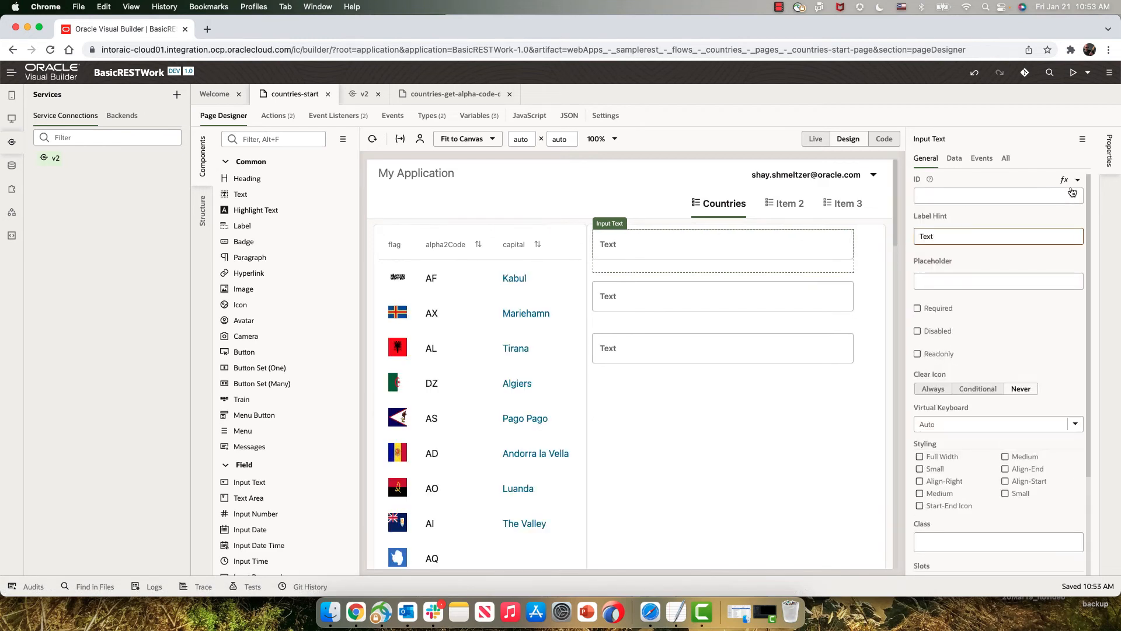
left_click(954, 158)
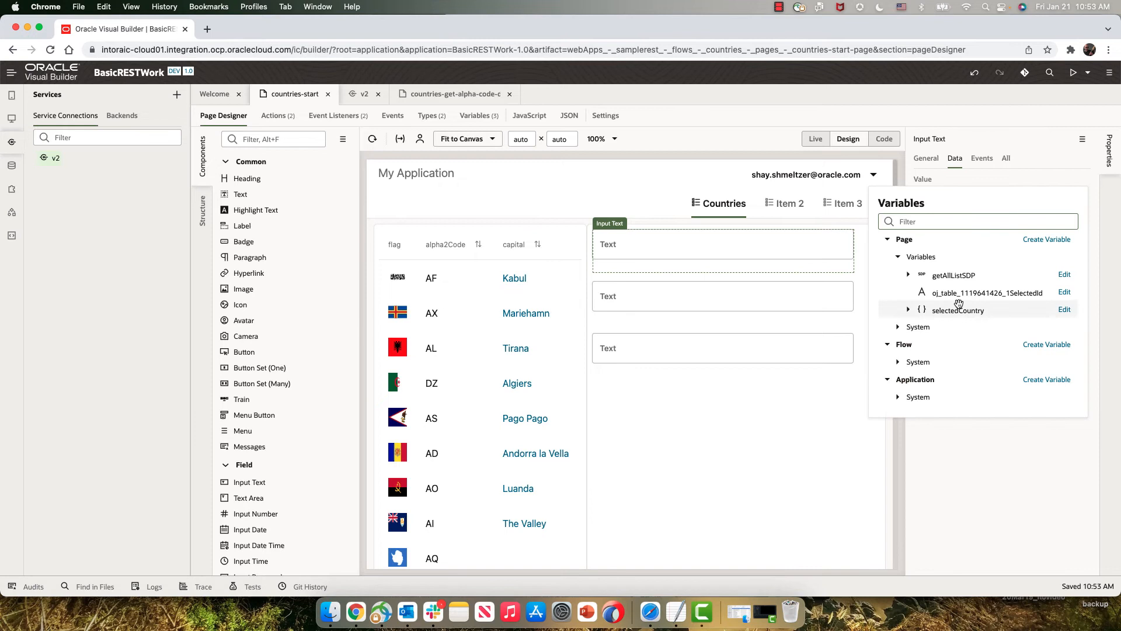
left_click(909, 309)
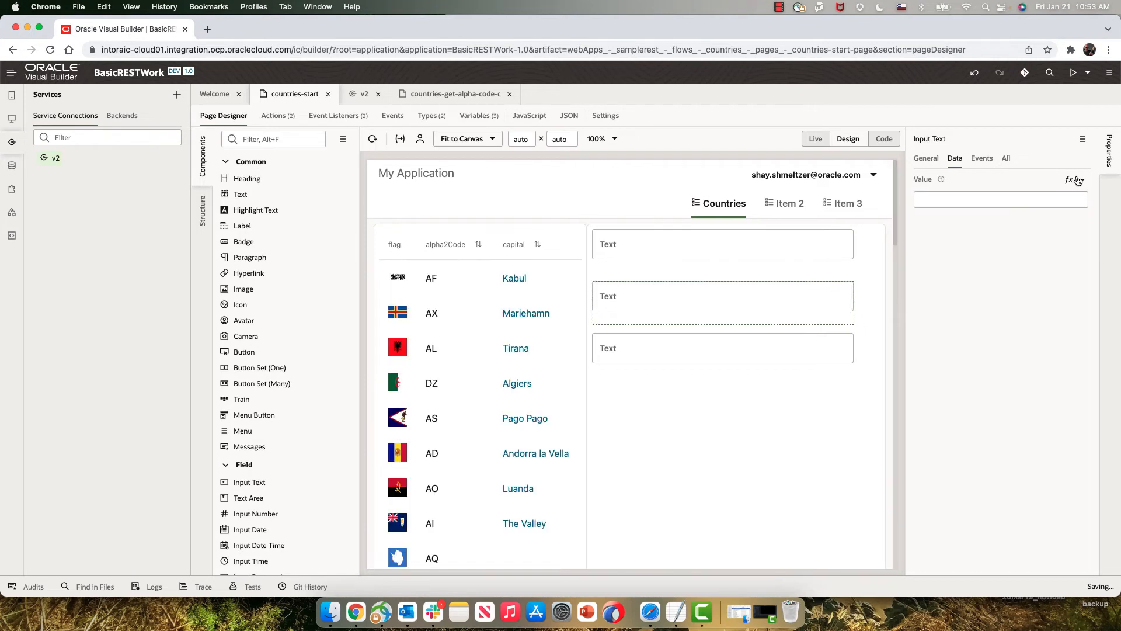
left_click(1069, 181)
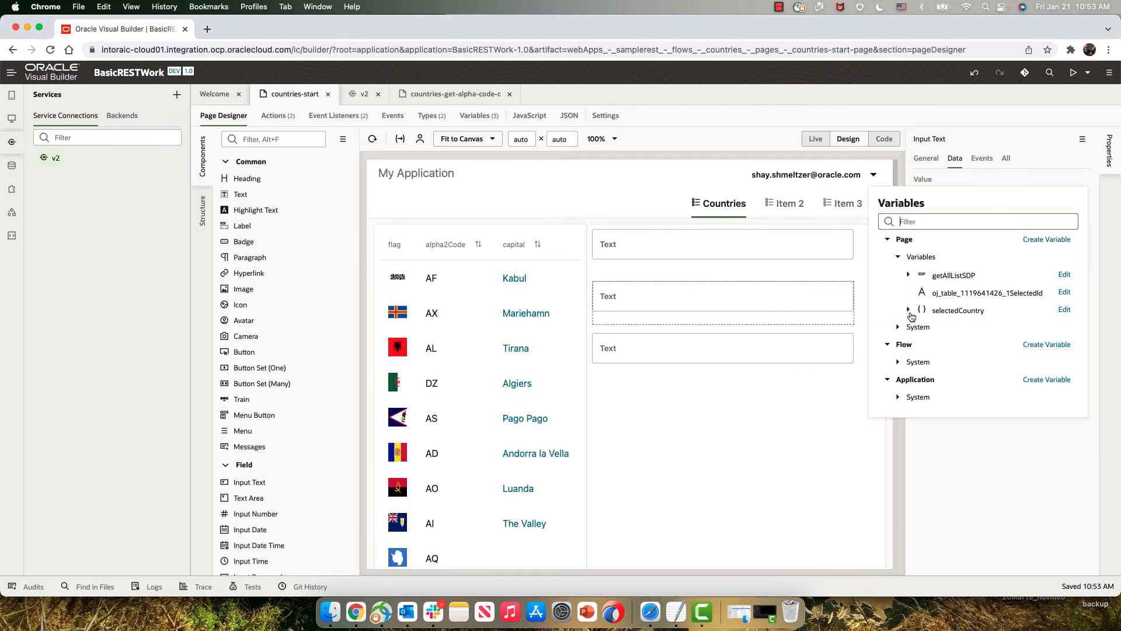
left_click(909, 310)
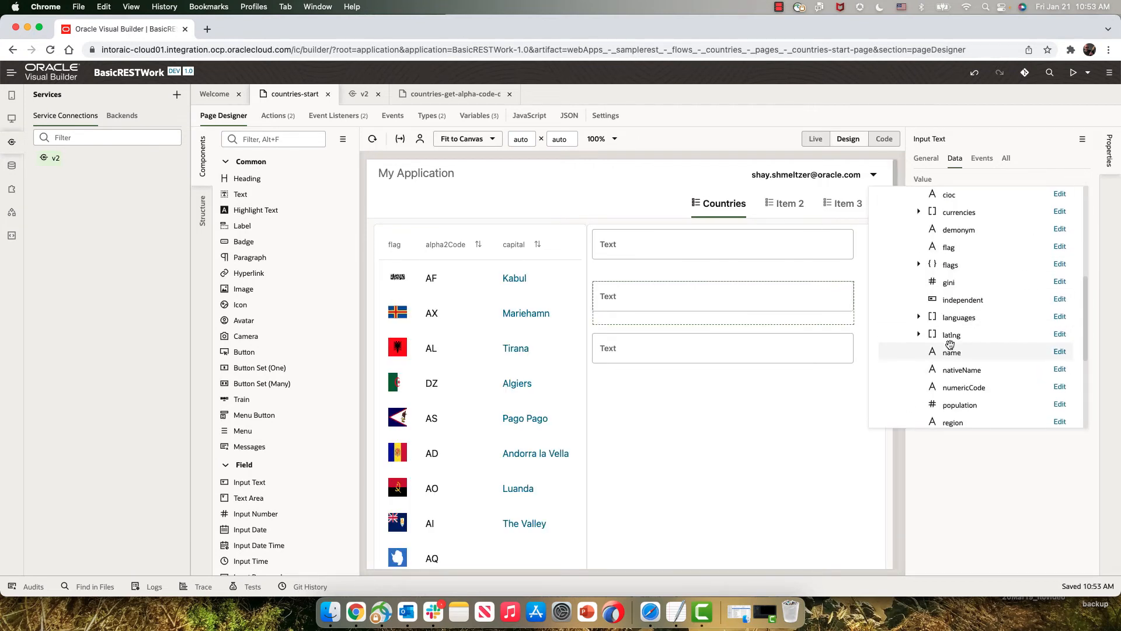
left_click(951, 352)
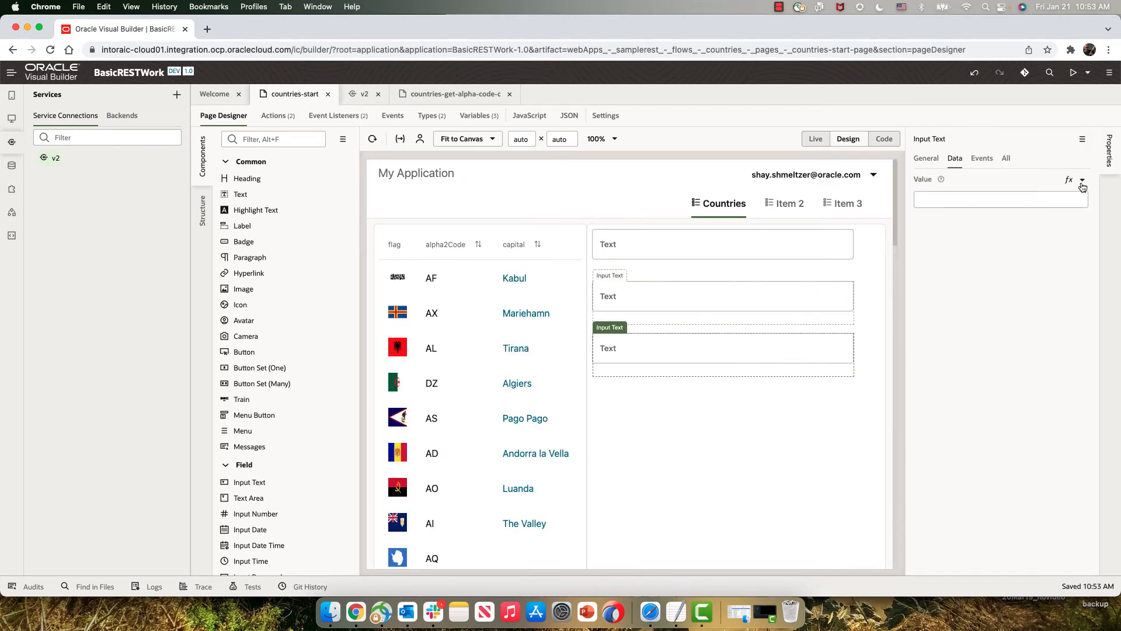
left_click(1082, 179)
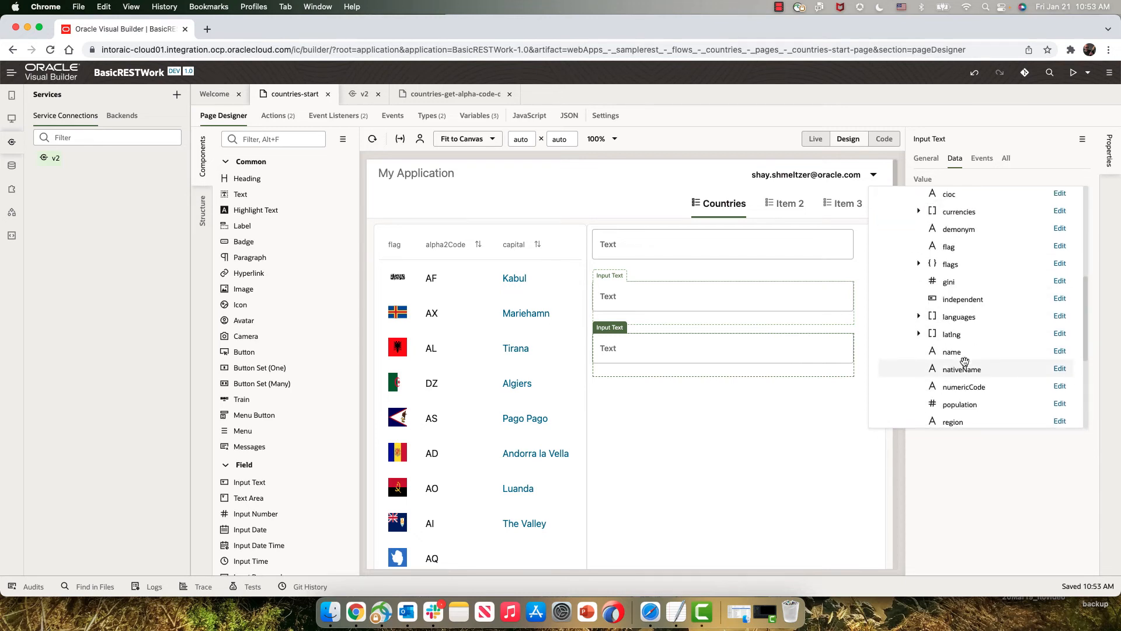
left_click(960, 369)
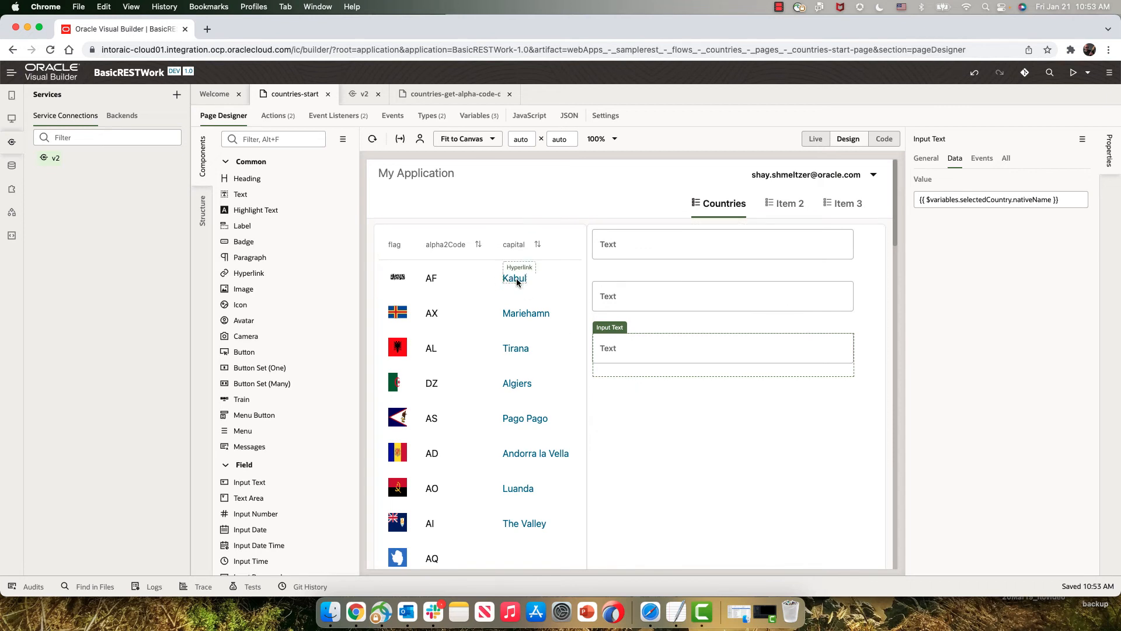
left_click(514, 278)
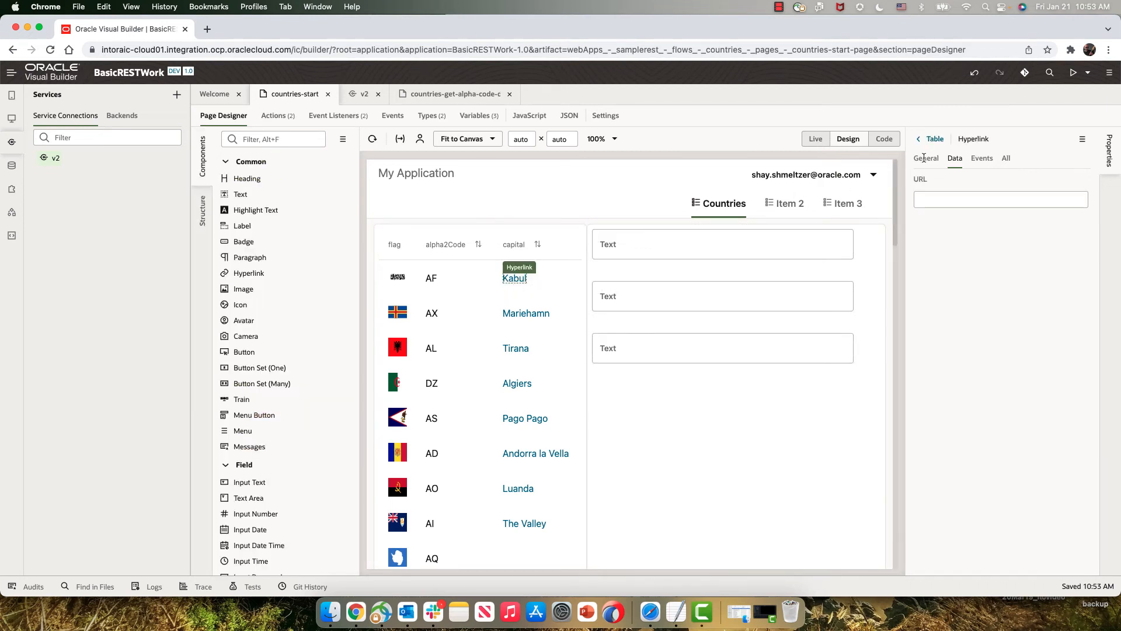
Create HyperlinkClickChain on the hyperlink's click, with Call REST using v2 GET /alpha/{code}.
left_click(981, 159)
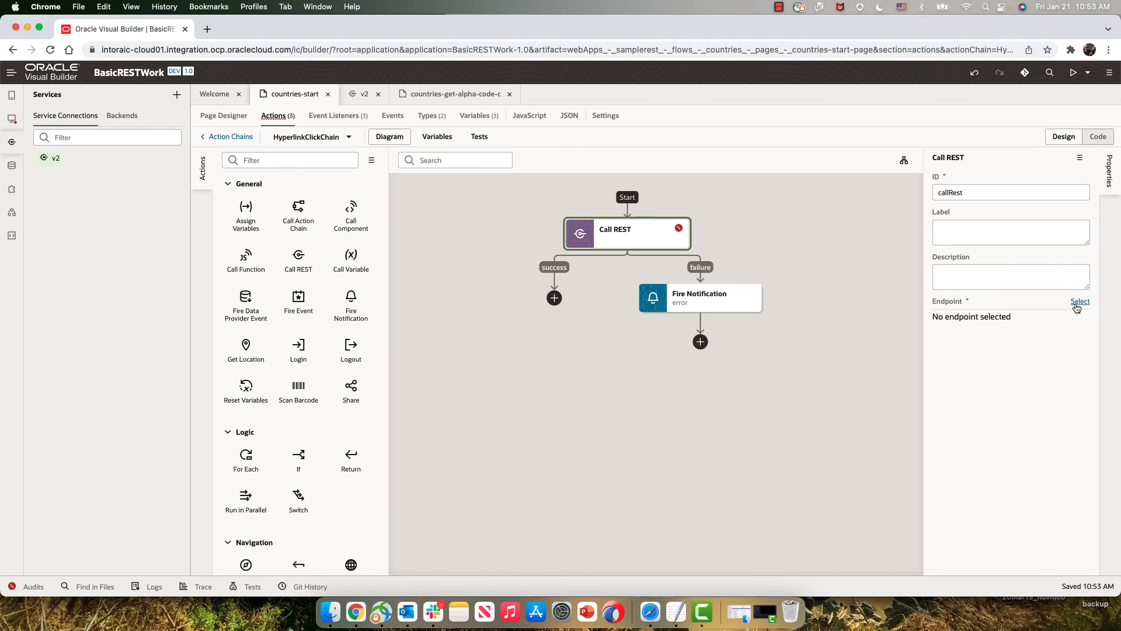
left_click(1080, 300)
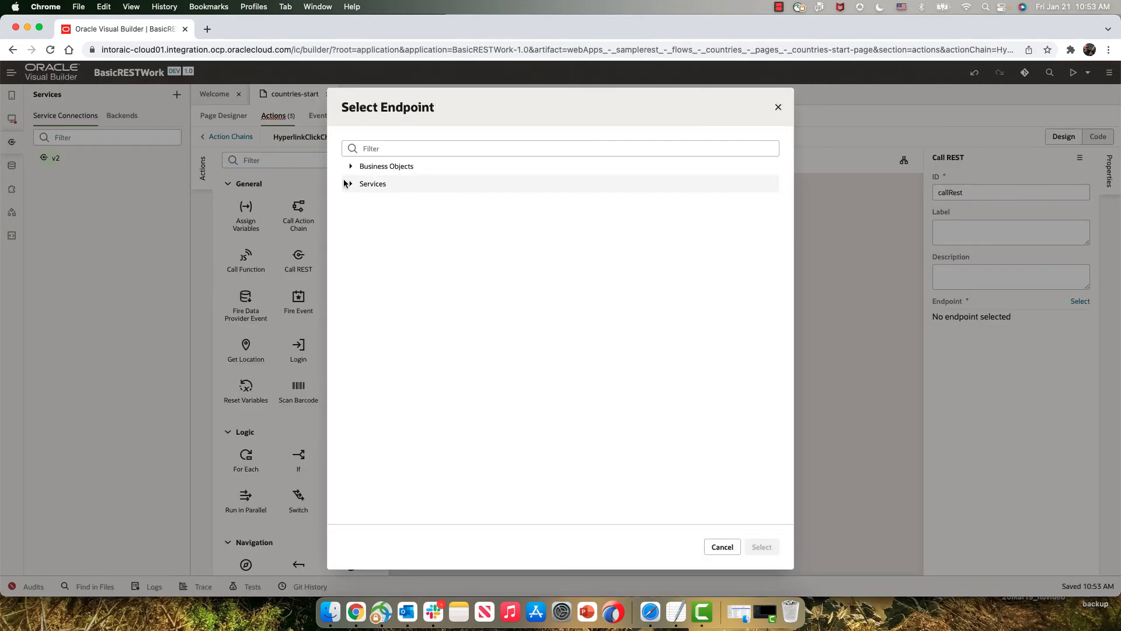
left_click(351, 184)
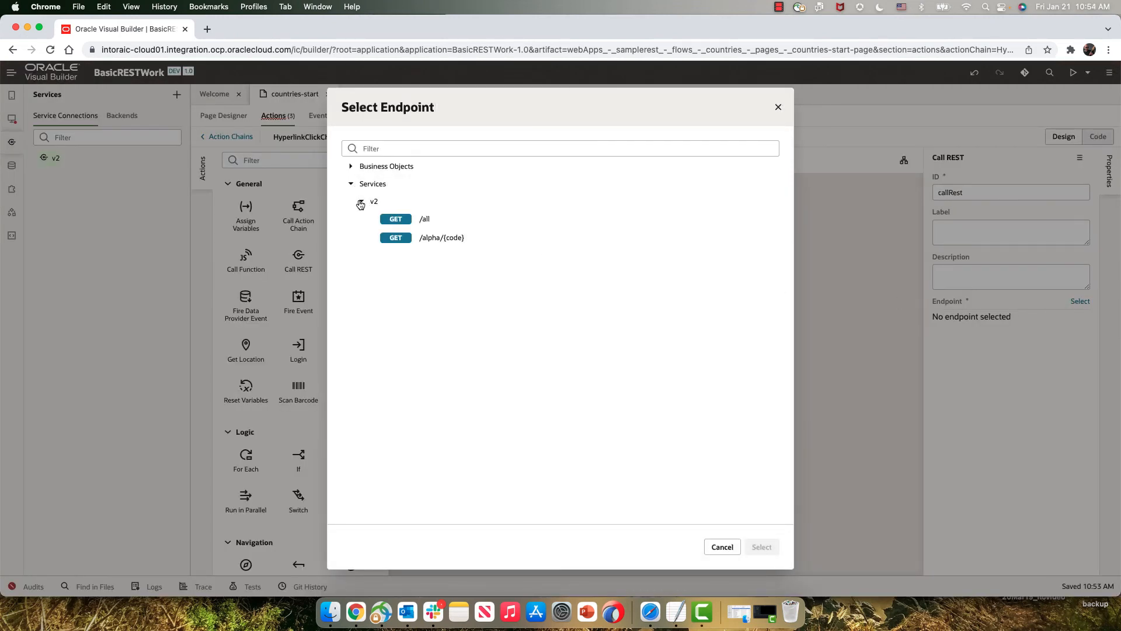
left_click(441, 238)
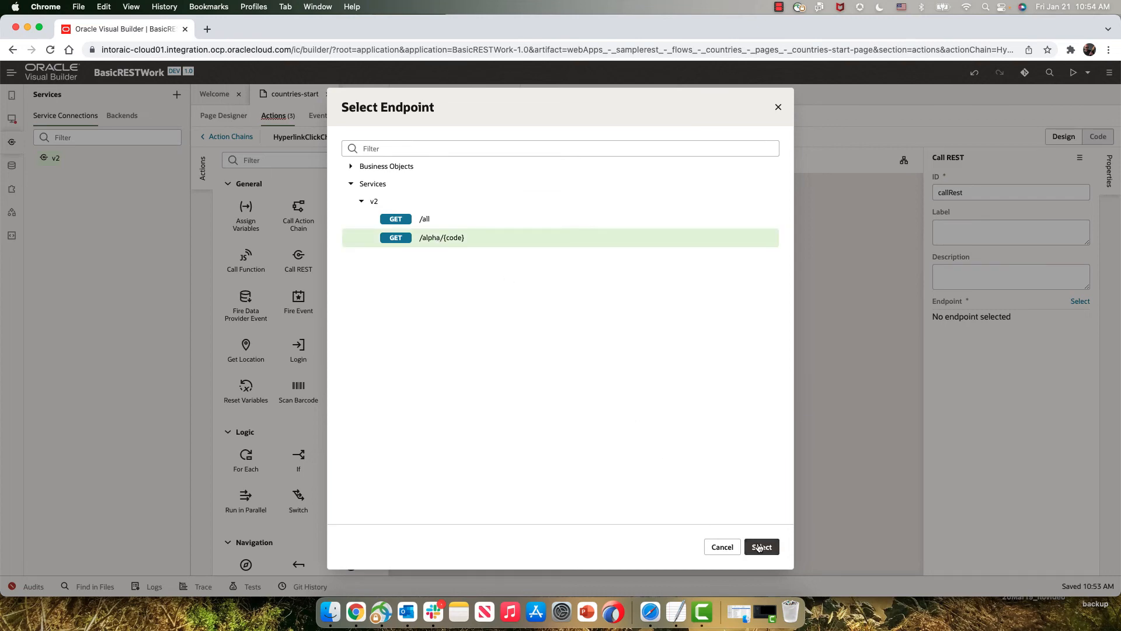
left_click(761, 546)
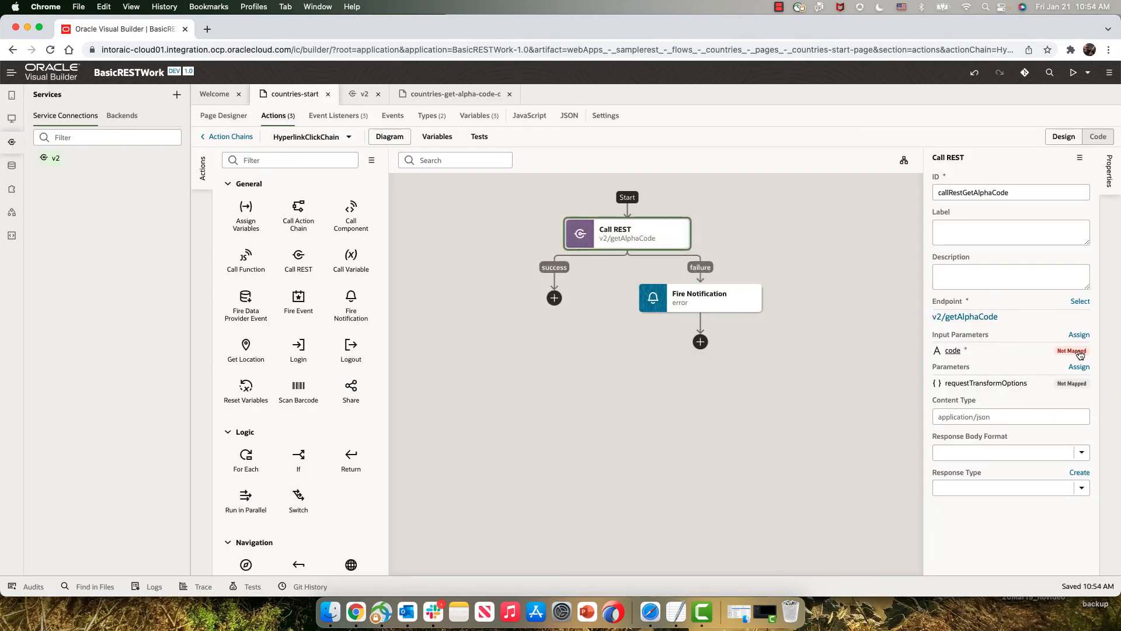
Map the action chain's key onto the uriParams code parameter and save.
left_click(1079, 334)
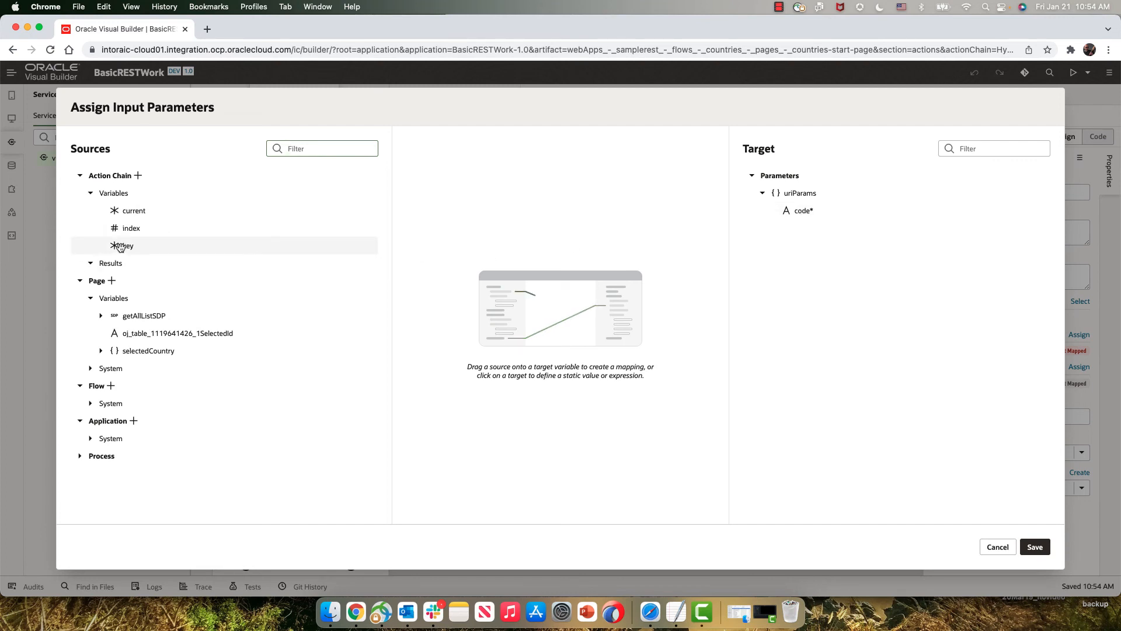
left_click_drag(121, 245, 800, 210)
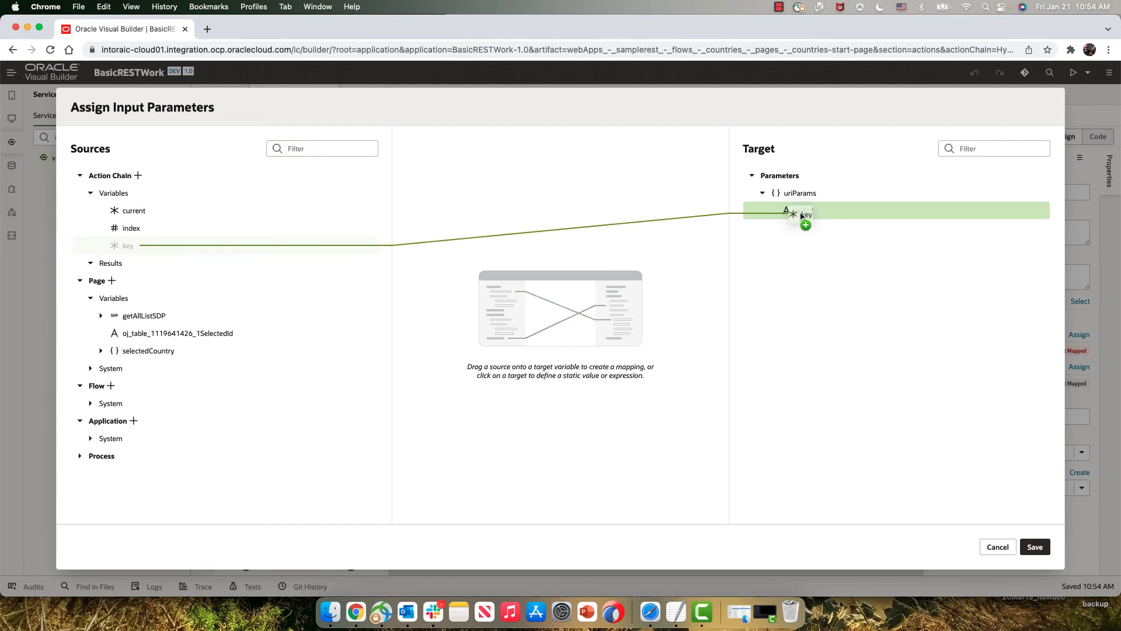
left_click_drag(127, 245, 800, 210)
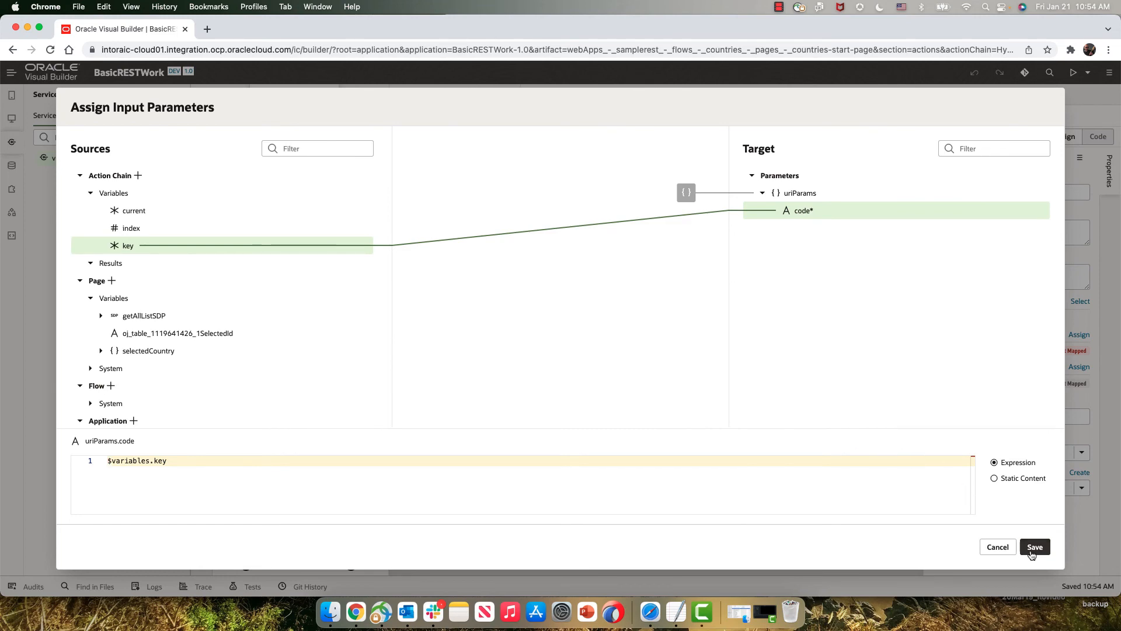
left_click(1034, 546)
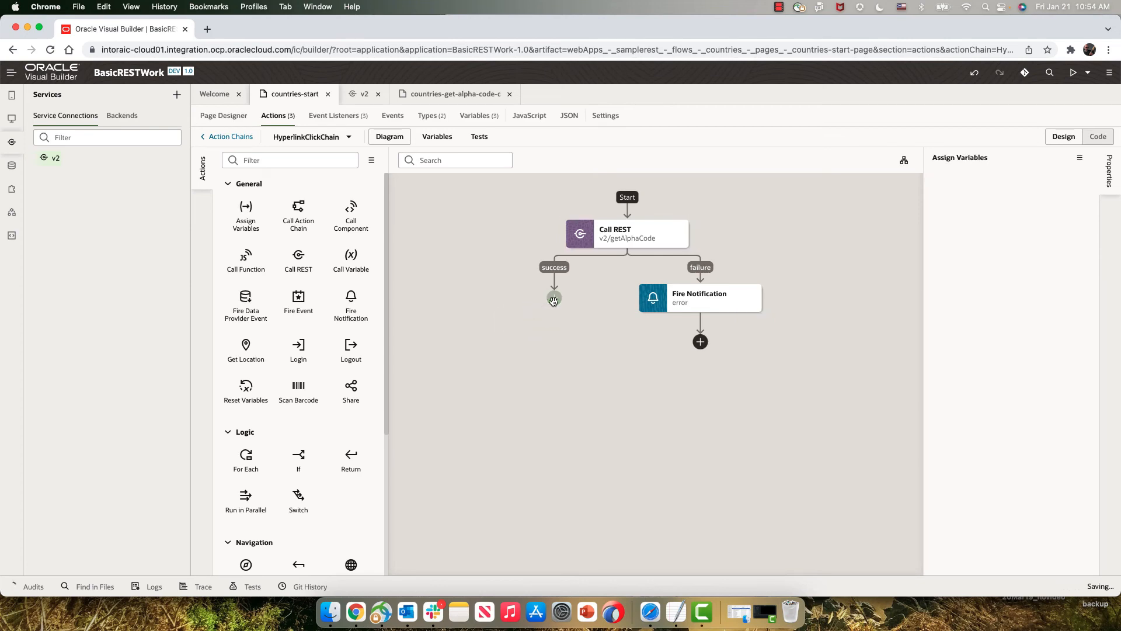
Add Assign Variables on the success branch, mapping callRestGetAlphaCode body onto selectedCountry.
left_click(553, 299)
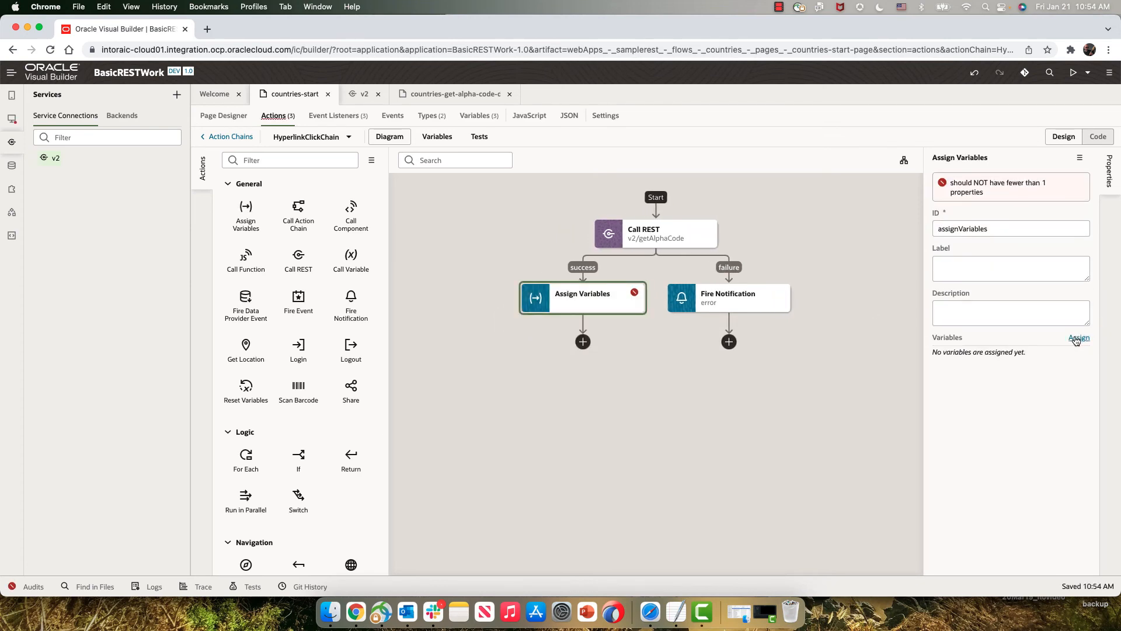
left_click(1079, 337)
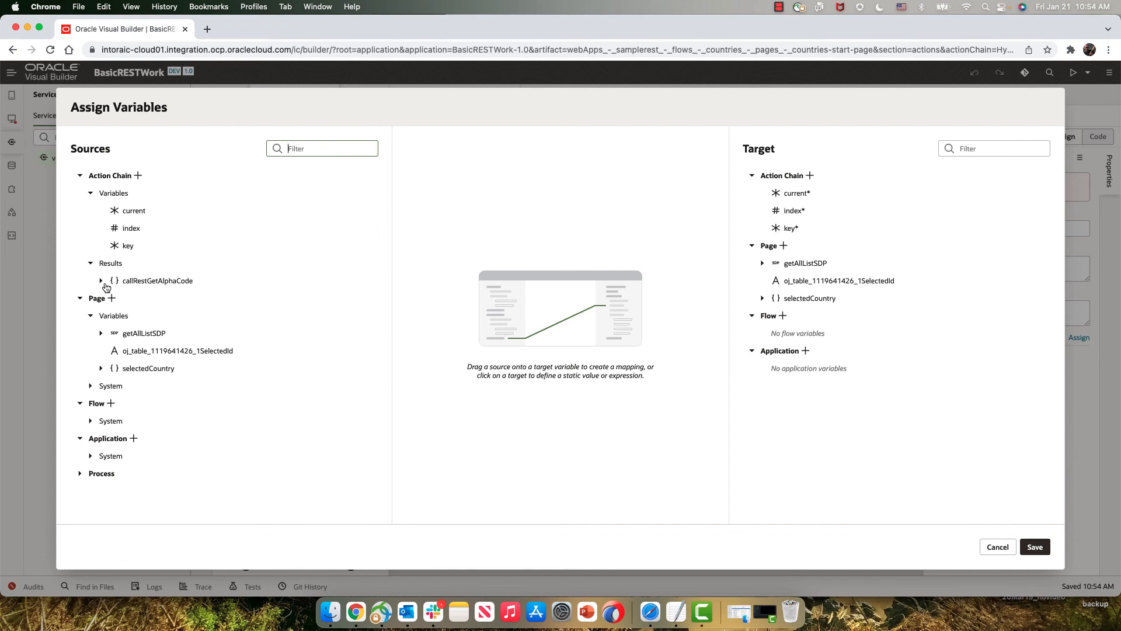
left_click(100, 281)
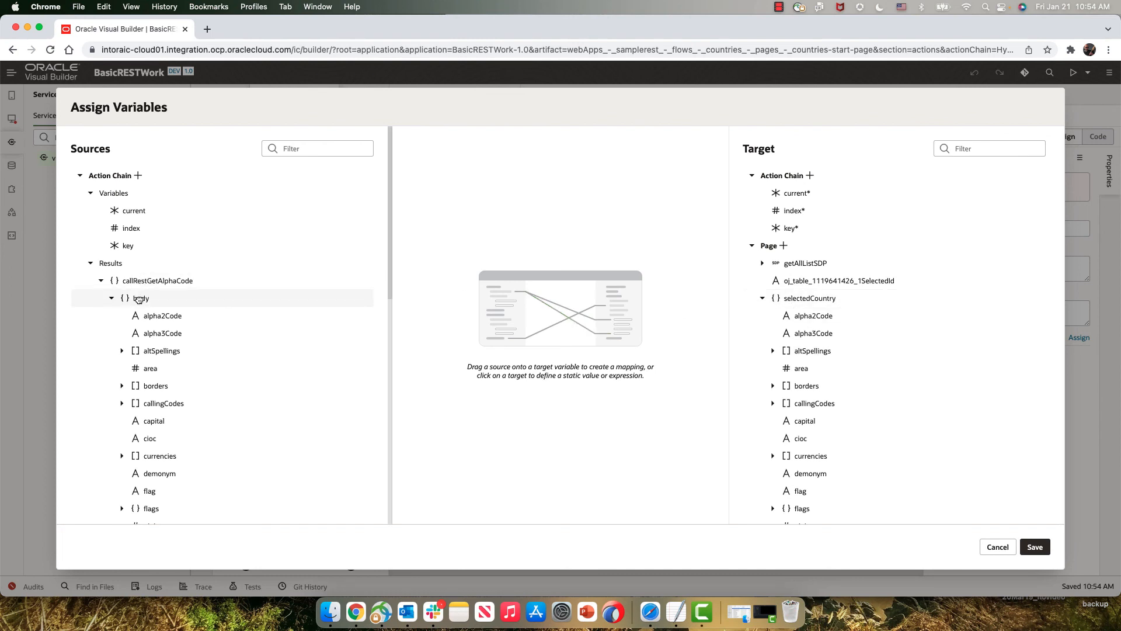
left_click_drag(140, 297, 809, 297)
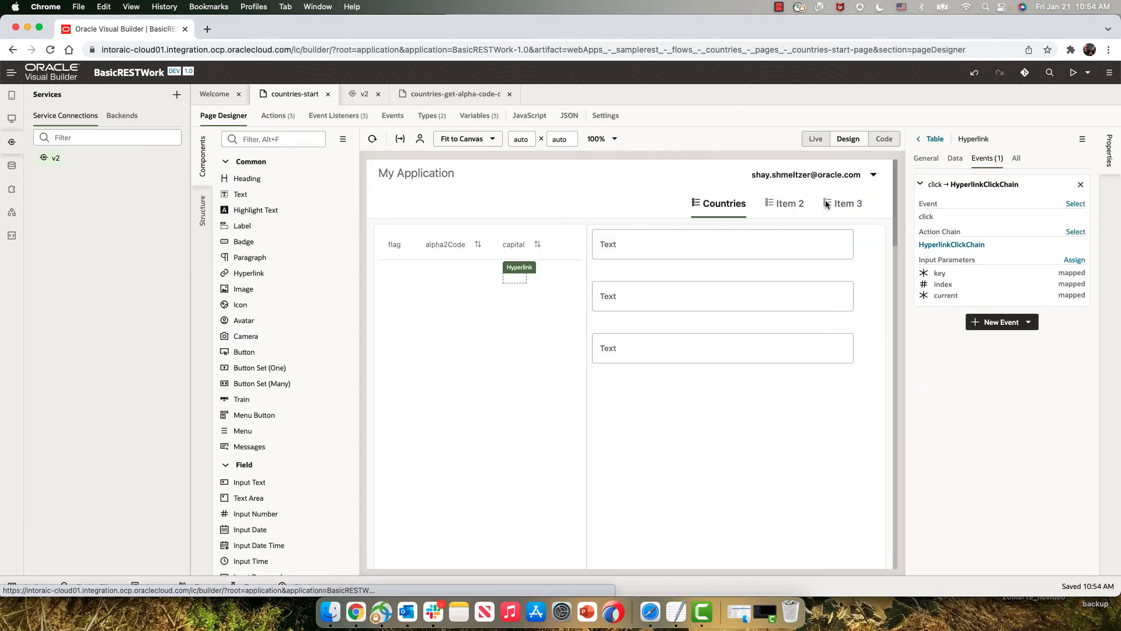
In Live mode, click the Pago Pago and The Valley capitals to check the form updates.
left_click(815, 139)
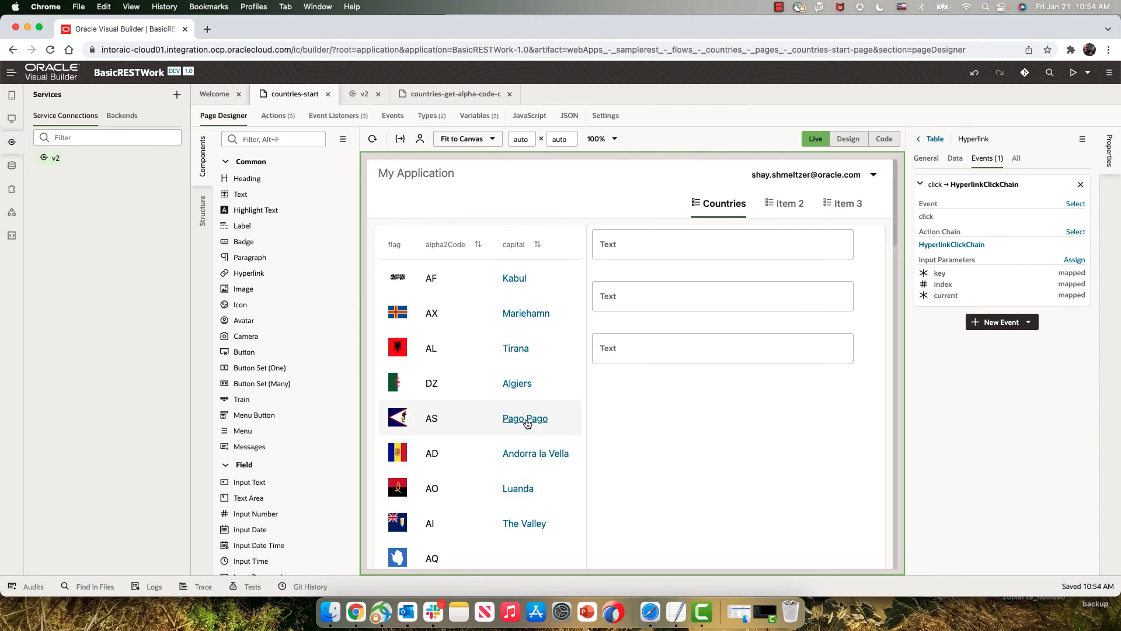
left_click(525, 418)
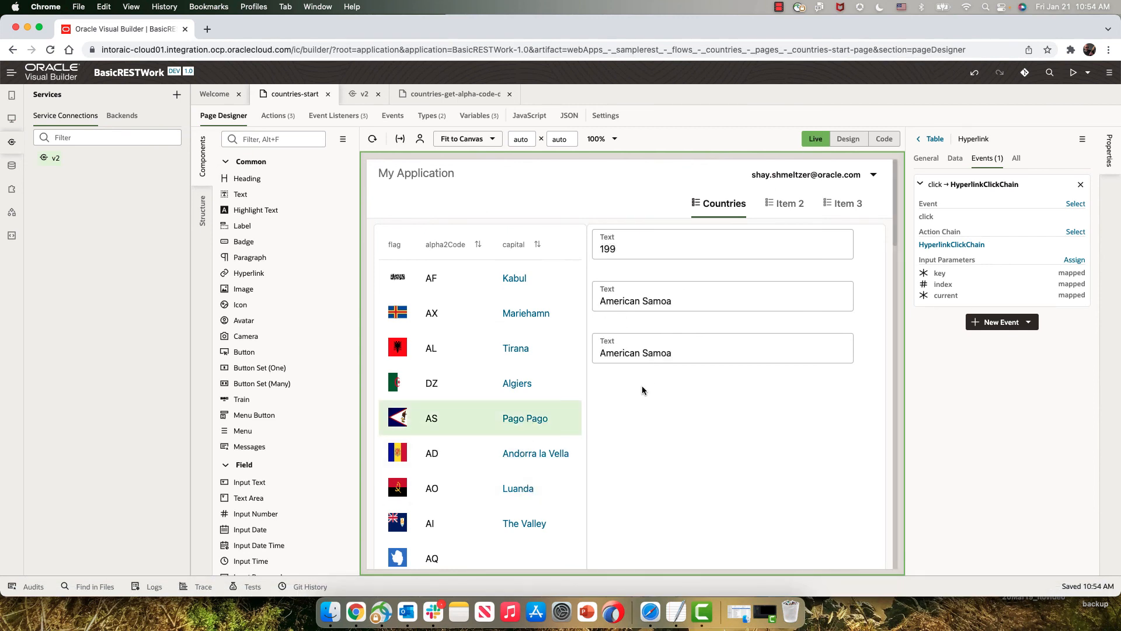
left_click(524, 523)
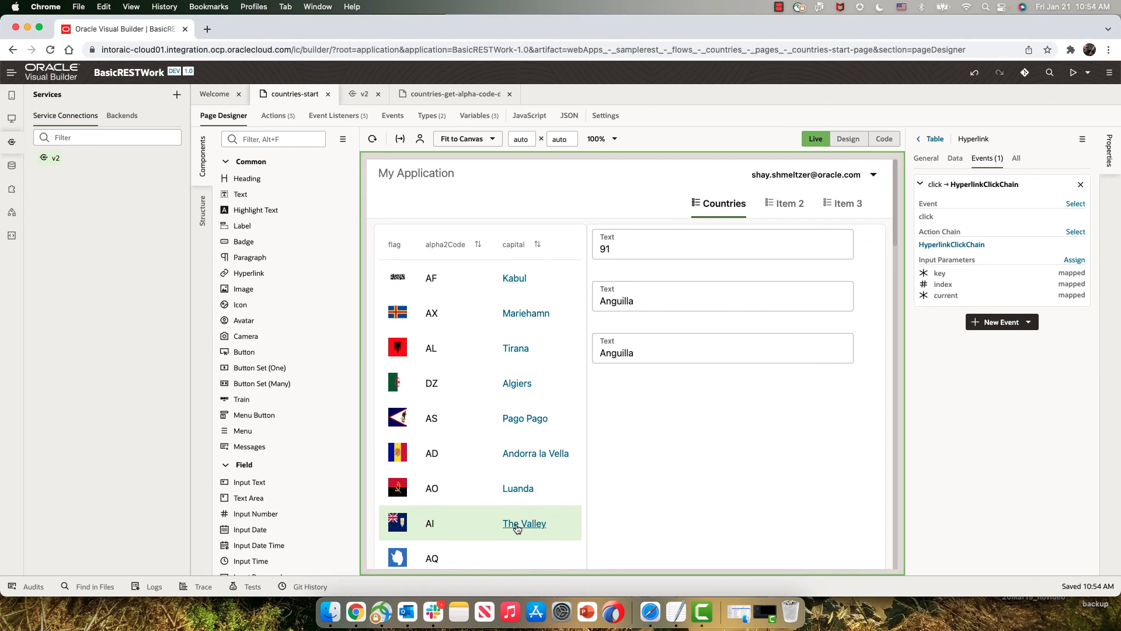
scroll("down", 3)
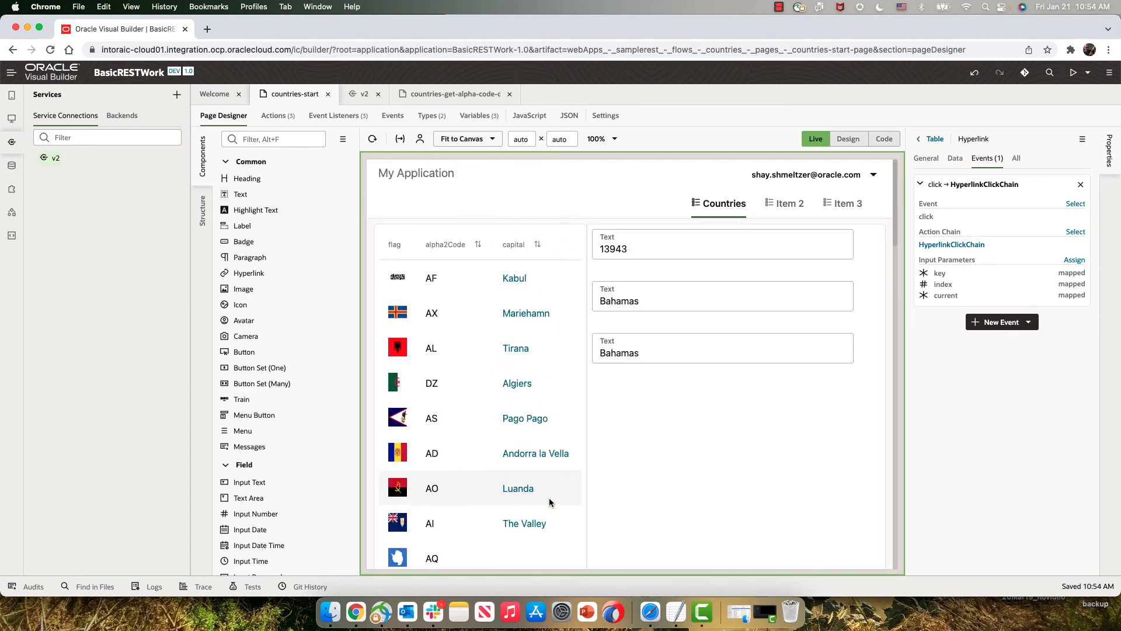
mouse_move(740, 376)
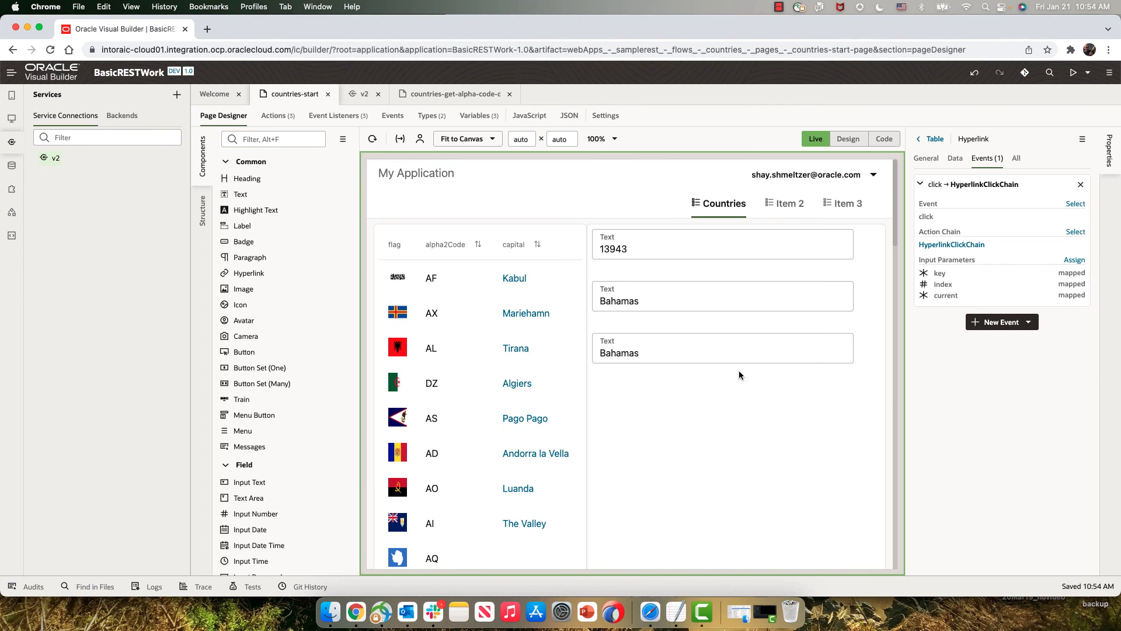